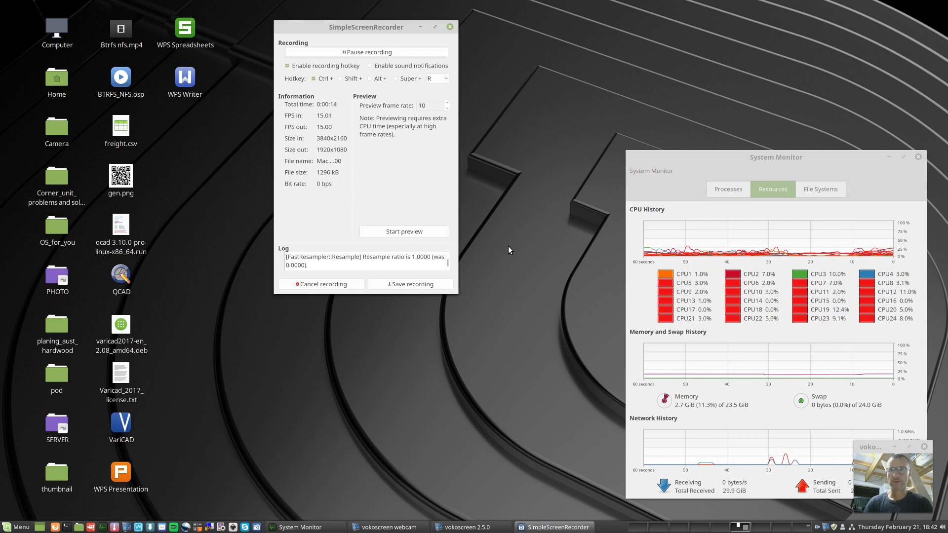
{"action": "mouse_move", "coordinate": [519, 225]}
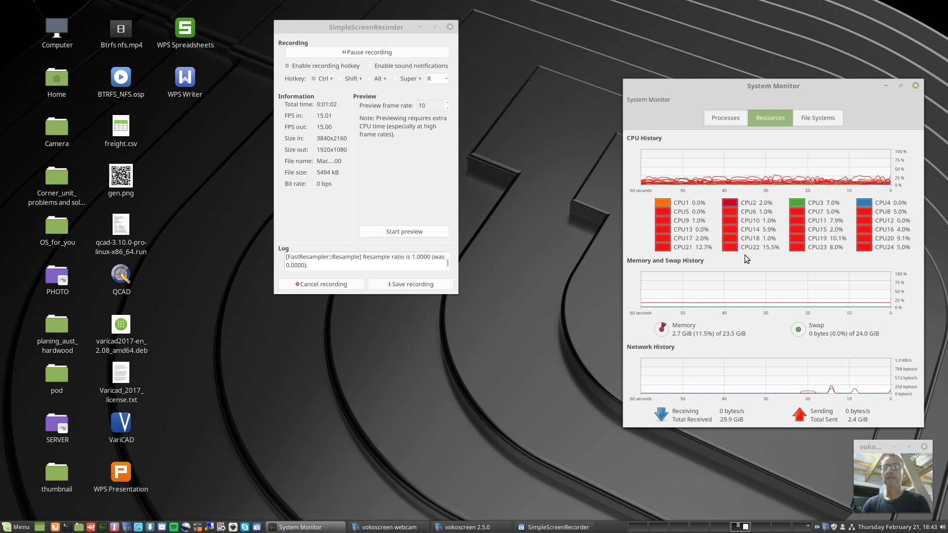
{"action": "mouse_move", "coordinate": [870, 259]}
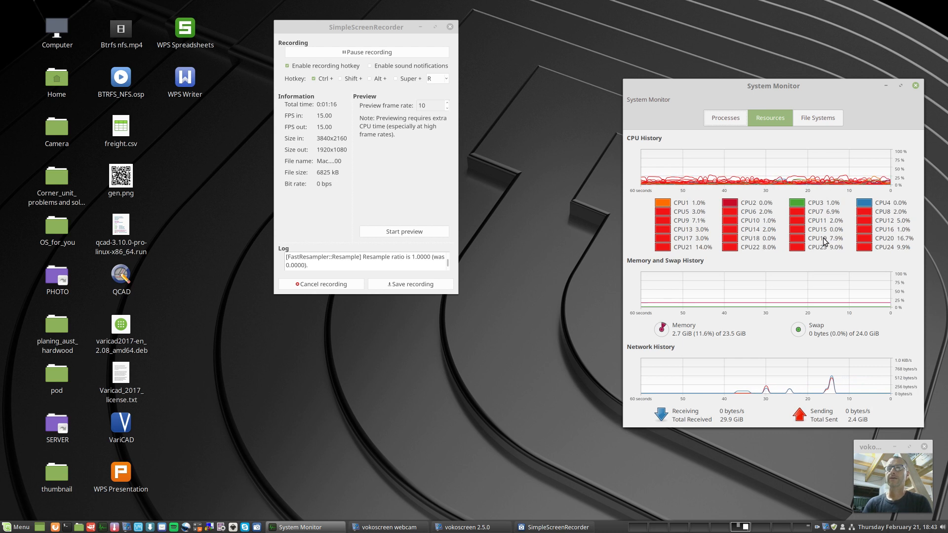
{"action": "mouse_move", "coordinate": [852, 260]}
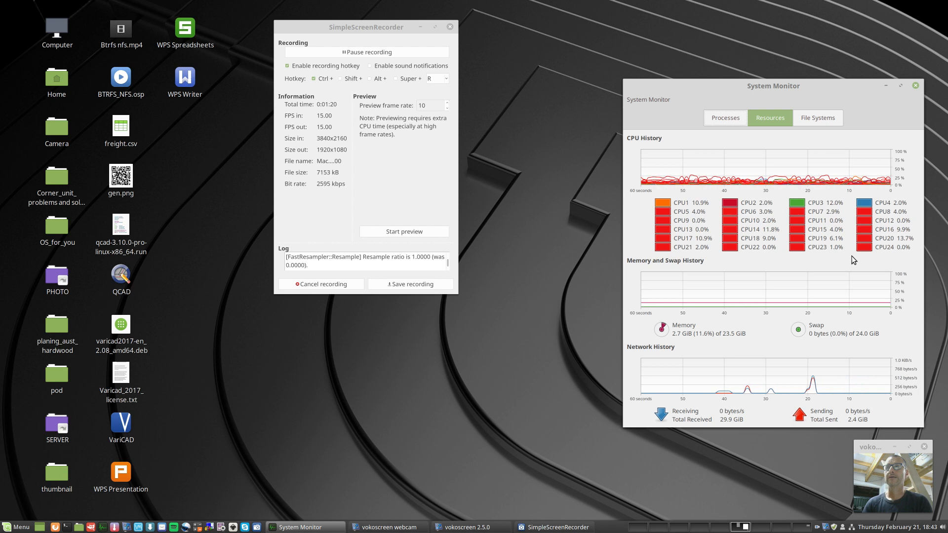
{"action": "mouse_move", "coordinate": [680, 227]}
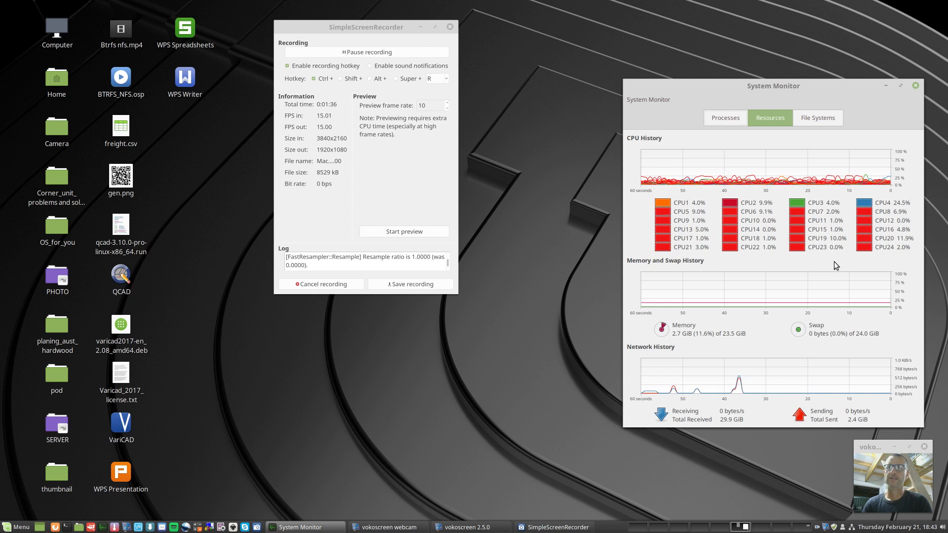
{"action": "mouse_move", "coordinate": [860, 256]}
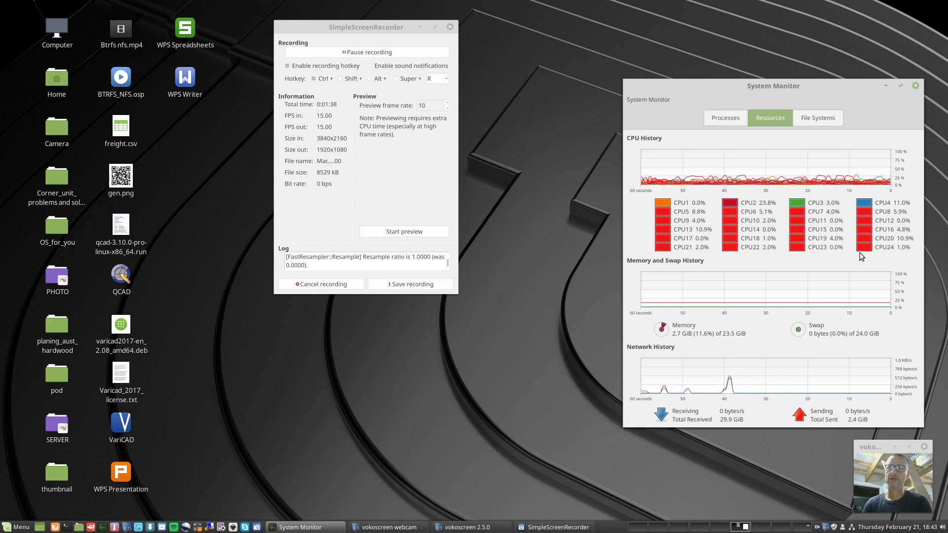
{"action": "mouse_move", "coordinate": [869, 269]}
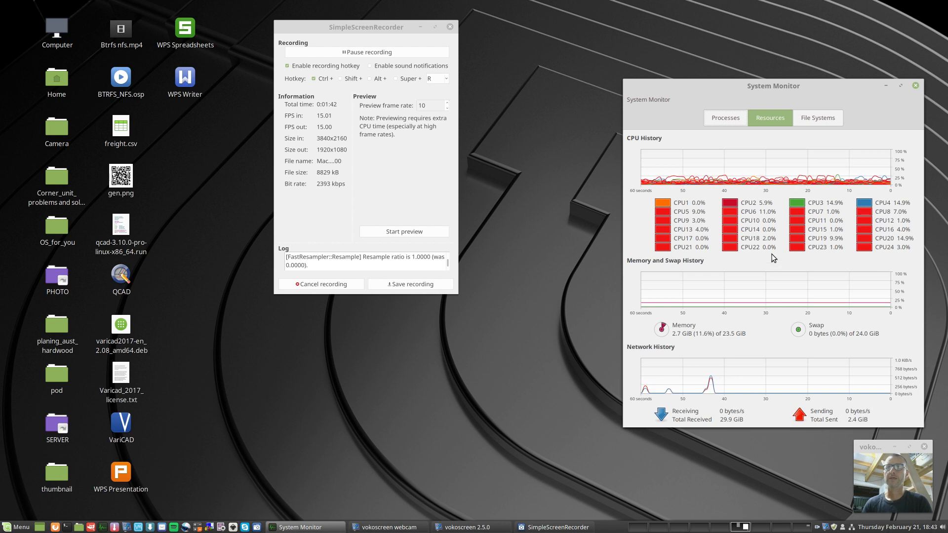
{"action": "mouse_move", "coordinate": [744, 216]}
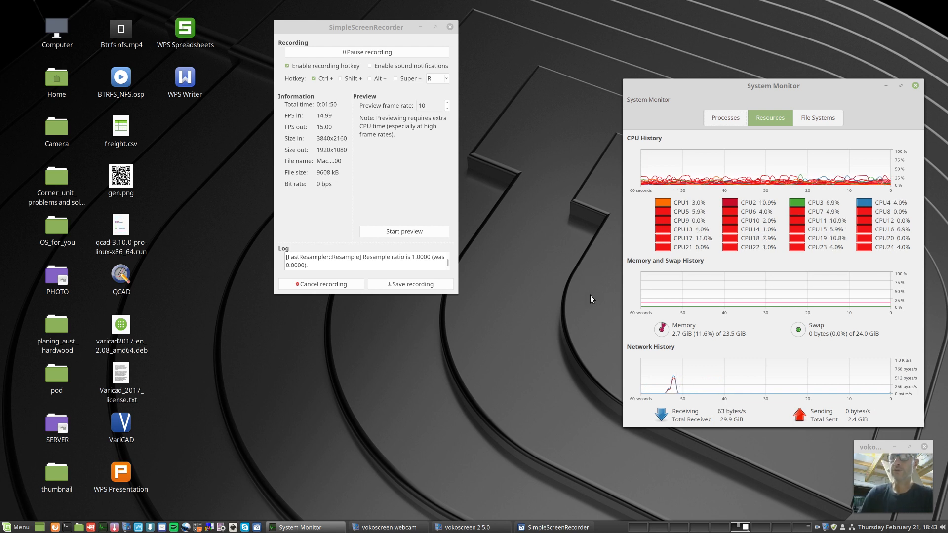
{"action": "mouse_move", "coordinate": [556, 276]}
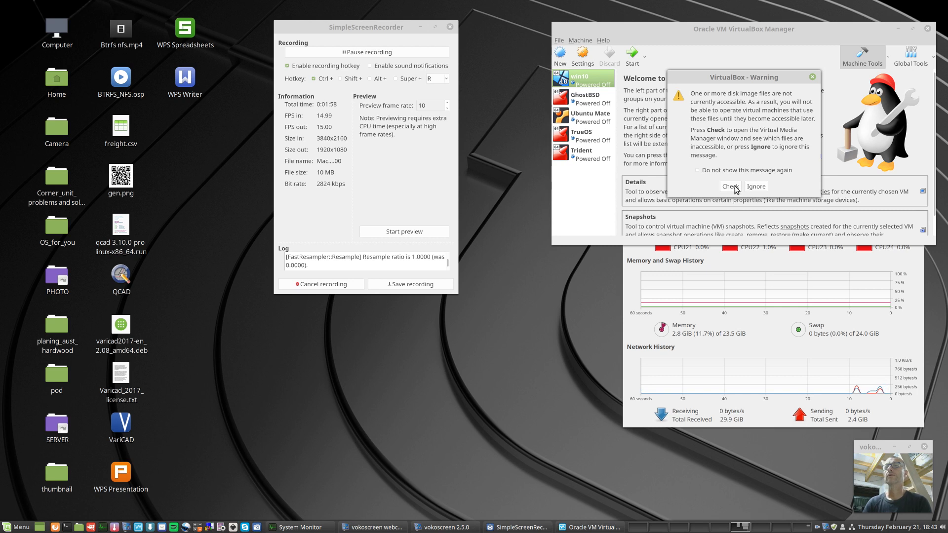
Step: Ignore the inaccessible disk image warning to reveal the VM list
{"action": "left_click", "coordinate": [730, 187]}
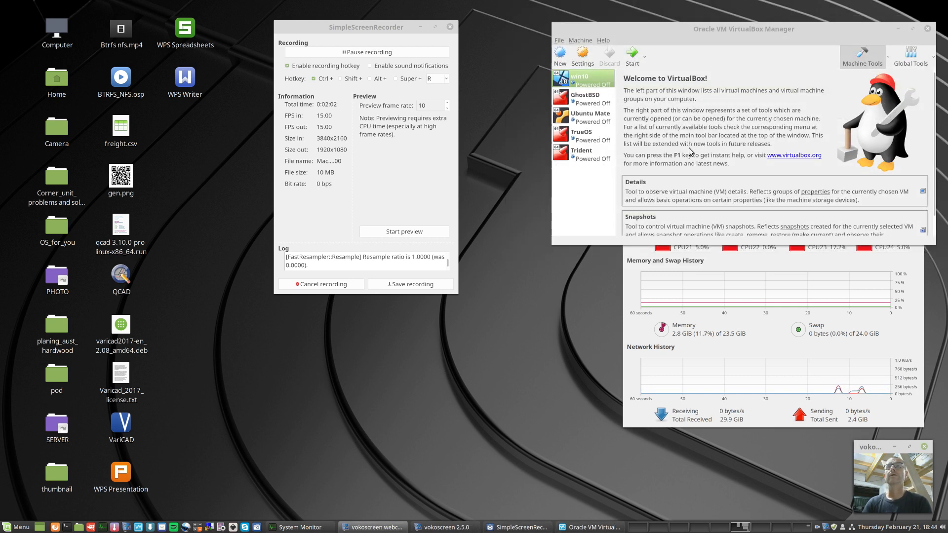
{"action": "mouse_move", "coordinate": [560, 55]}
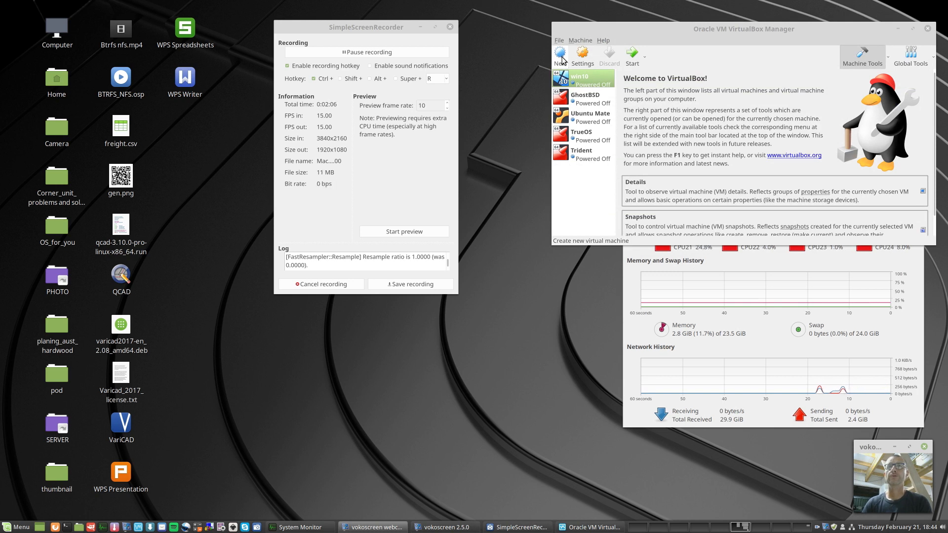
Step: Create a new VM named Sierra with 4096 MB memory and a 128 GB virtual hard disk
{"action": "left_click", "coordinate": [559, 54]}
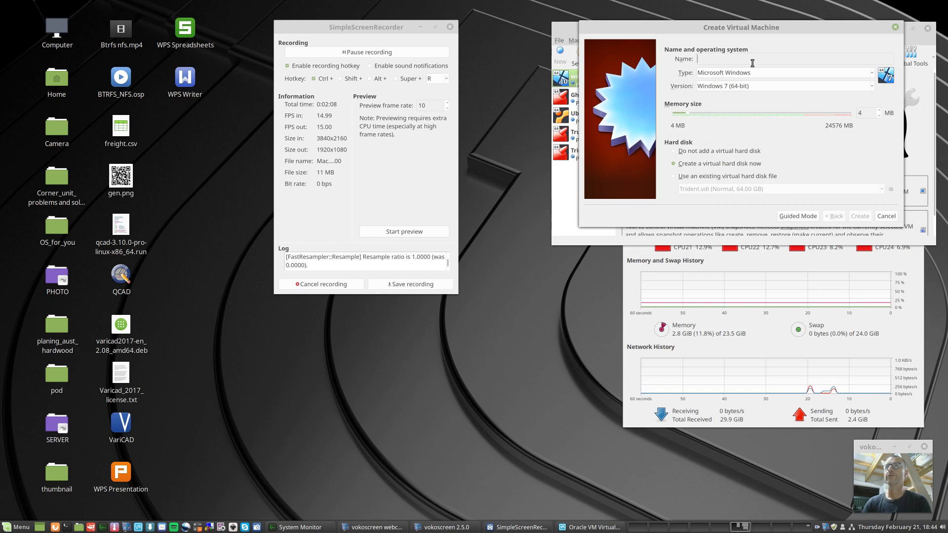
{"action": "type", "text": "S"}
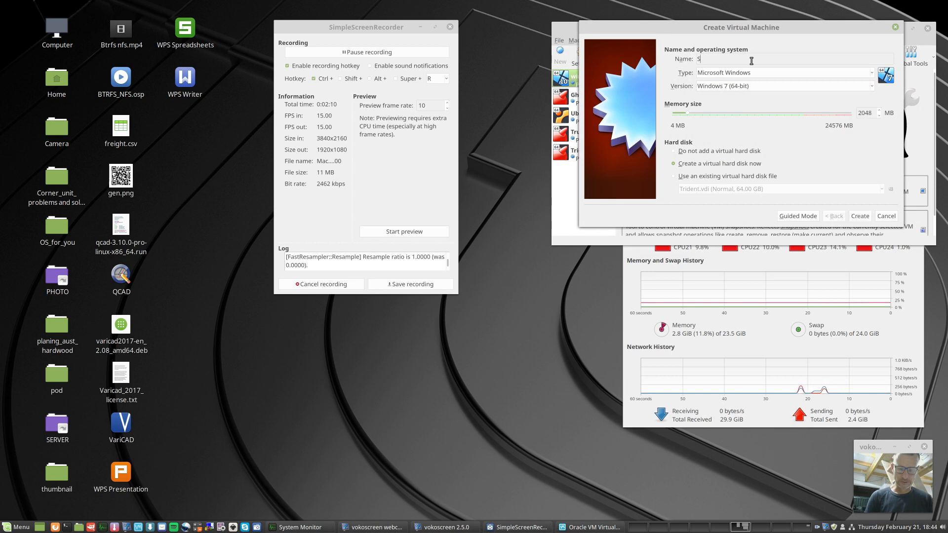
{"action": "type", "text": "ierra"}
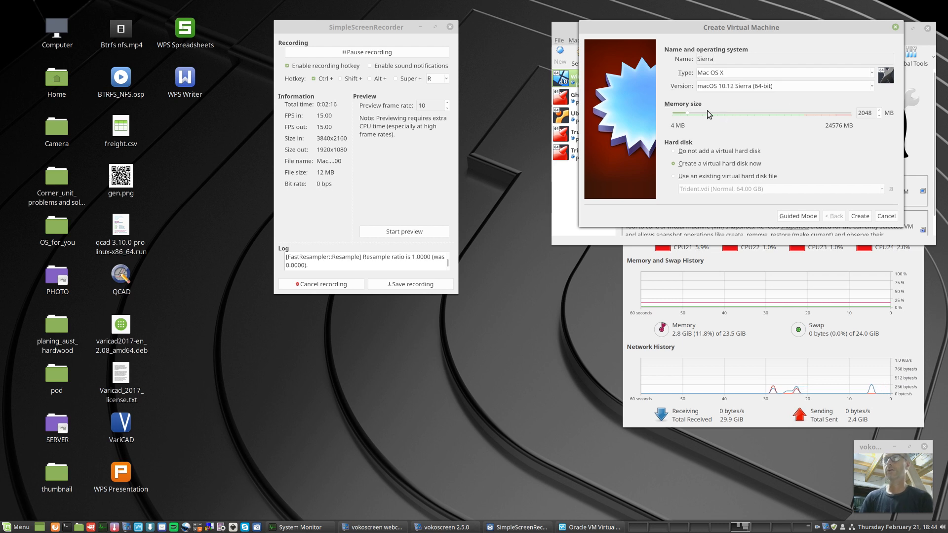
{"action": "left_click_drag", "start_coordinate": [686, 112], "coordinate": [706, 113]}
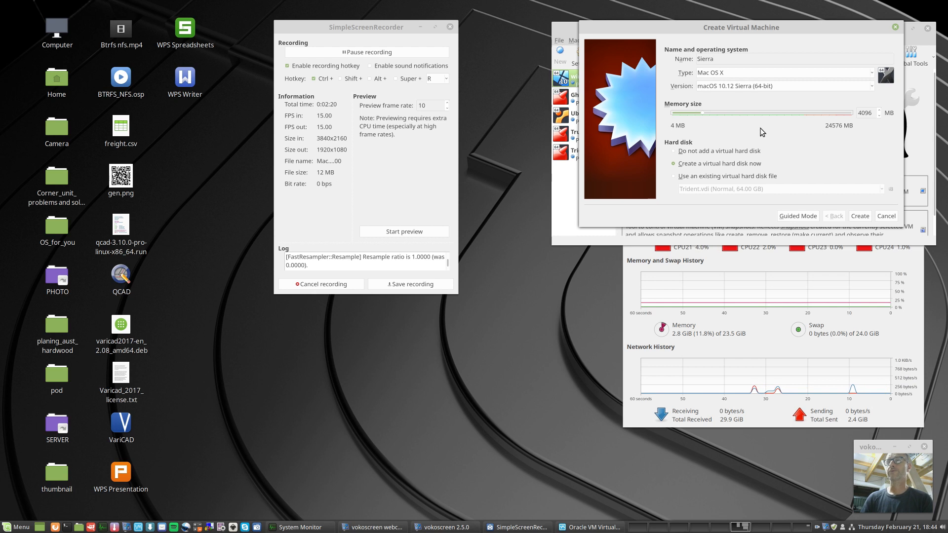
{"action": "mouse_move", "coordinate": [858, 219]}
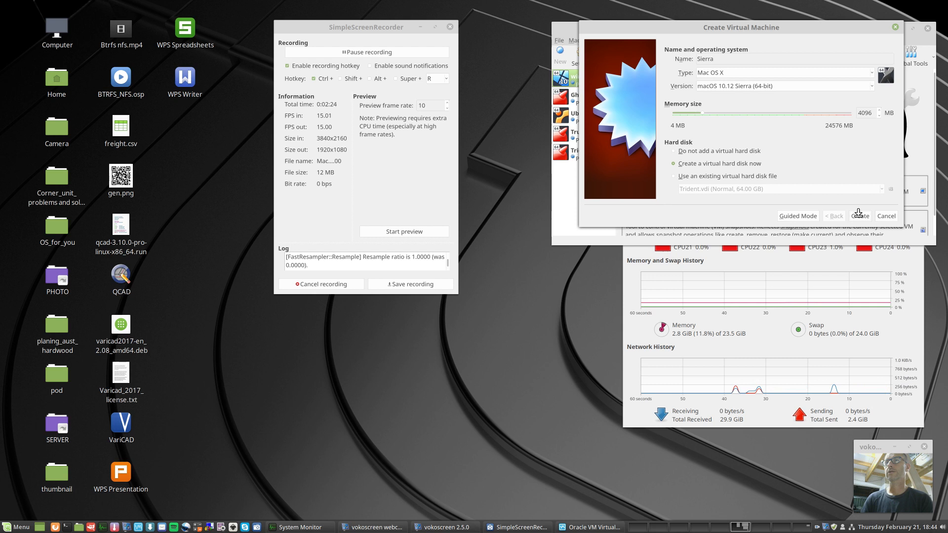
{"action": "left_click", "coordinate": [858, 216]}
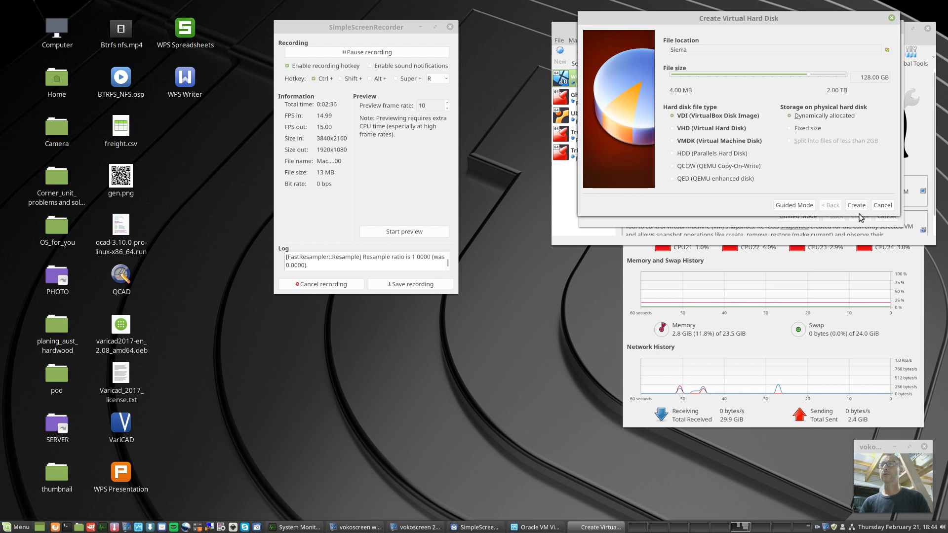
{"action": "left_click", "coordinate": [855, 205]}
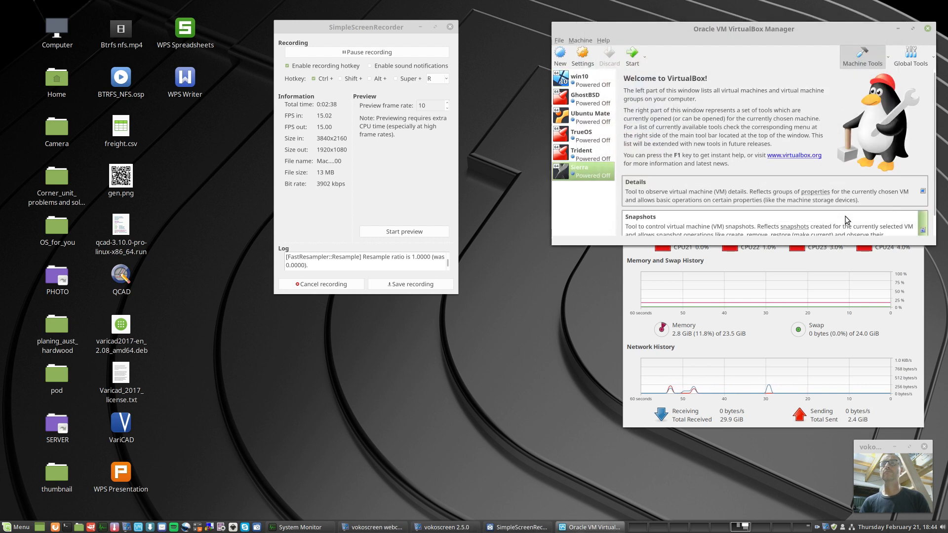
Step: In Sierra's System settings set 4 processors, then move to the Display settings
{"action": "left_click", "coordinate": [581, 54]}
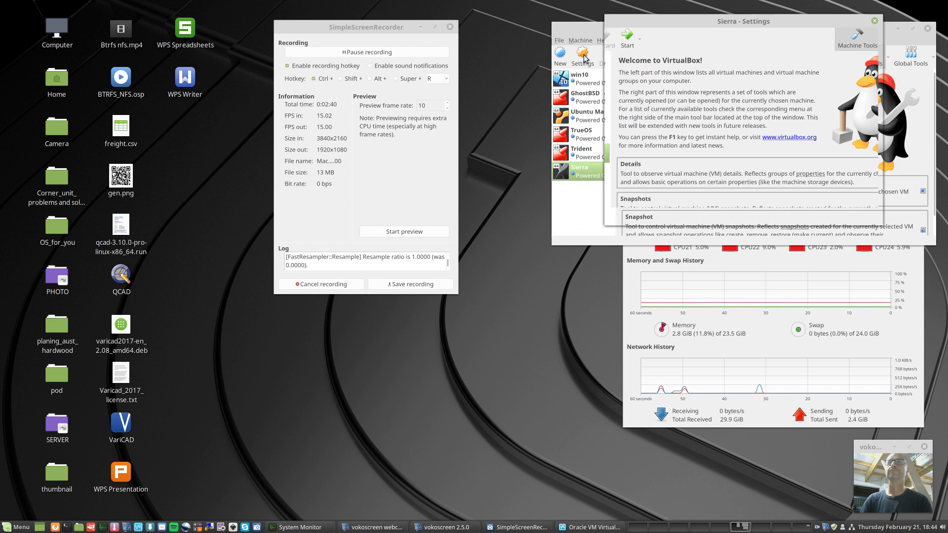
{"action": "left_click", "coordinate": [580, 54]}
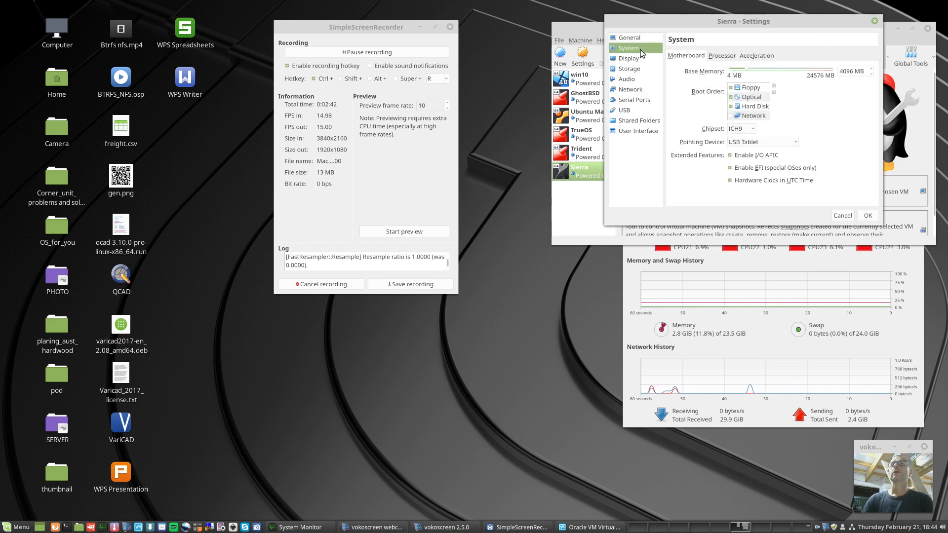
{"action": "mouse_move", "coordinate": [712, 56]}
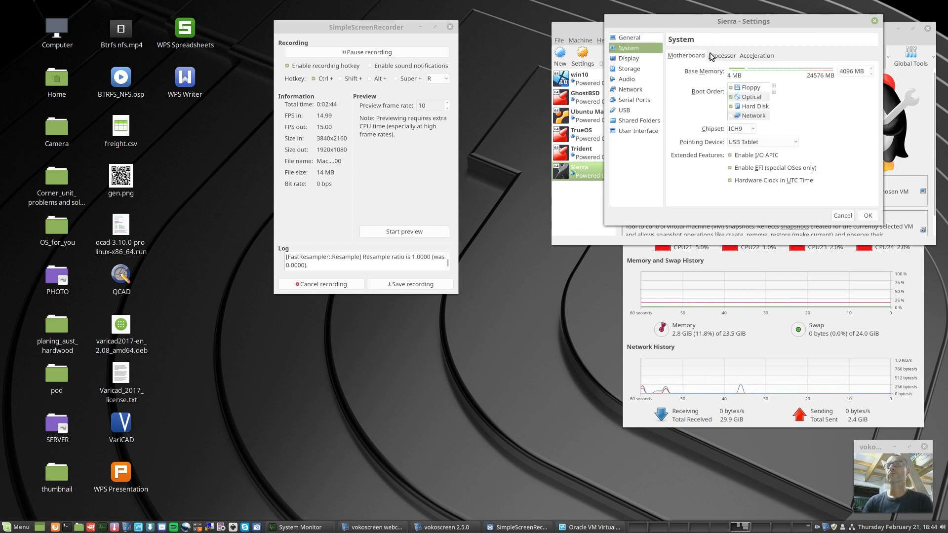
{"action": "left_click", "coordinate": [721, 55]}
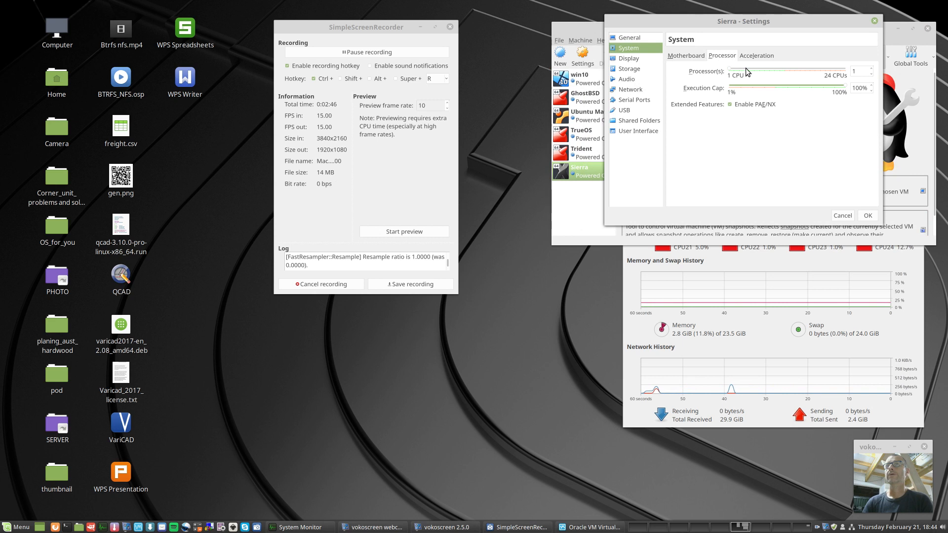
{"action": "left_click_drag", "start_coordinate": [734, 71], "coordinate": [749, 71]}
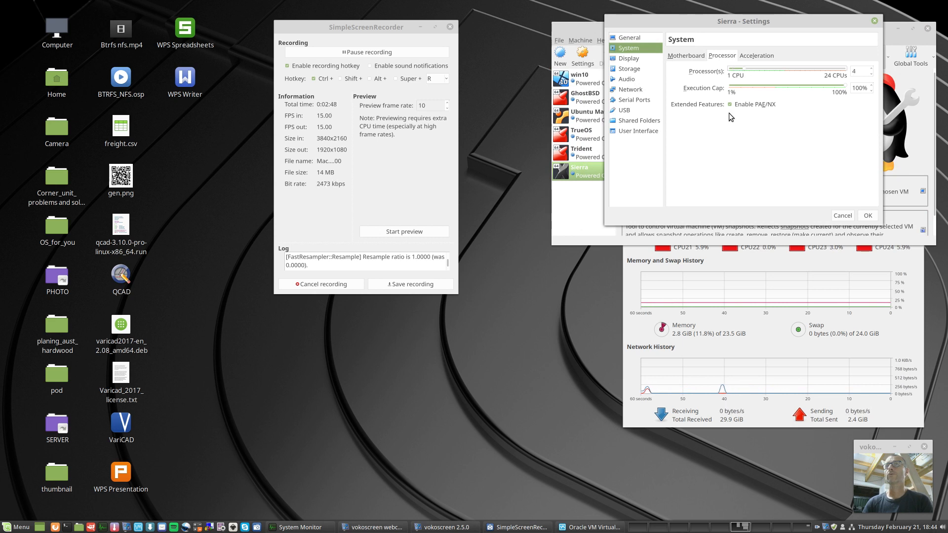
{"action": "left_click", "coordinate": [628, 58]}
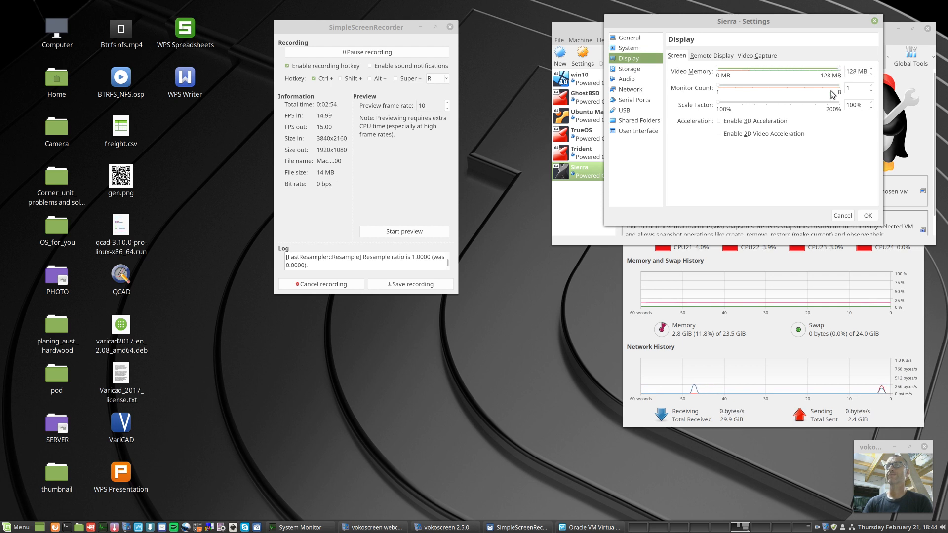
{"action": "mouse_move", "coordinate": [643, 74]}
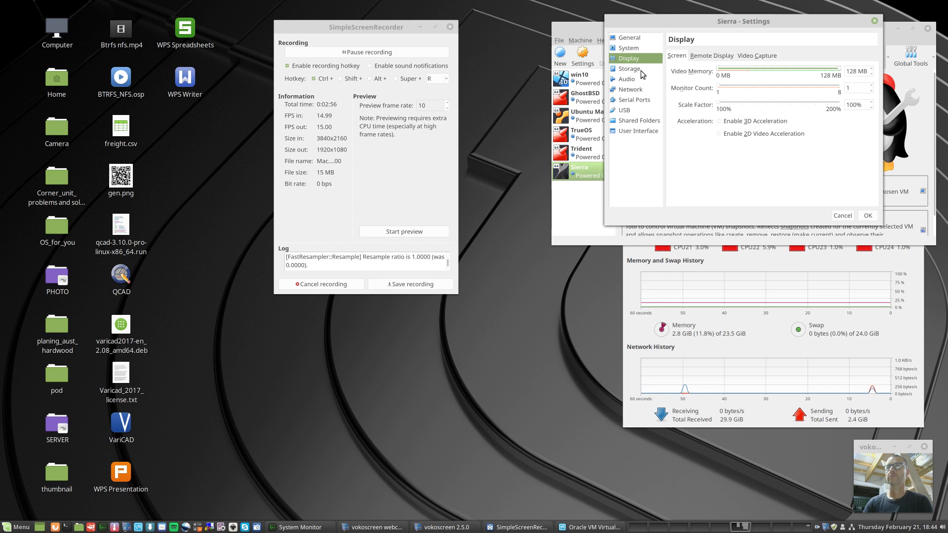
{"action": "mouse_move", "coordinate": [638, 72]}
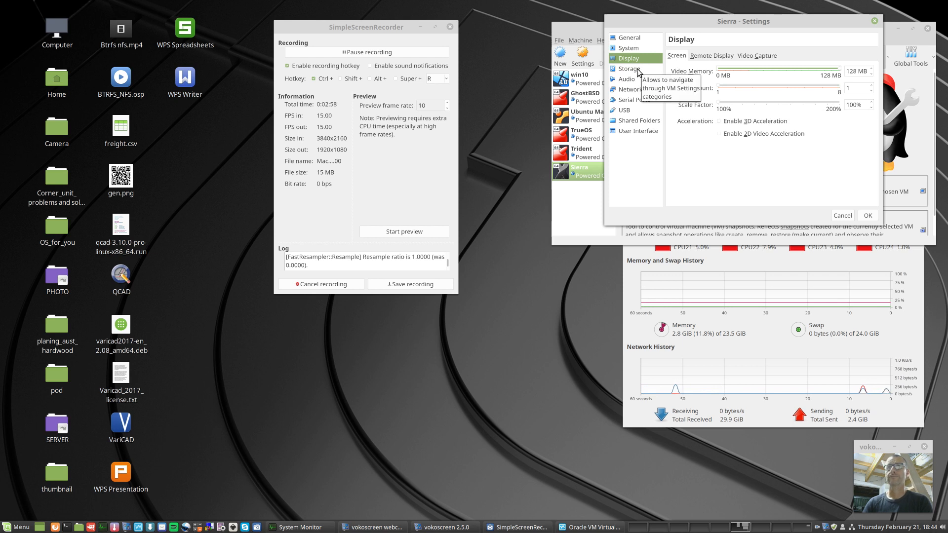
Step: Show Sierra's Storage settings with the SATA controller, Sierra.vdi and the empty drive
{"action": "left_click", "coordinate": [628, 68]}
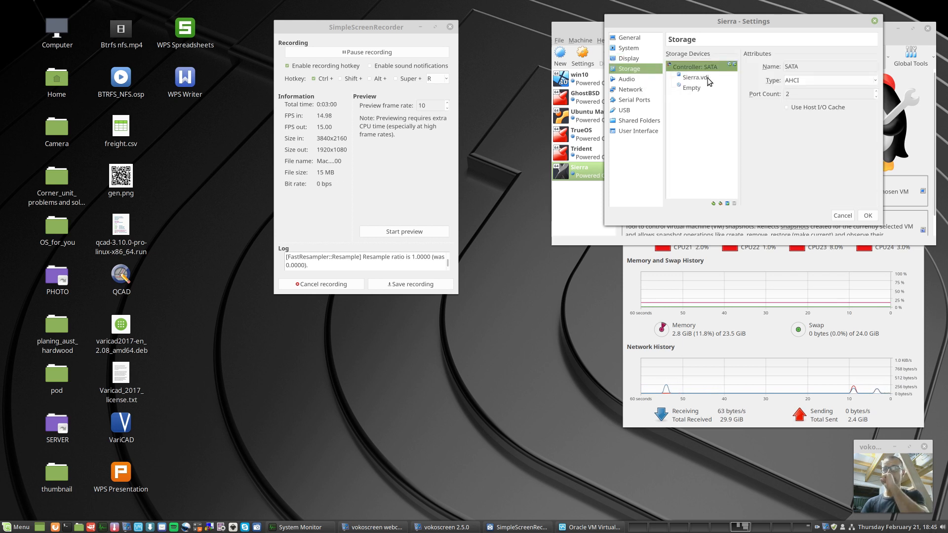
{"action": "mouse_move", "coordinate": [698, 77]}
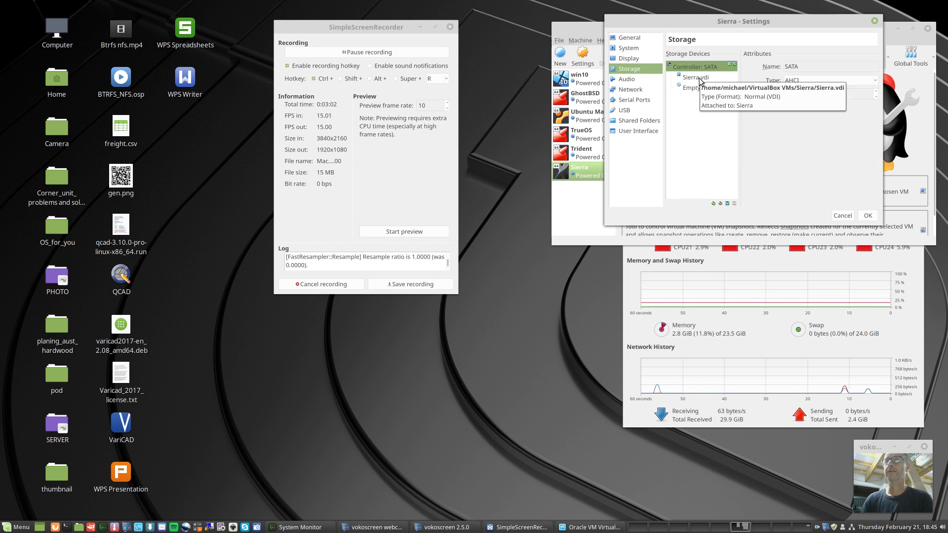
{"action": "left_click", "coordinate": [701, 66]}
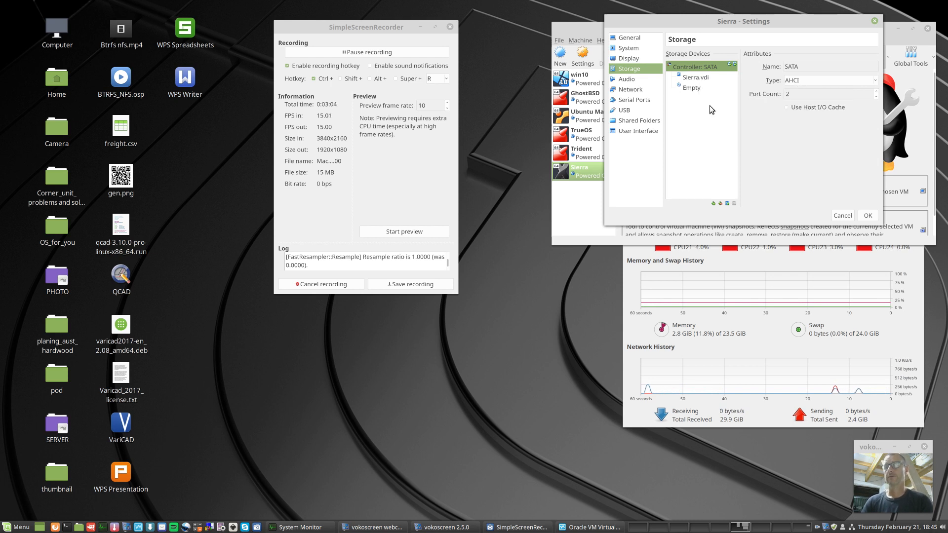
{"action": "mouse_move", "coordinate": [695, 120]}
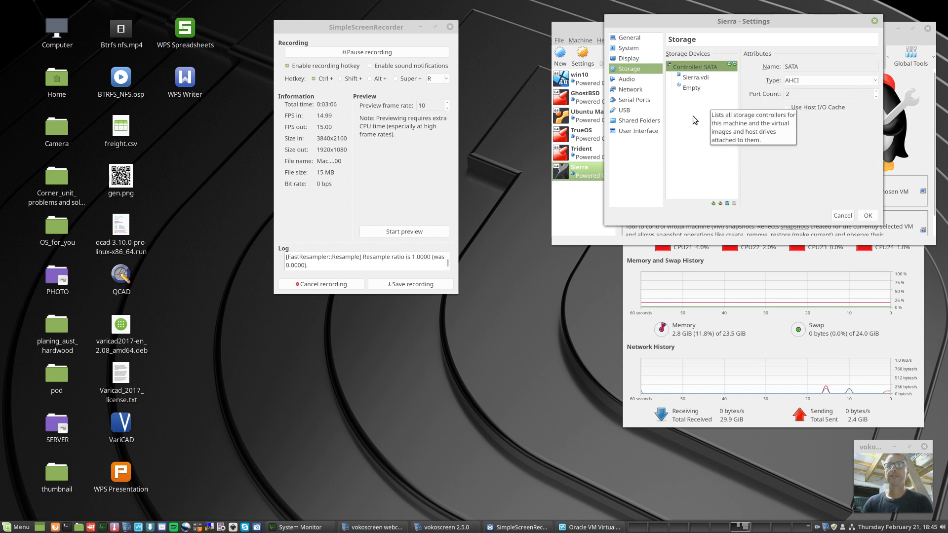
{"action": "mouse_move", "coordinate": [629, 85]}
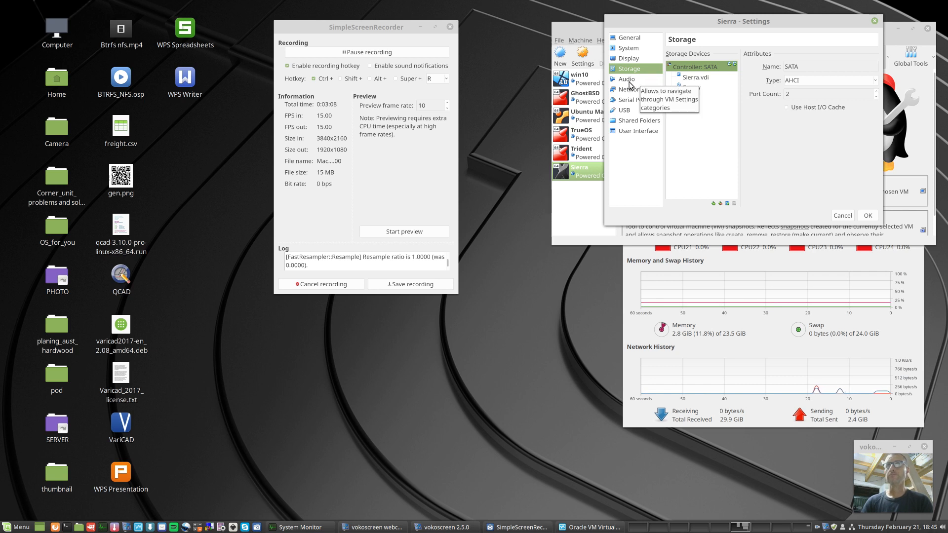
Step: Attach Adapter 1 as a Bridged Adapter on enp6s0 in the Network settings
{"action": "left_click", "coordinate": [630, 89]}
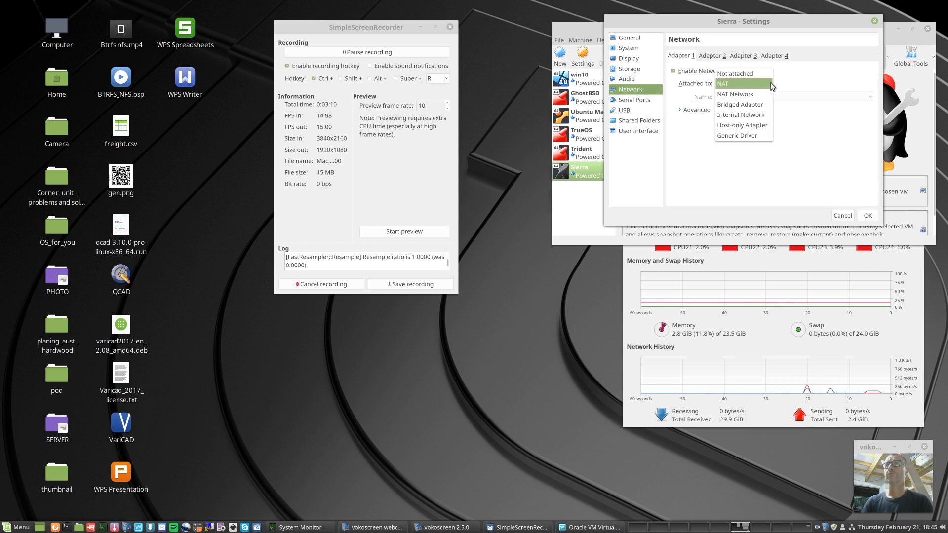
{"action": "left_click", "coordinate": [738, 104]}
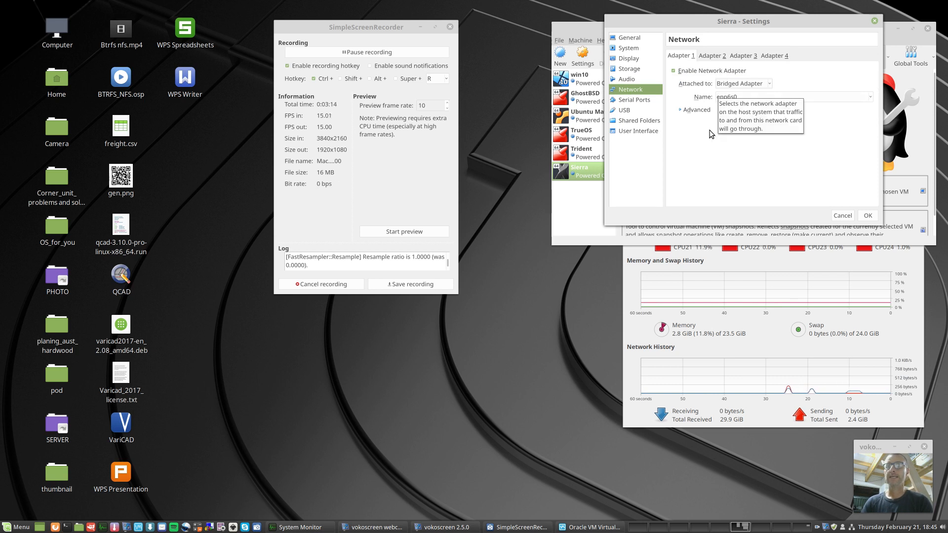
{"action": "mouse_move", "coordinate": [719, 138]}
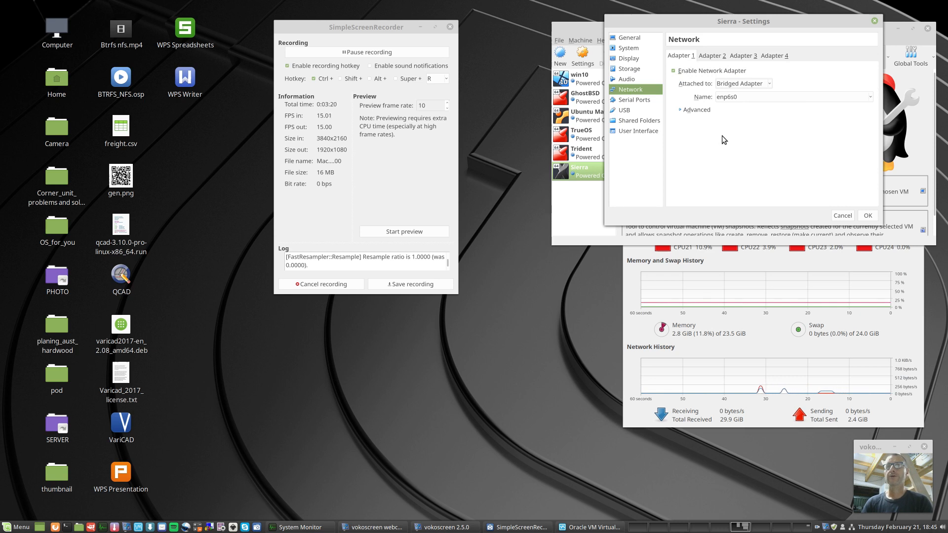
{"action": "mouse_move", "coordinate": [603, 369]}
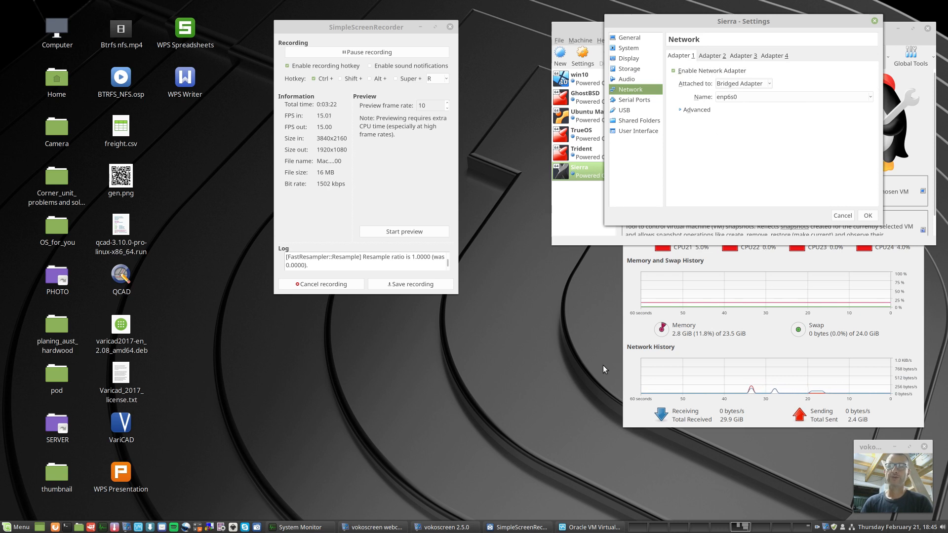
{"action": "mouse_move", "coordinate": [459, 365]}
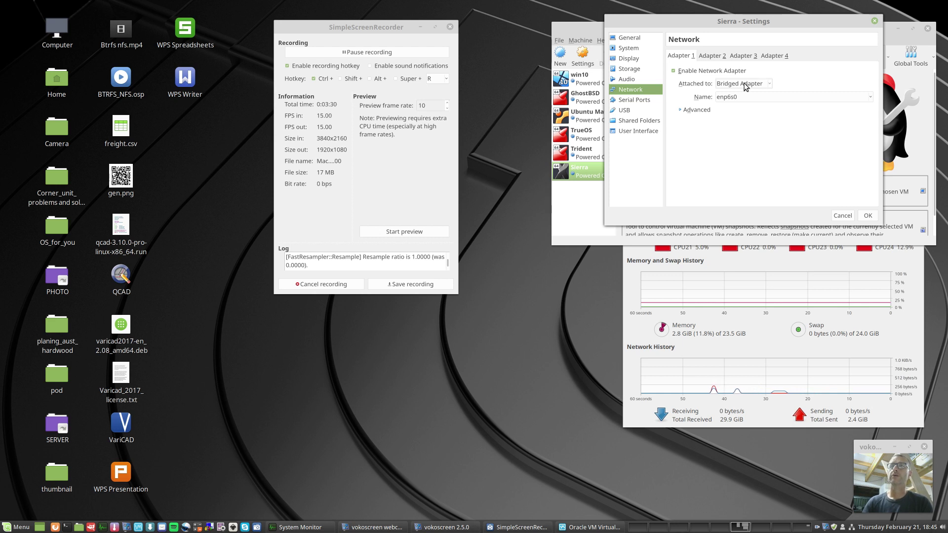
{"action": "mouse_move", "coordinate": [747, 175]}
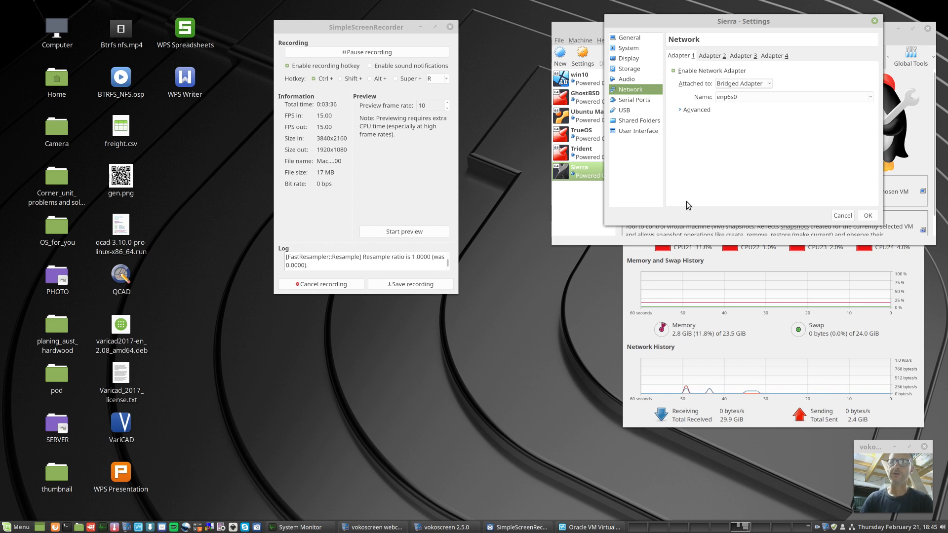
{"action": "mouse_move", "coordinate": [531, 435]}
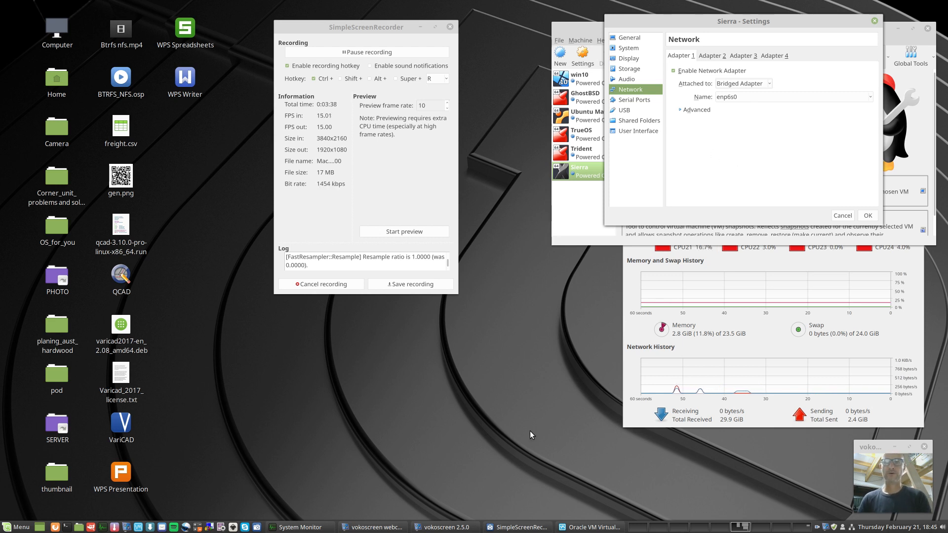
{"action": "mouse_move", "coordinate": [546, 399]}
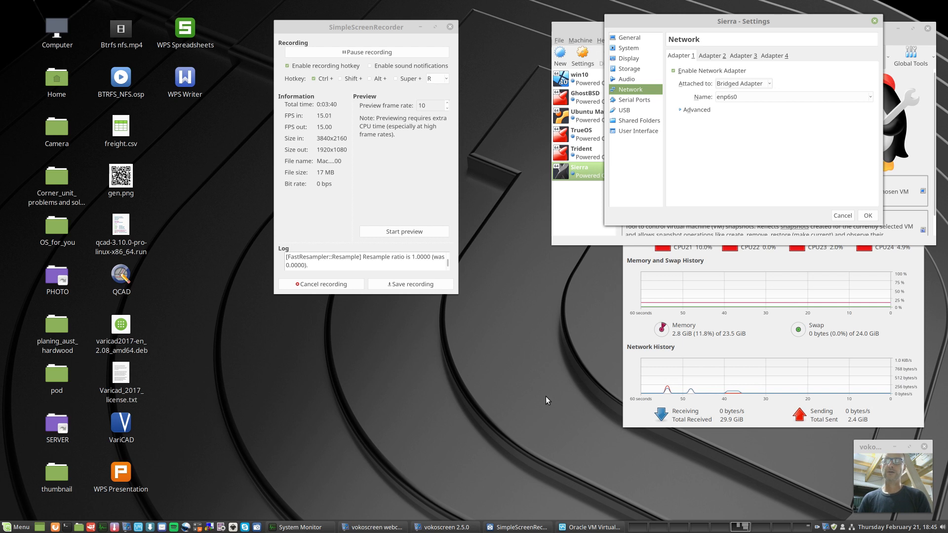
{"action": "mouse_move", "coordinate": [534, 408]}
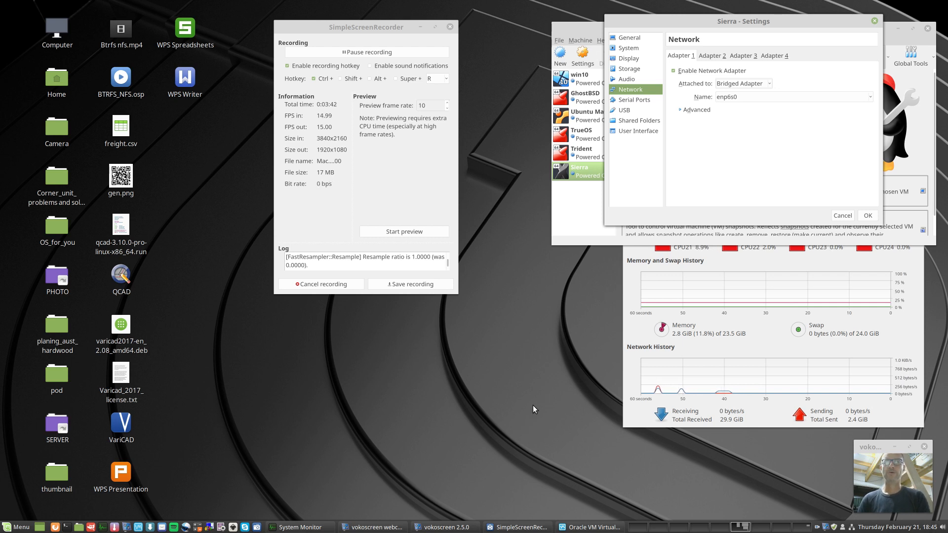
{"action": "mouse_move", "coordinate": [639, 108]}
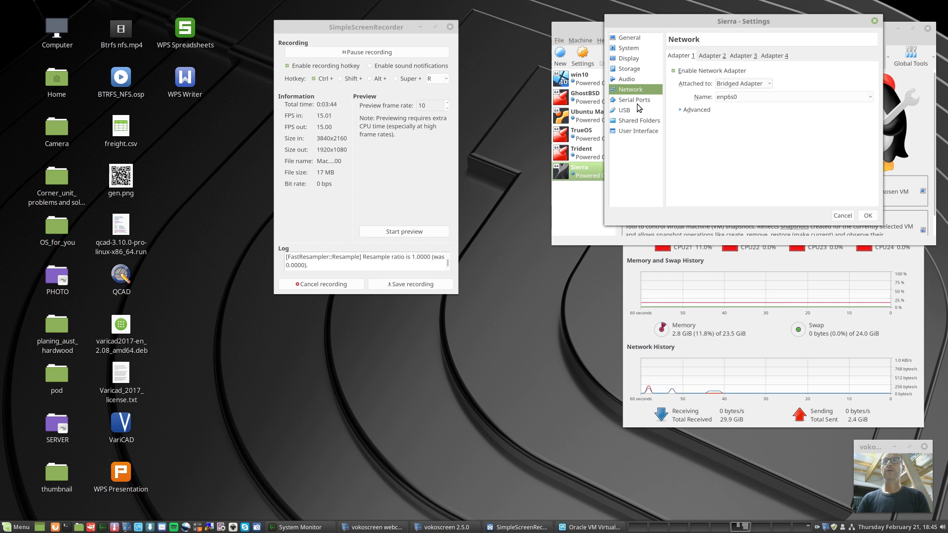
Step: Confirm the USB 3.0 (xHCI) controller is selected and save the Sierra settings with OK
{"action": "left_click", "coordinate": [624, 110]}
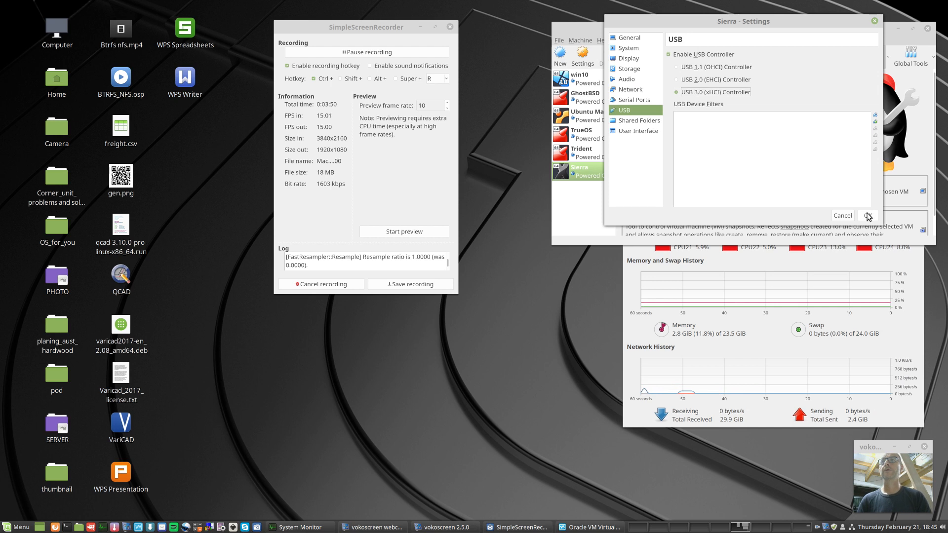
{"action": "left_click", "coordinate": [867, 215]}
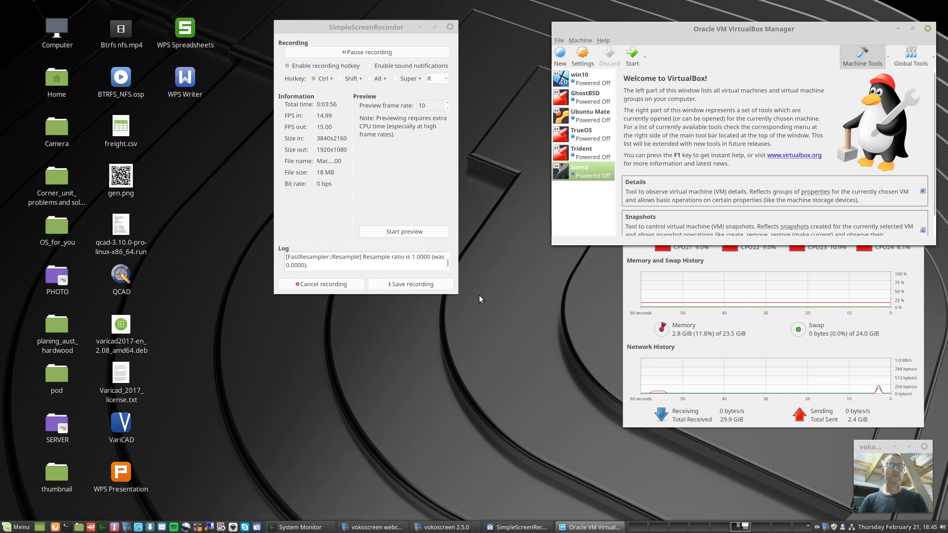
{"action": "mouse_move", "coordinate": [77, 526]}
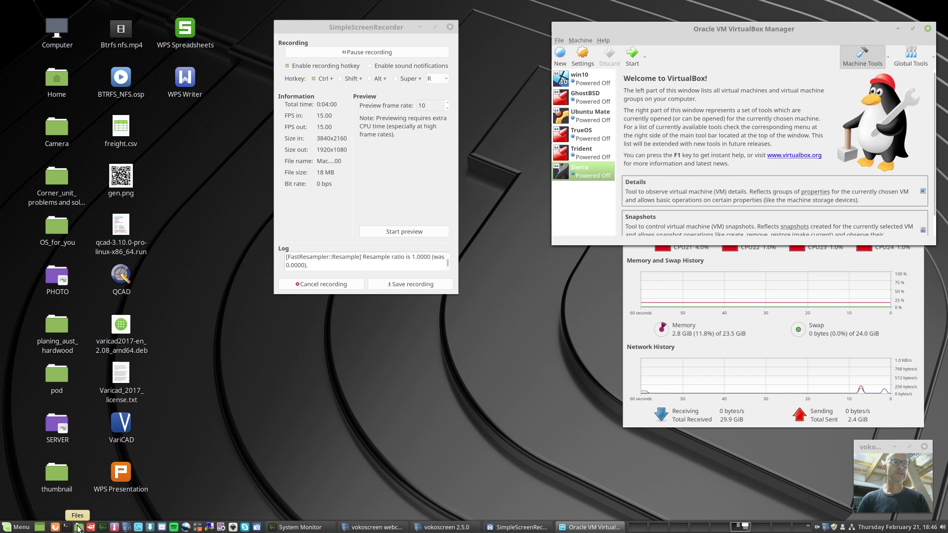
Step: Launch the Nemo file manager and go to the Downloads folder
{"action": "left_click", "coordinate": [66, 526]}
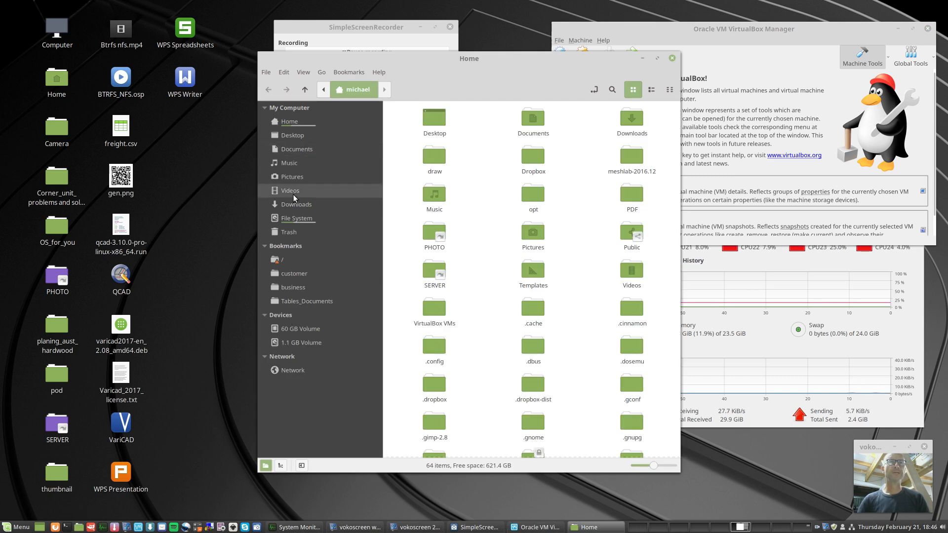
{"action": "left_click", "coordinate": [298, 203]}
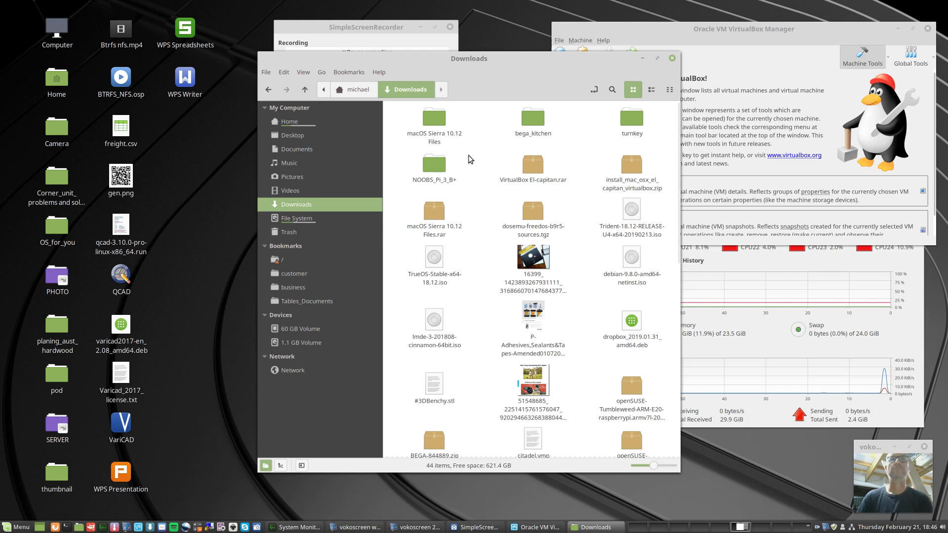
{"action": "mouse_move", "coordinate": [433, 117]}
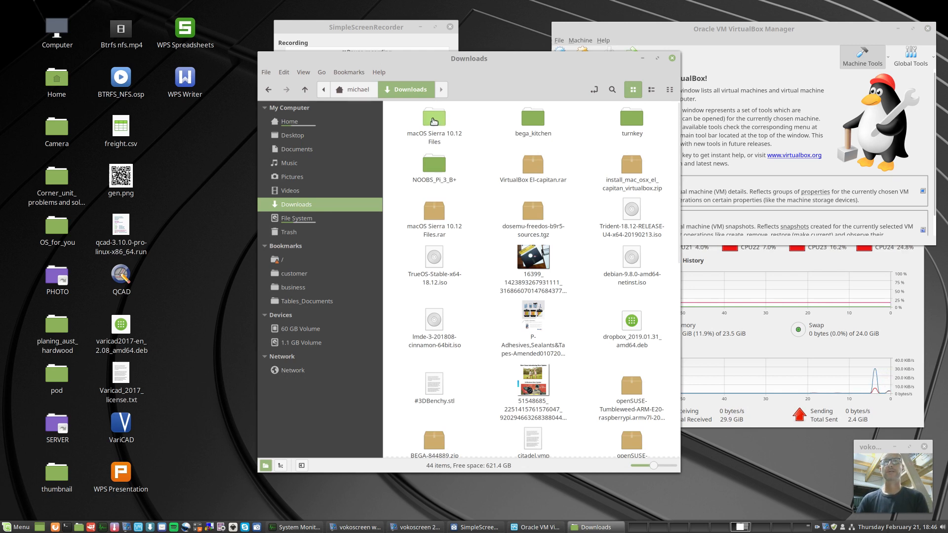
Step: Enter the macOS Sierra 10.12 Files folder to see its six files
{"action": "double_click", "coordinate": [433, 117]}
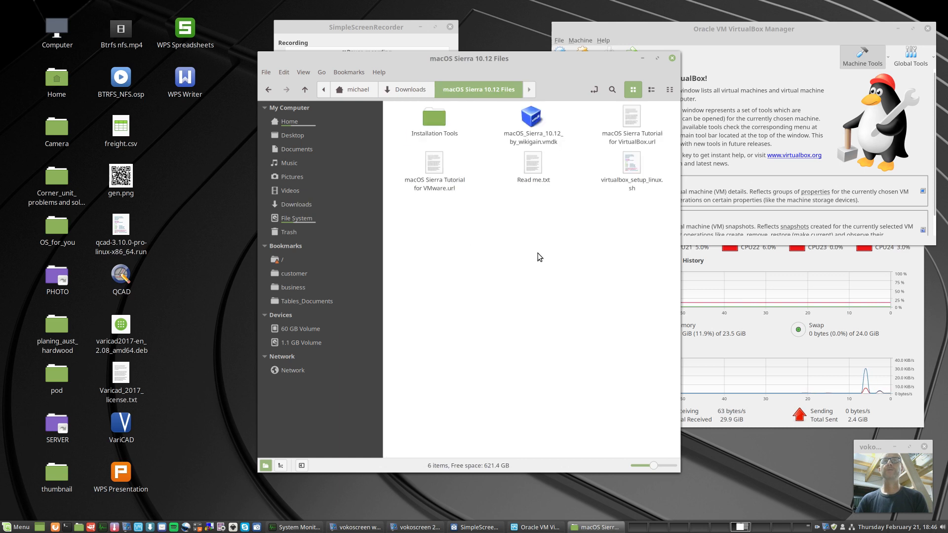
{"action": "mouse_move", "coordinate": [518, 193]}
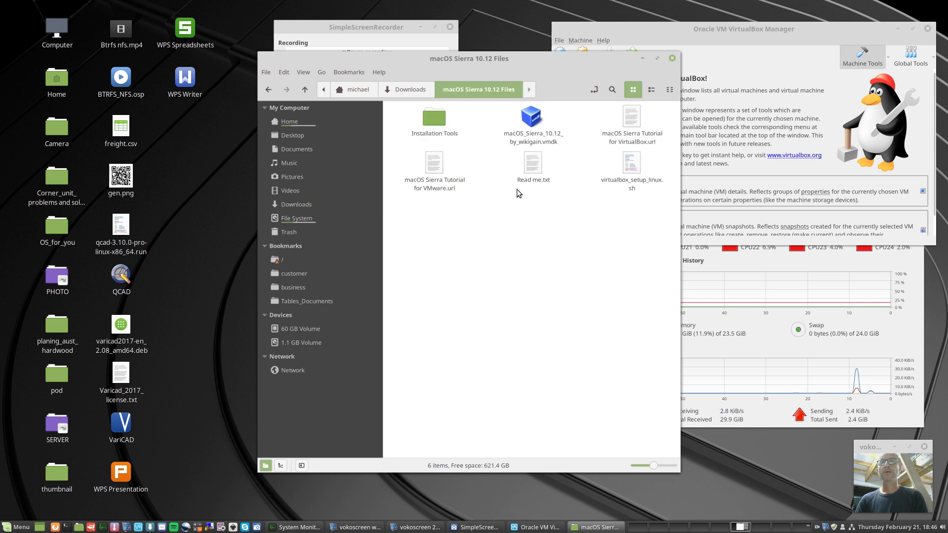
{"action": "mouse_move", "coordinate": [636, 151]}
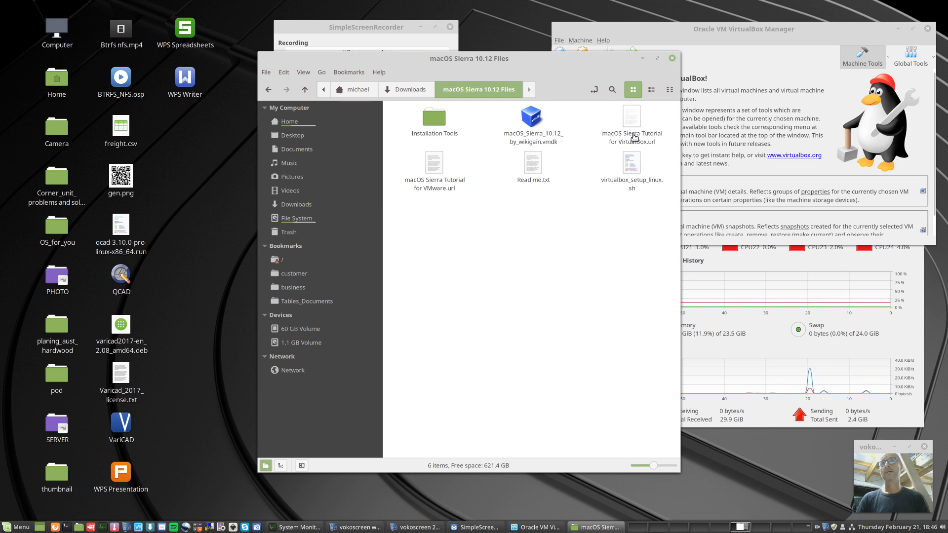
{"action": "mouse_move", "coordinate": [435, 175]}
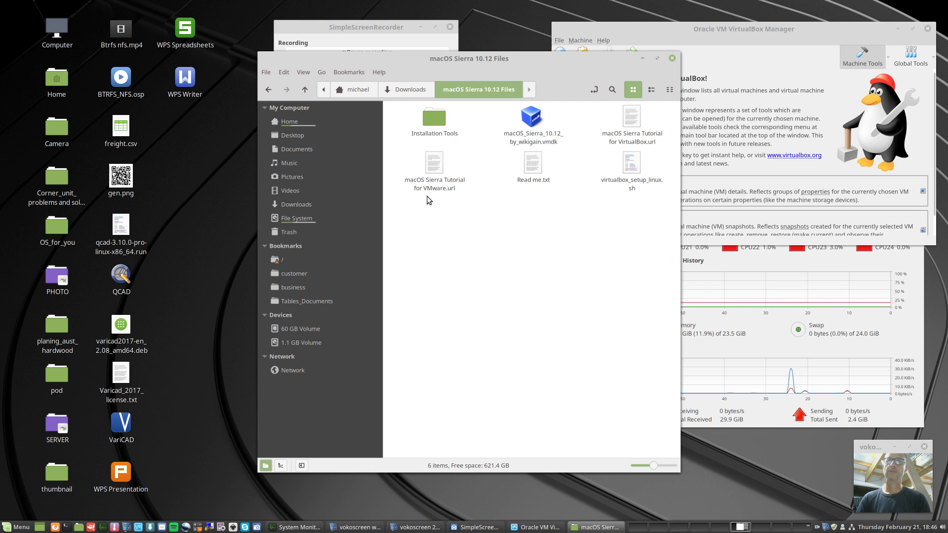
{"action": "mouse_move", "coordinate": [434, 171]}
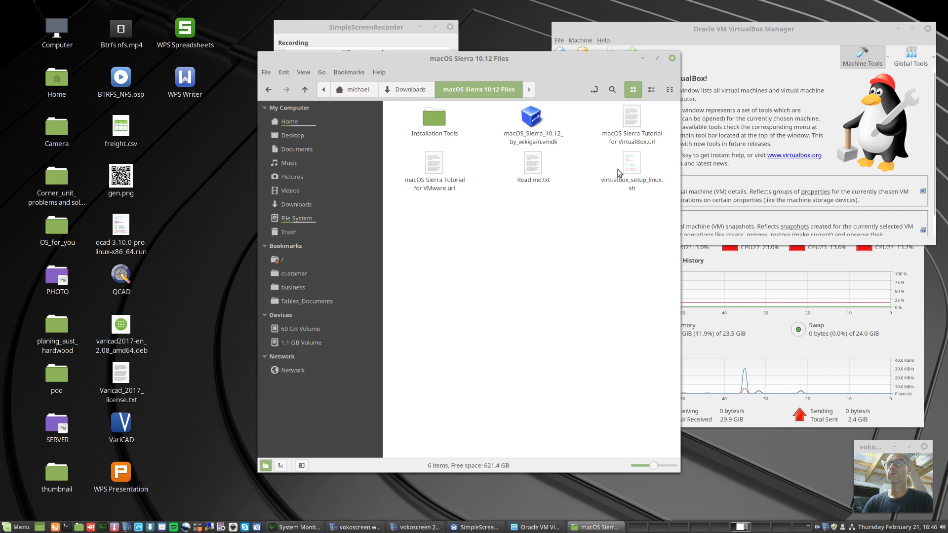
{"action": "mouse_move", "coordinate": [630, 174]}
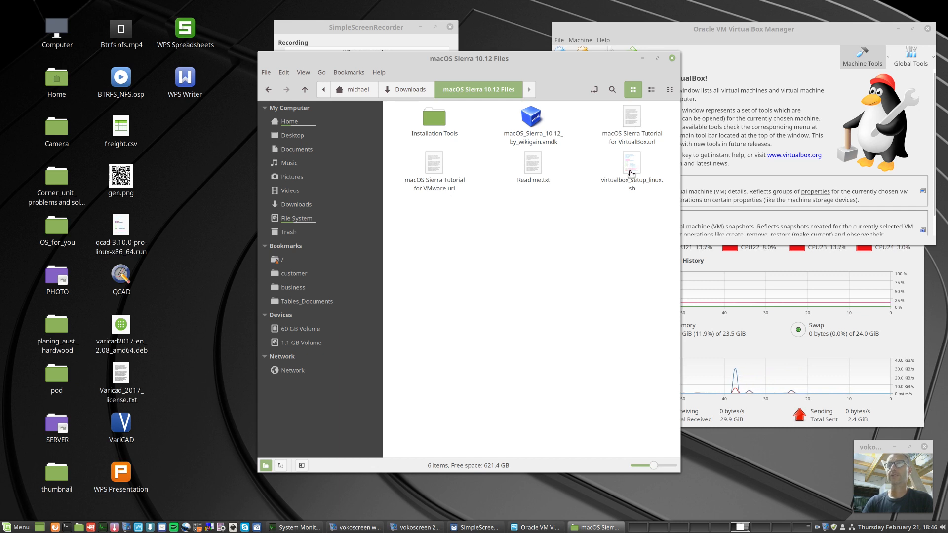
{"action": "mouse_move", "coordinate": [607, 263]}
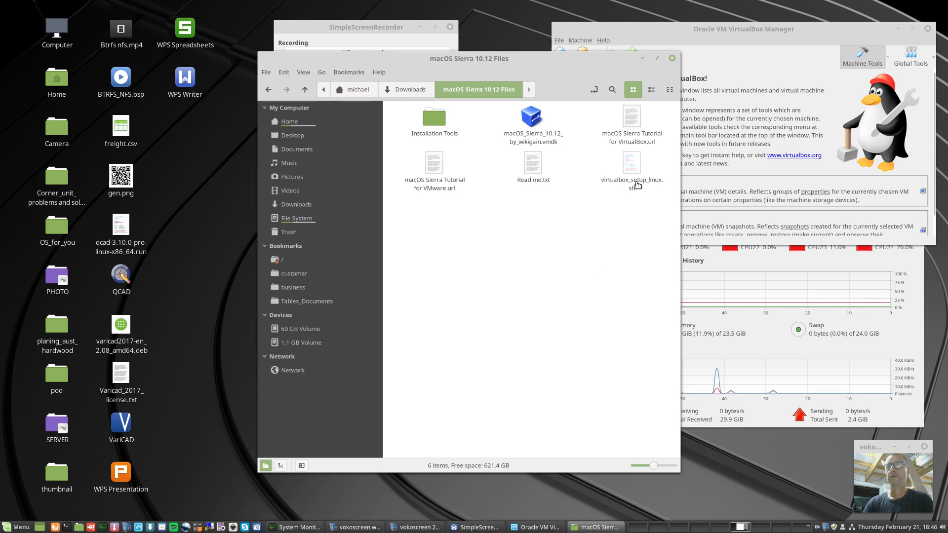
{"action": "mouse_move", "coordinate": [755, 130]}
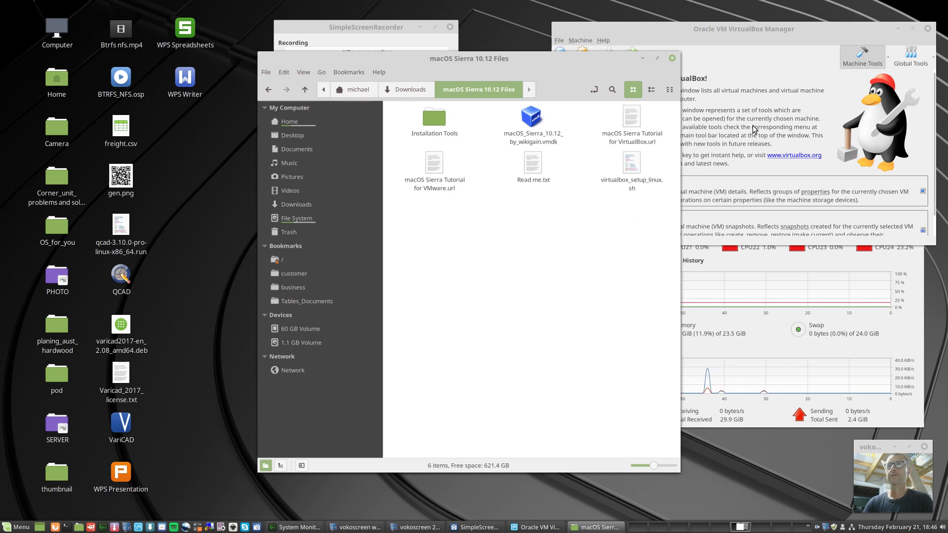
{"action": "mouse_move", "coordinate": [611, 237]}
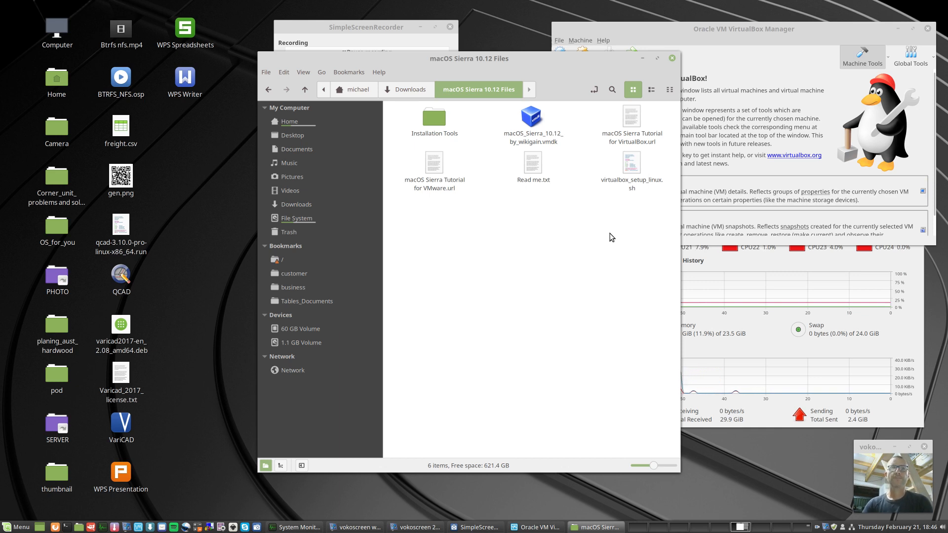
{"action": "mouse_move", "coordinate": [143, 481]}
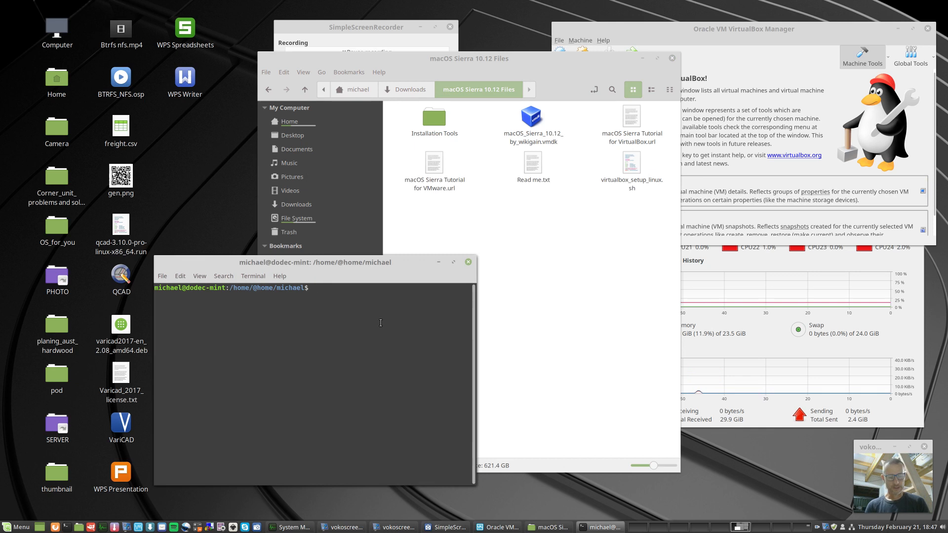
Step: cd into Downloads/macOS Sierra 10.12 Files in the terminal and begin invoking a script with ./
{"action": "type", "text": "cd D"}
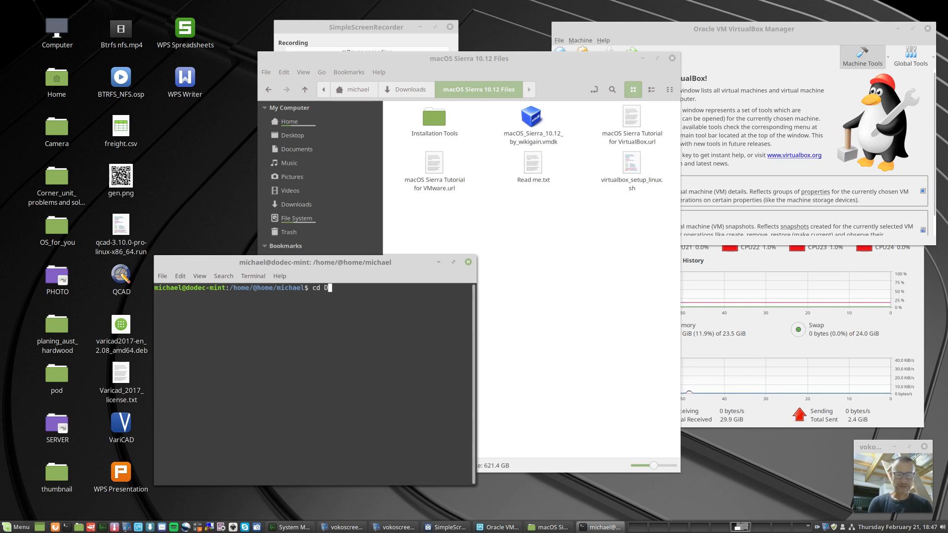
{"action": "type", "text": "ow"}
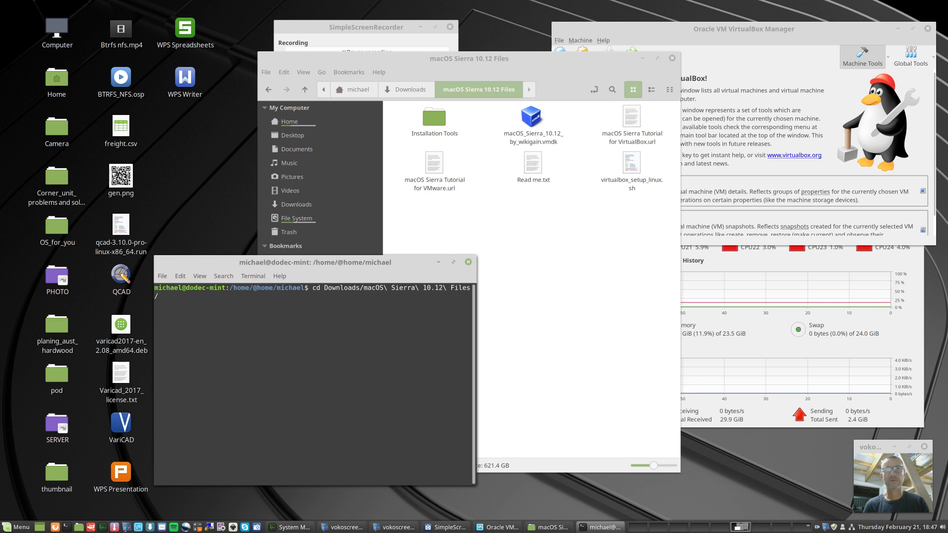
{"action": "key", "text": "Return"}
{"action": "type", "text": "ls"}
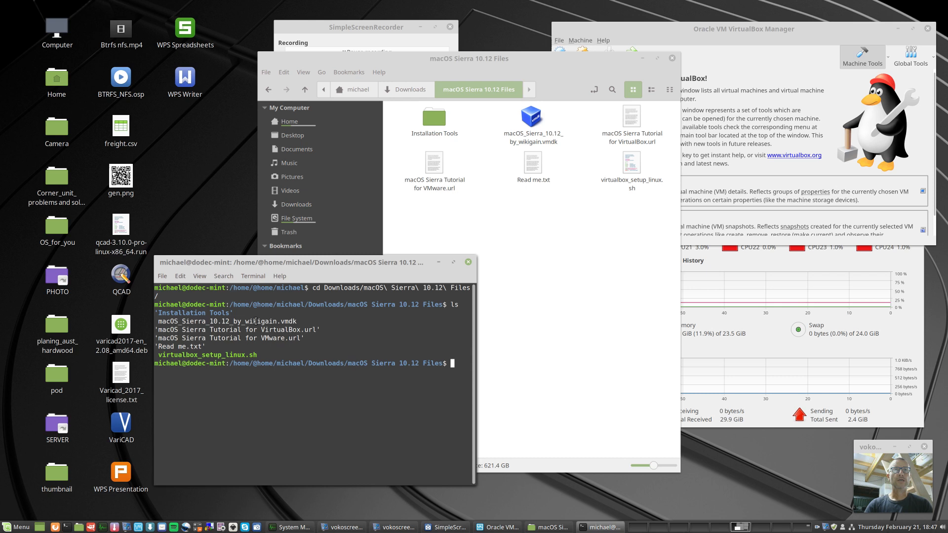
{"action": "mouse_move", "coordinate": [450, 176]}
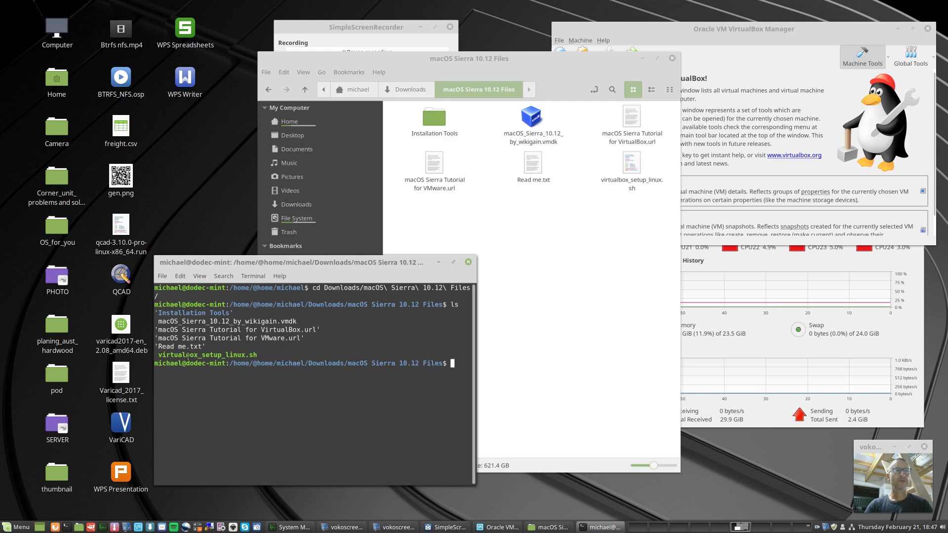
{"action": "mouse_move", "coordinate": [487, 398]}
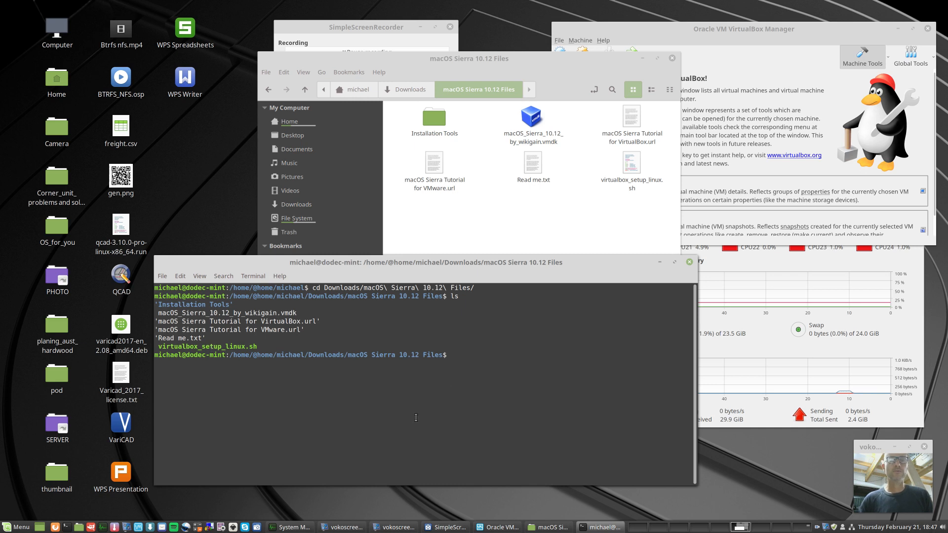
{"action": "mouse_move", "coordinate": [483, 389]}
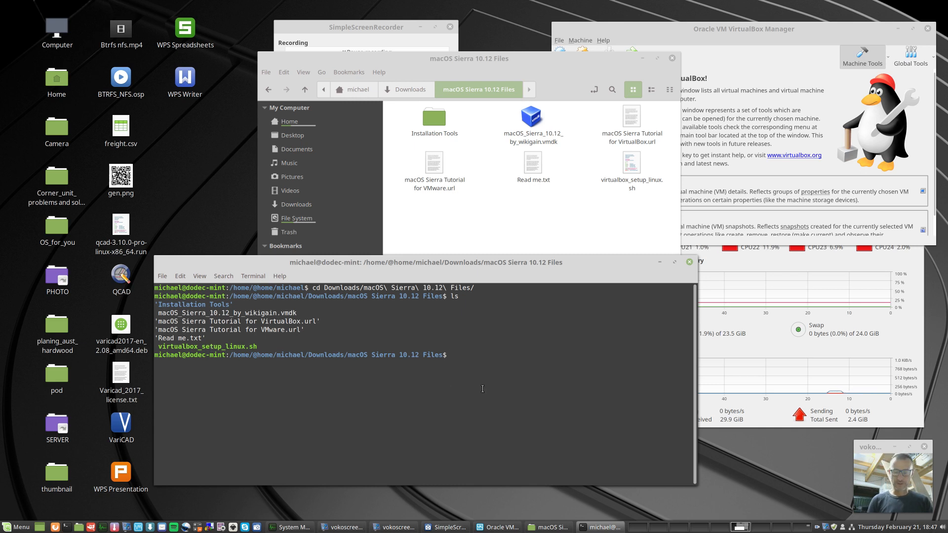
{"action": "type", "text": "./"}
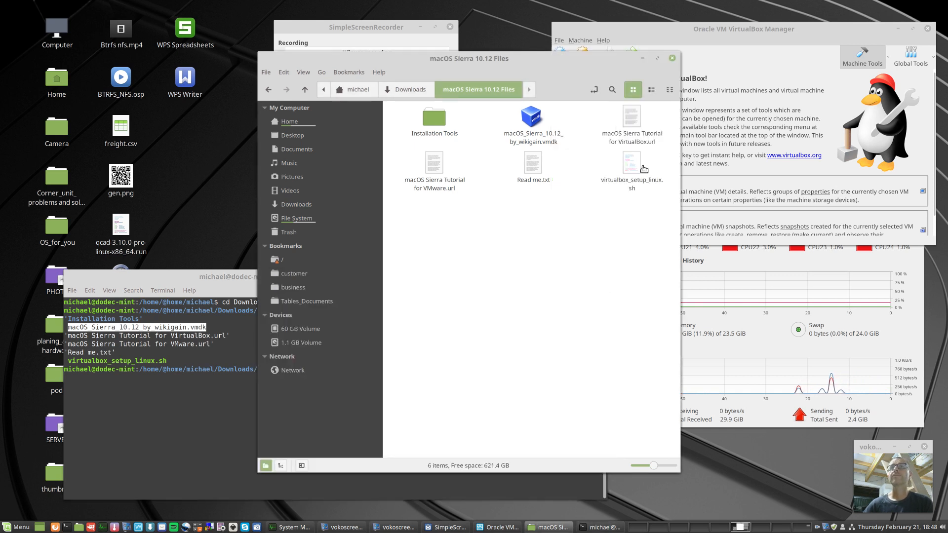
Step: Display virtualbox_setup_linux.sh in a text editor instead of running it
{"action": "double_click", "coordinate": [631, 163]}
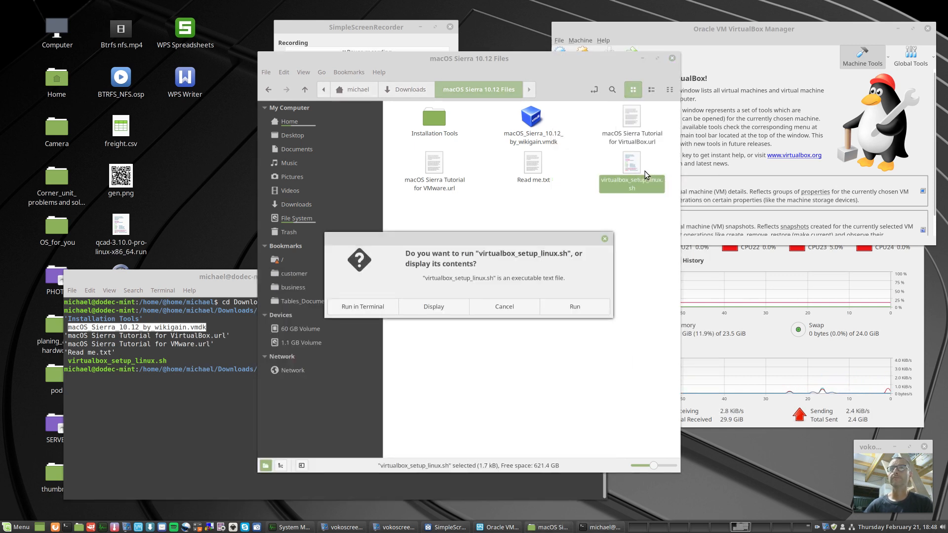
{"action": "mouse_move", "coordinate": [432, 306]}
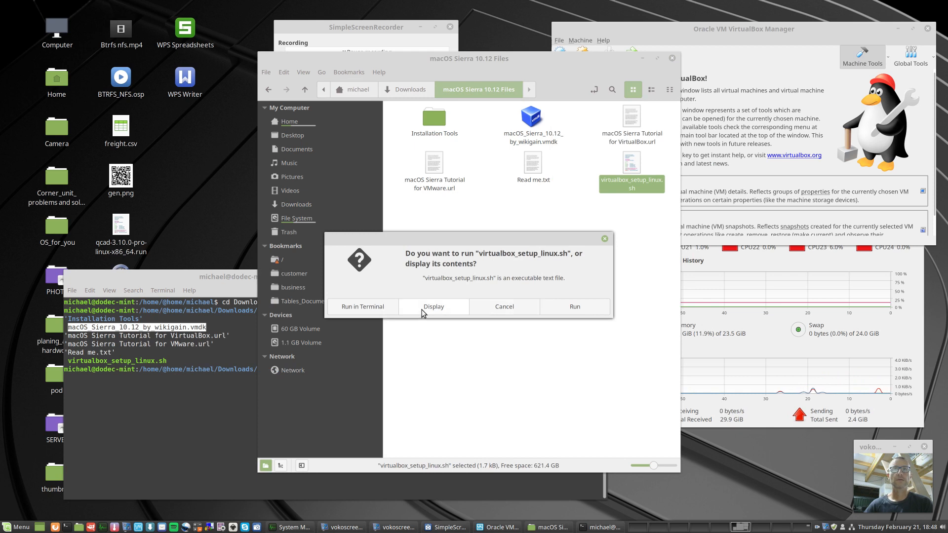
{"action": "left_click", "coordinate": [433, 306]}
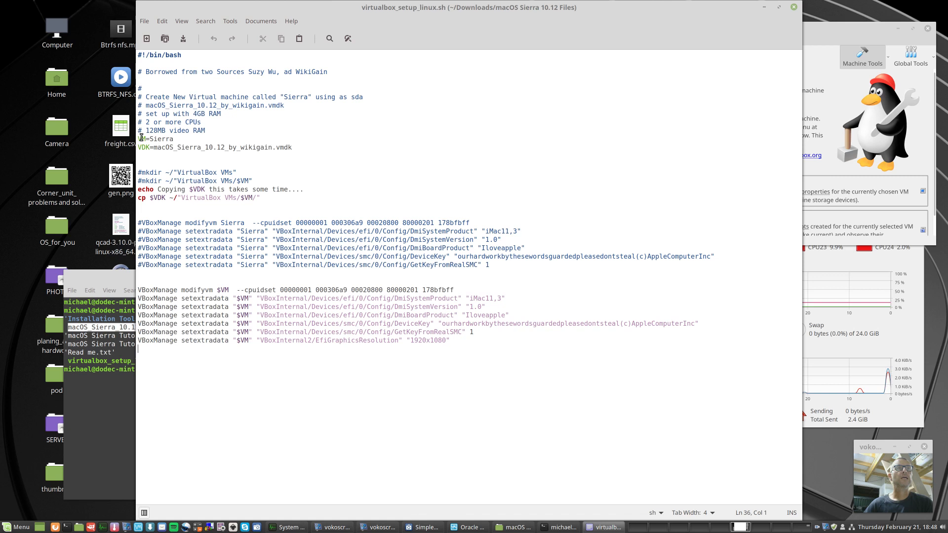
Step: Highlight the 1920x1080 resolution value on the script's last VBoxManage line
{"action": "double_click", "coordinate": [159, 139]}
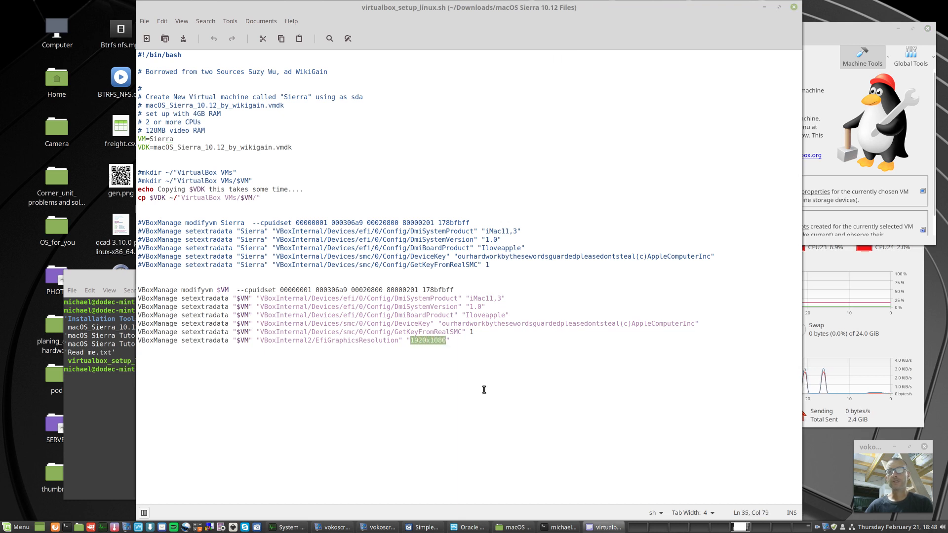
{"action": "mouse_move", "coordinate": [470, 385]}
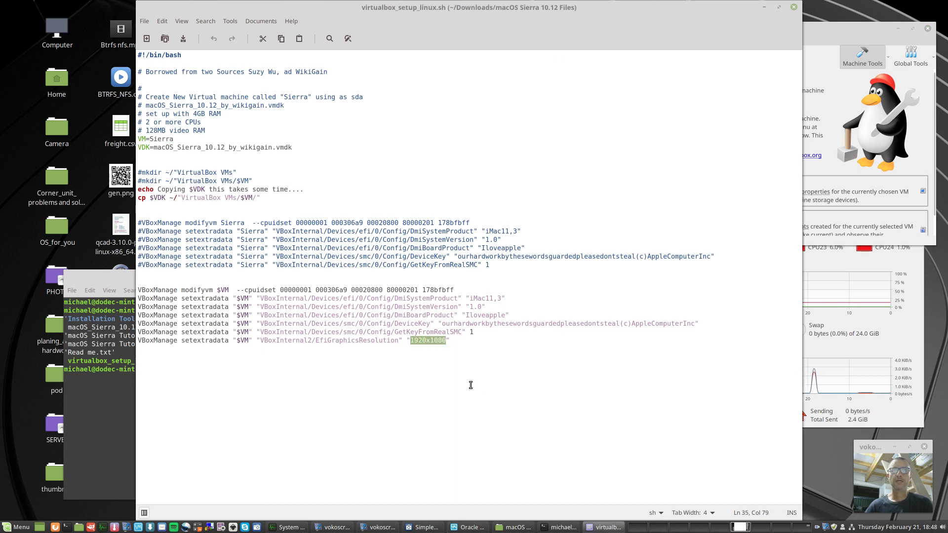
{"action": "mouse_move", "coordinate": [424, 348]}
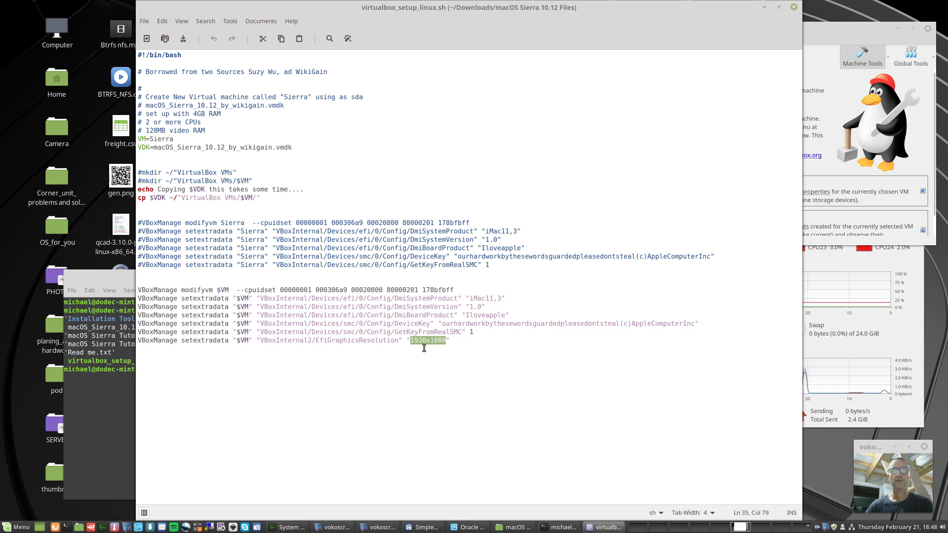
{"action": "mouse_move", "coordinate": [547, 377]}
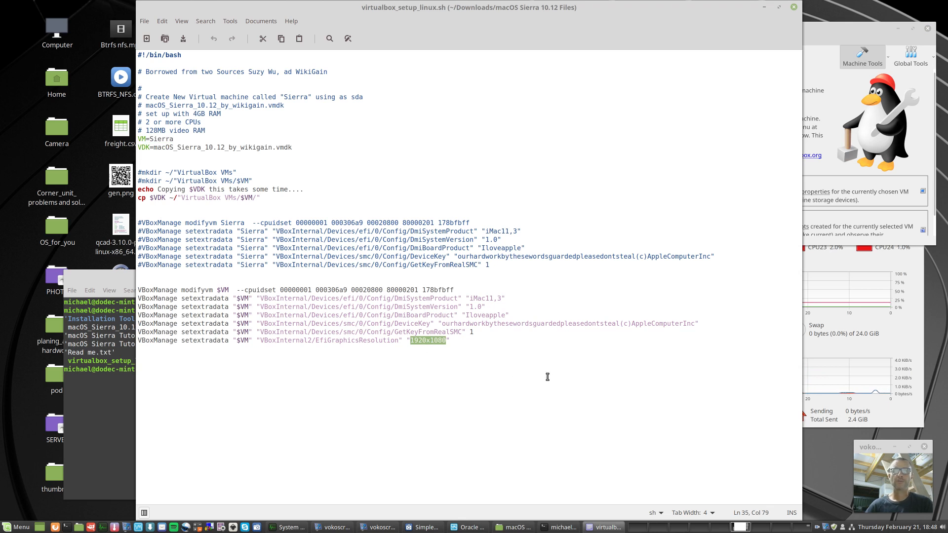
{"action": "mouse_move", "coordinate": [429, 459]}
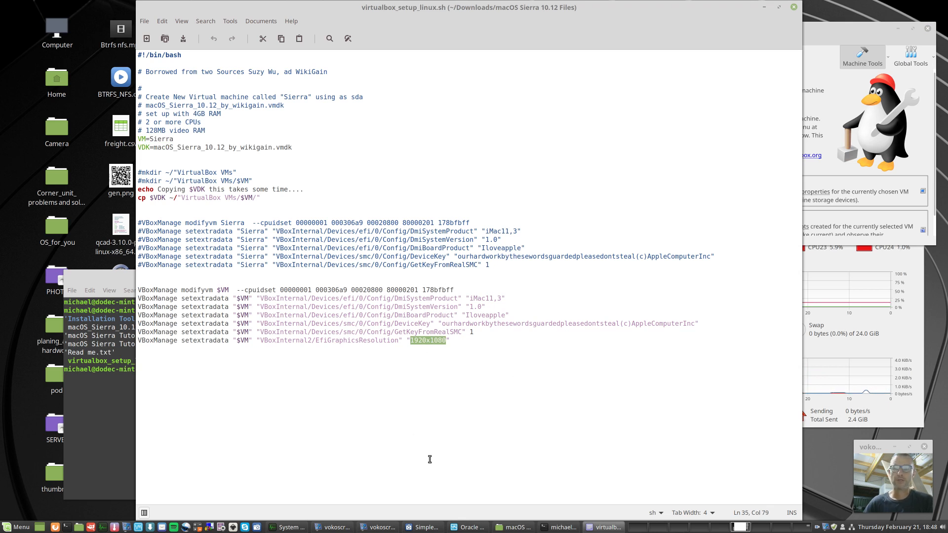
{"action": "mouse_move", "coordinate": [464, 357]}
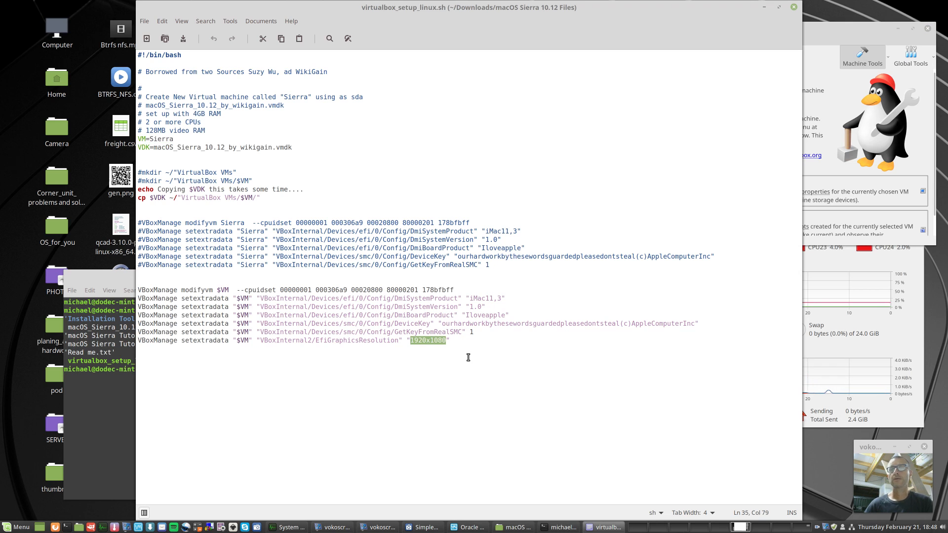
{"action": "mouse_move", "coordinate": [830, 28]}
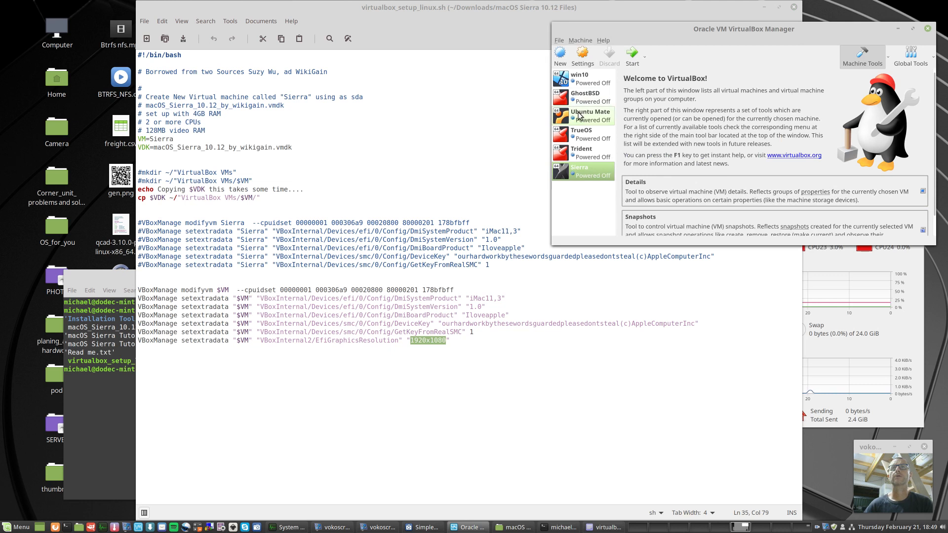
Step: Start the Ubuntu Mate virtual machine from the VirtualBox Manager
{"action": "left_click", "coordinate": [589, 117]}
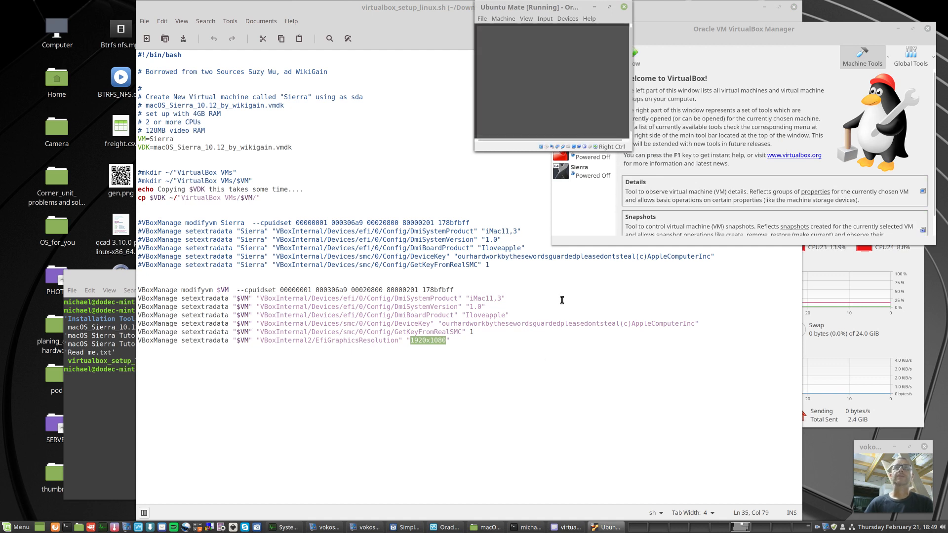
{"action": "mouse_move", "coordinate": [539, 370]}
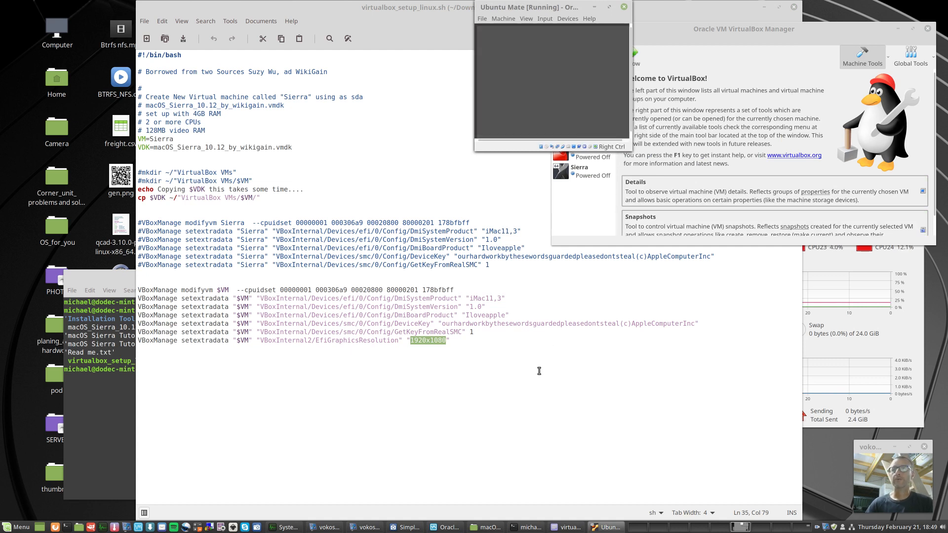
{"action": "mouse_move", "coordinate": [557, 378]}
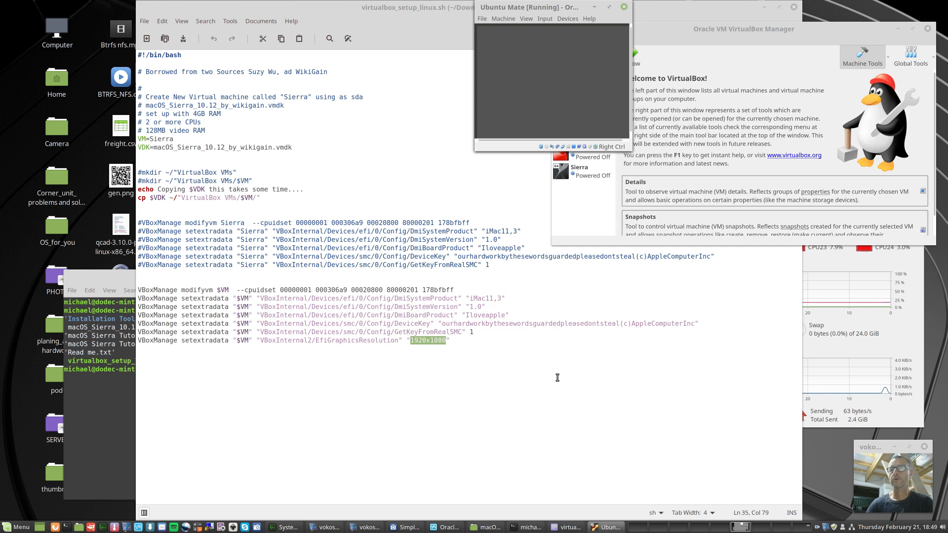
{"action": "mouse_move", "coordinate": [549, 386]}
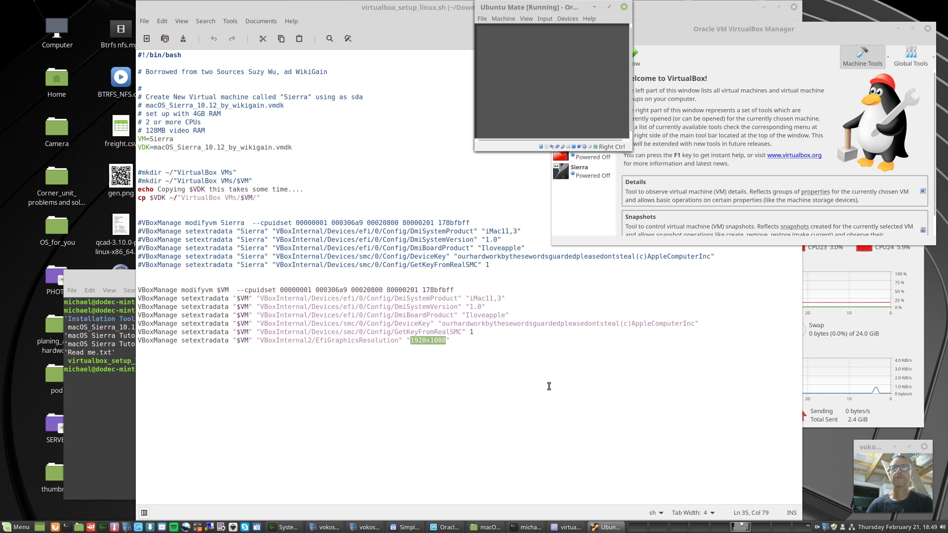
{"action": "mouse_move", "coordinate": [450, 345]}
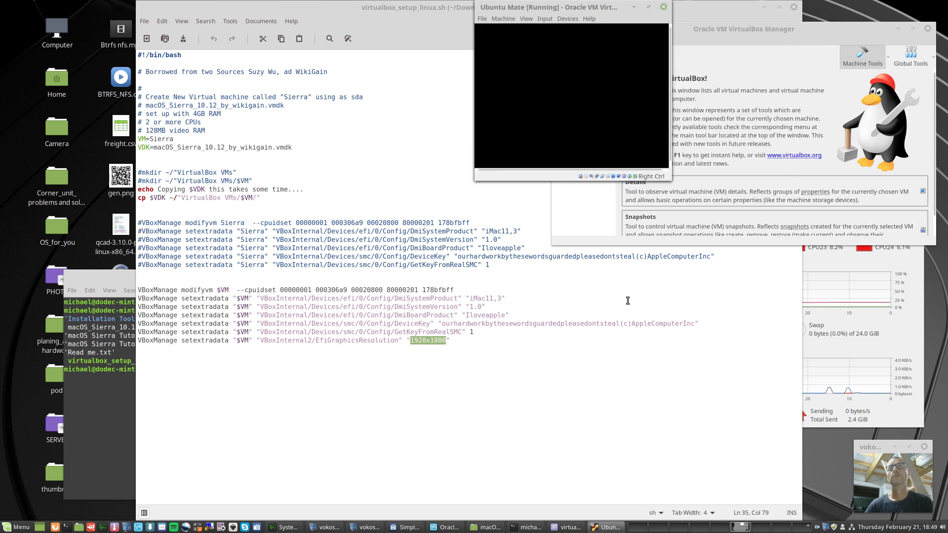
{"action": "mouse_move", "coordinate": [568, 387]}
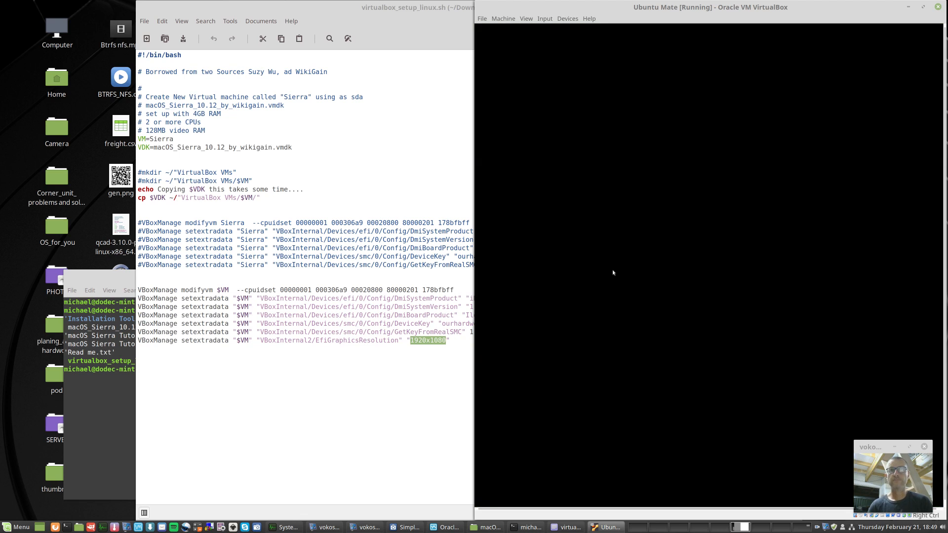
{"action": "mouse_move", "coordinate": [564, 442]}
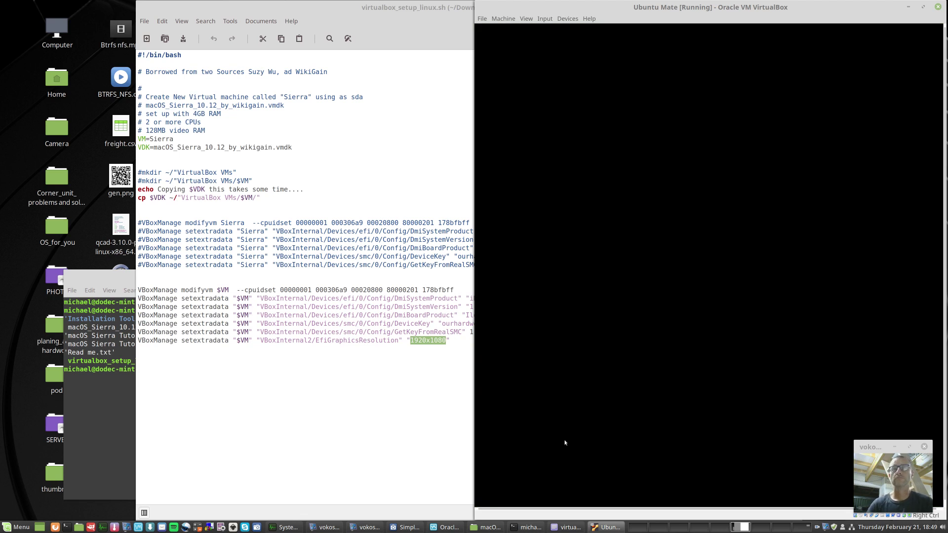
{"action": "mouse_move", "coordinate": [546, 190]}
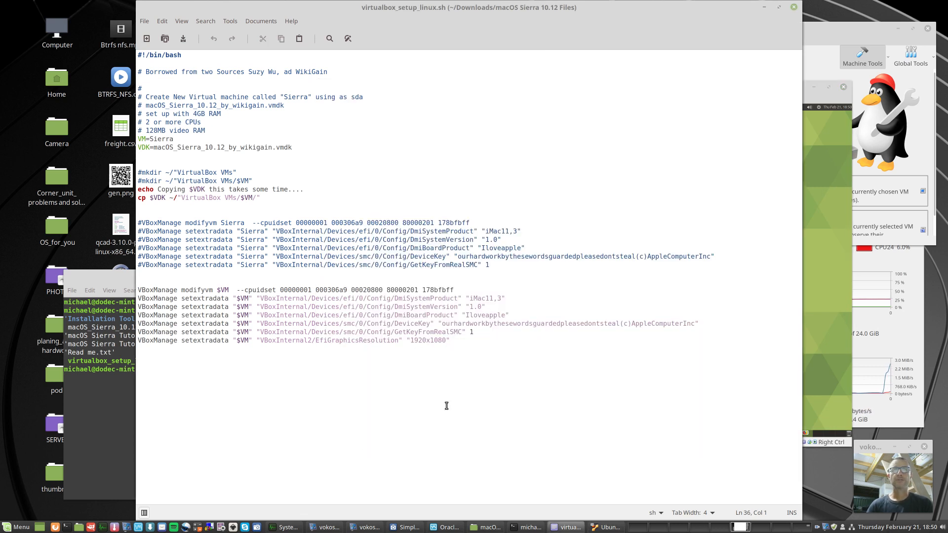
Step: Review the script in xed and highlight the 1920x1080 resolution value on its last line
{"action": "left_click", "coordinate": [426, 339]}
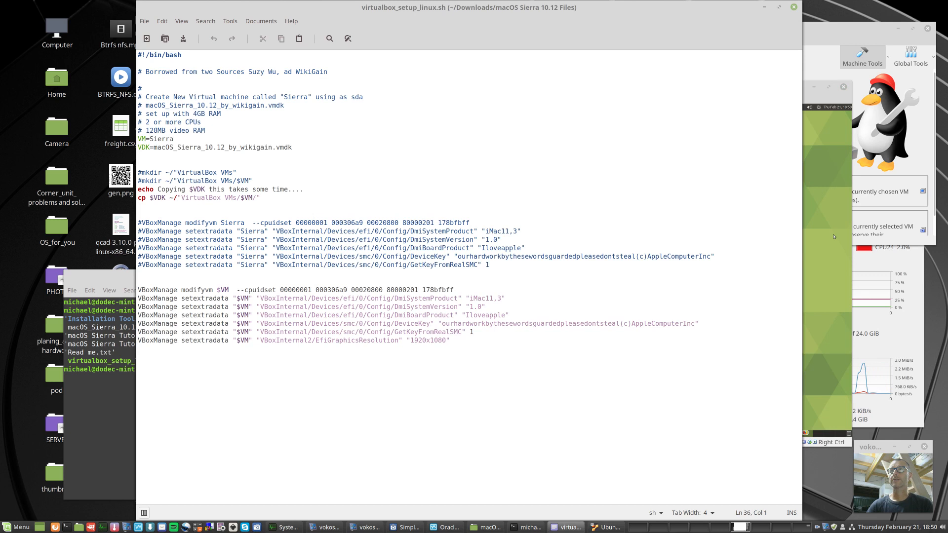
{"action": "left_click", "coordinate": [547, 337]}
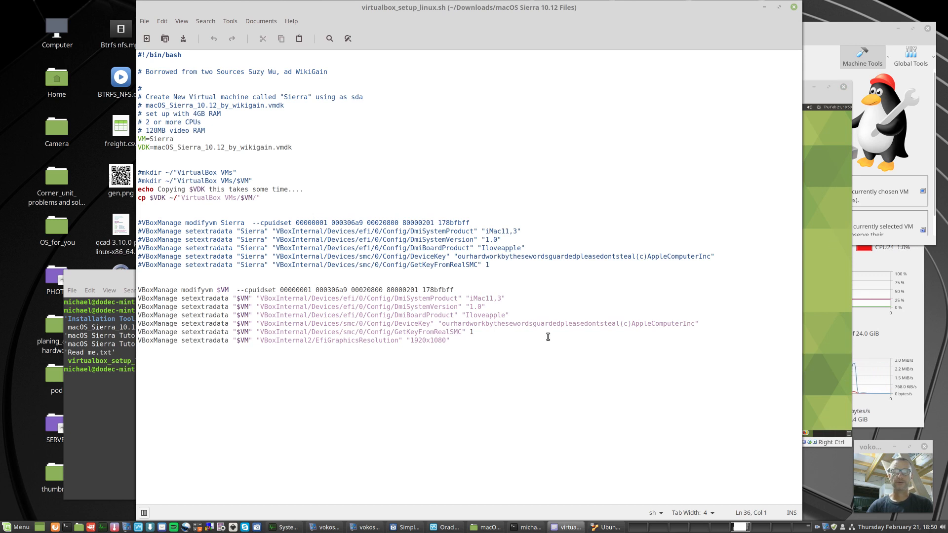
{"action": "double_click", "coordinate": [426, 340]}
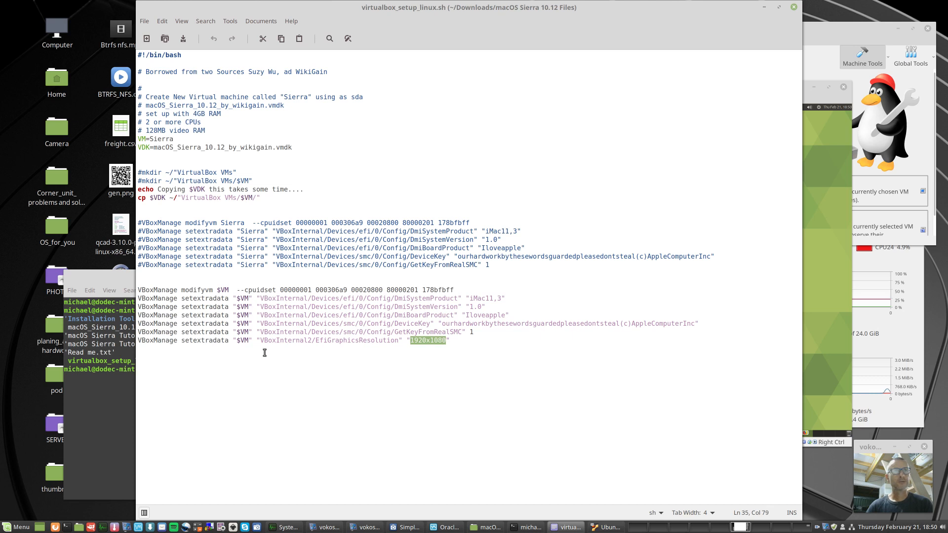
{"action": "mouse_move", "coordinate": [179, 238]}
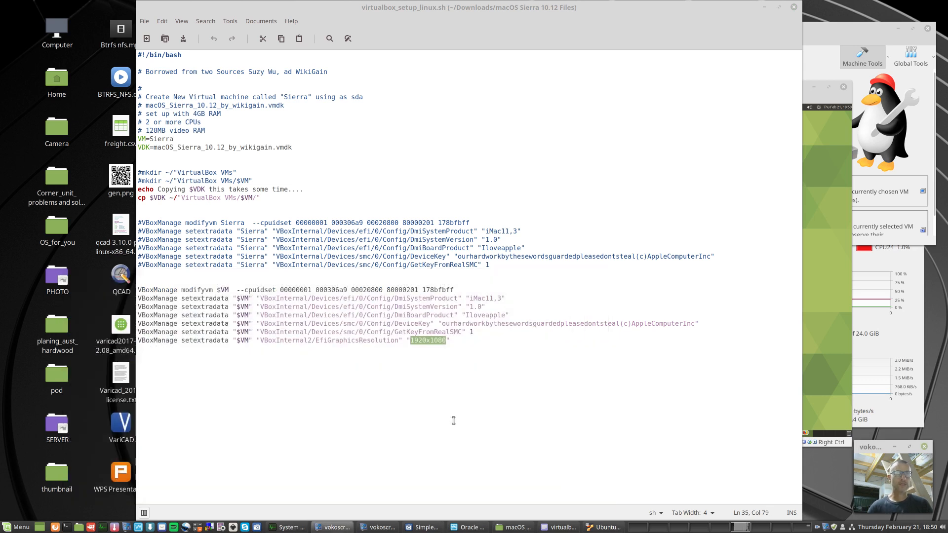
{"action": "mouse_move", "coordinate": [317, 432]}
{"action": "type", "text": "cd"}
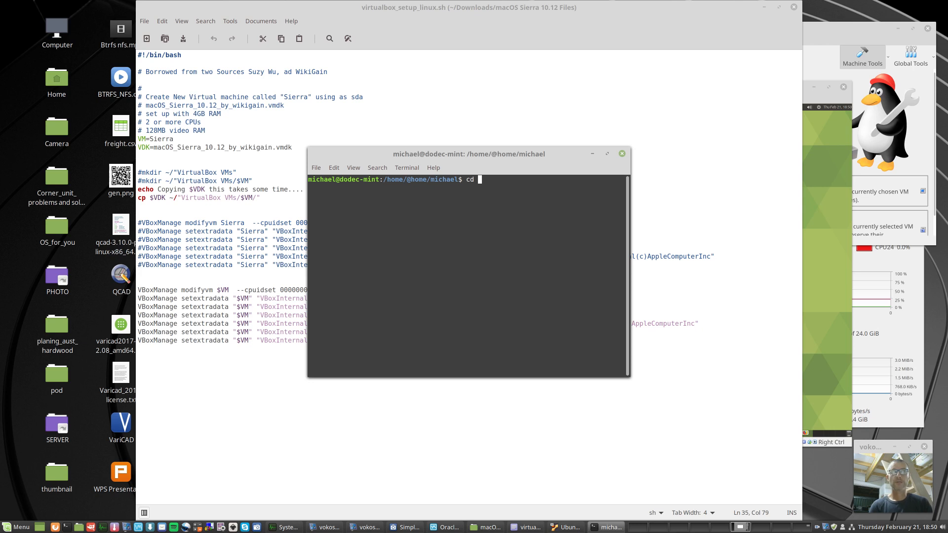
Step: Change into Downloads/macOS Sierra 10.12 Files and list its contents with ls
{"action": "type", "text": "Dow"}
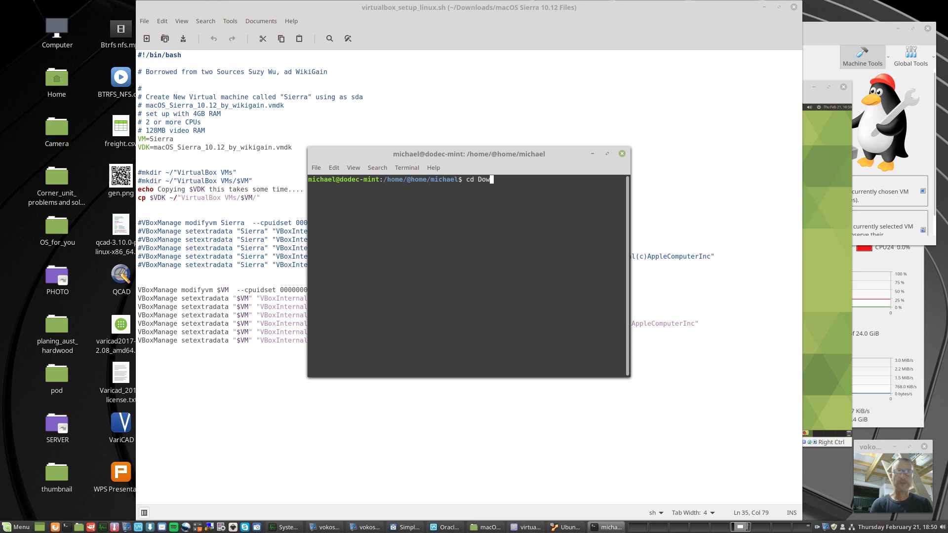
{"action": "type", "text": "nloads/macOS\\ Sierra\\ 10.12\\ Files/"}
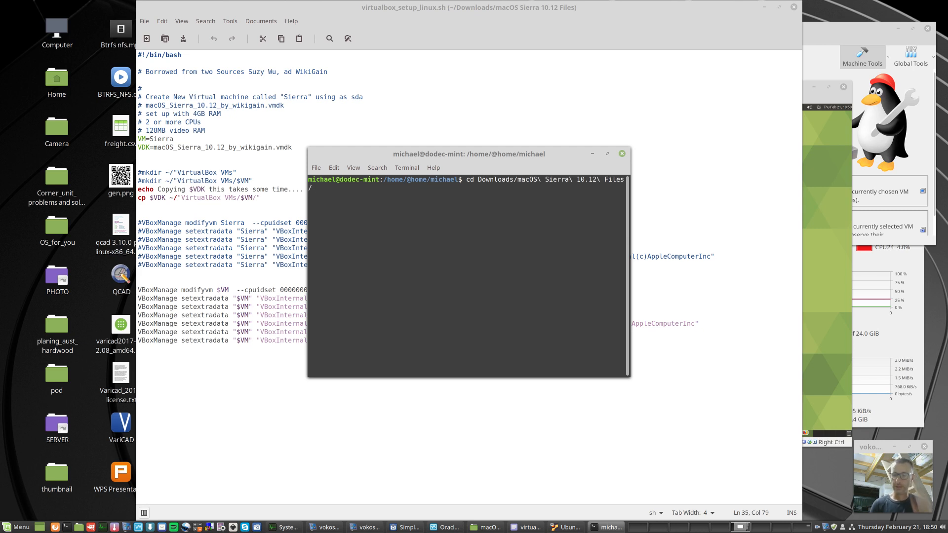
{"action": "type", "text": "ls"}
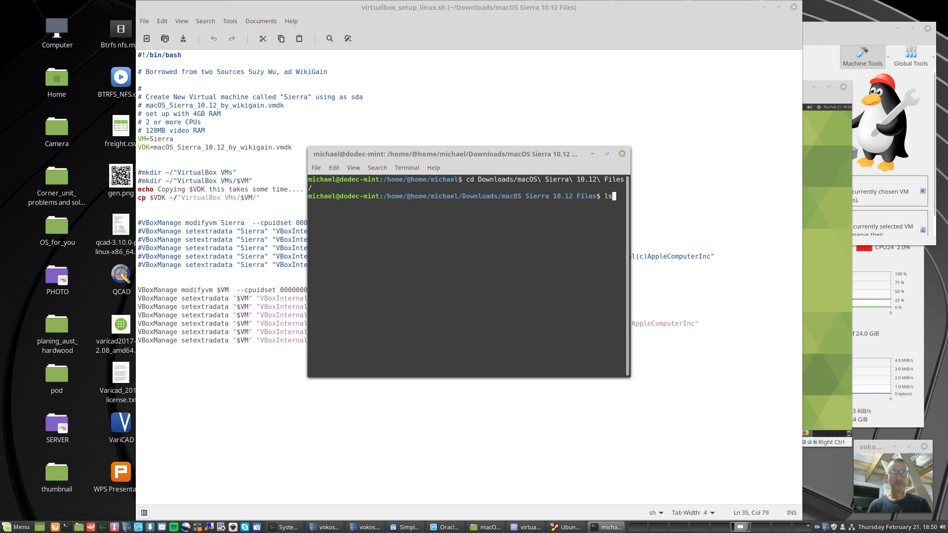
{"action": "key", "text": "Return"}
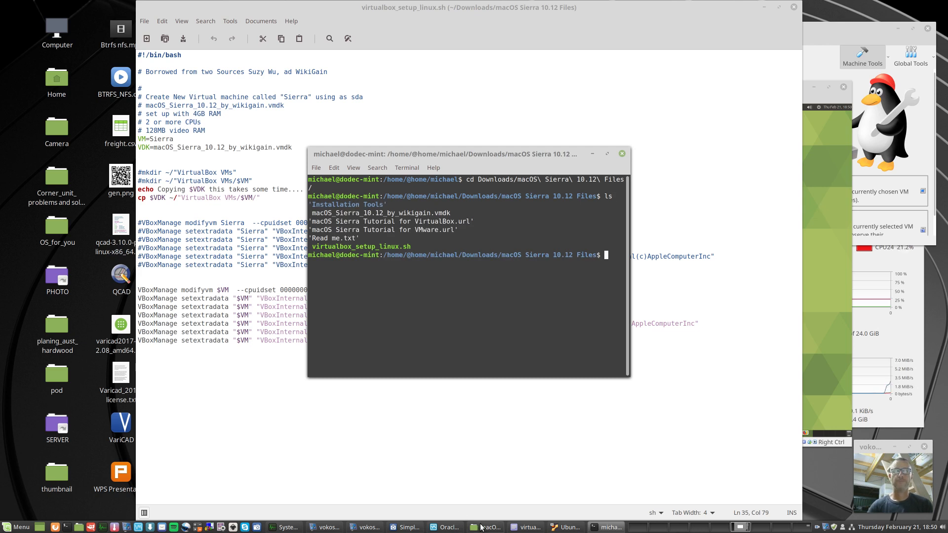
Step: Return to the setup script, check the 1920x1080 value once more, and close the xed editor
{"action": "left_click", "coordinate": [484, 527]}
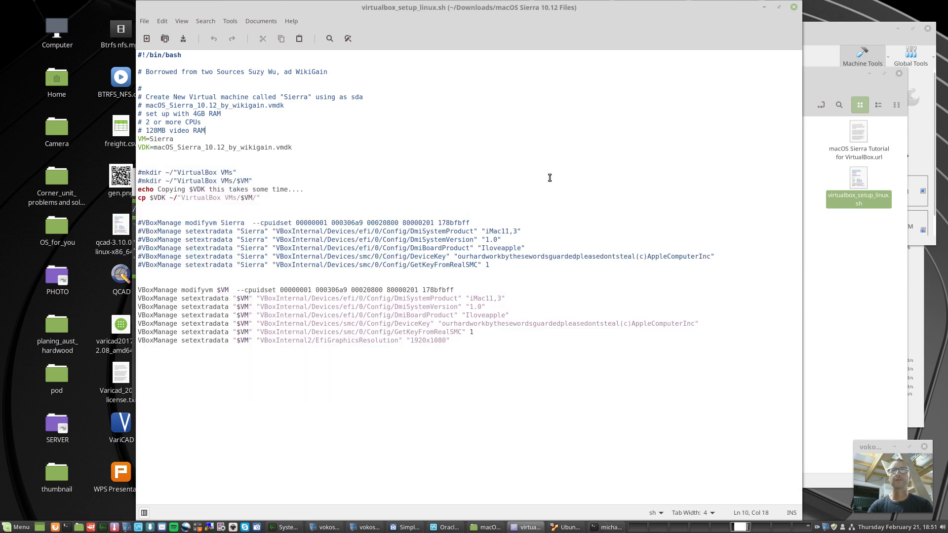
{"action": "mouse_move", "coordinate": [583, 133]}
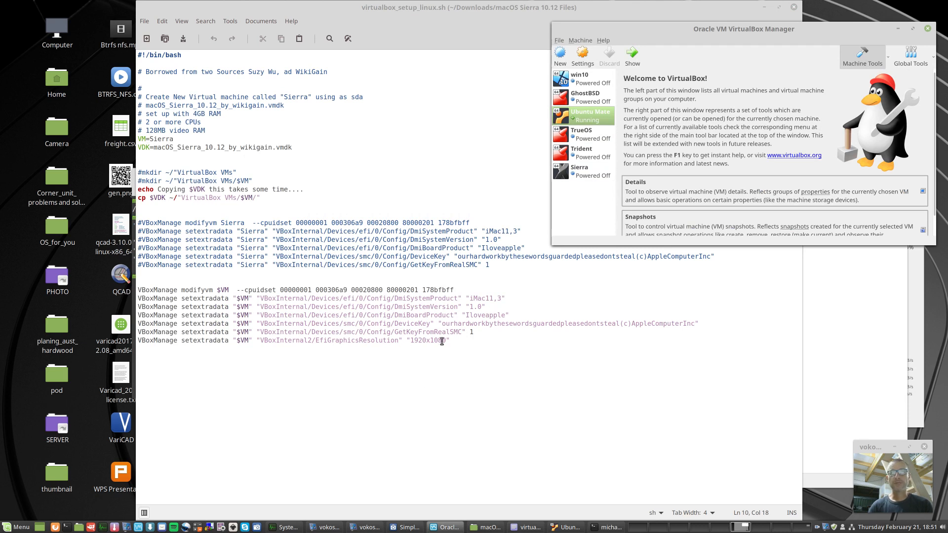
{"action": "double_click", "coordinate": [427, 341]}
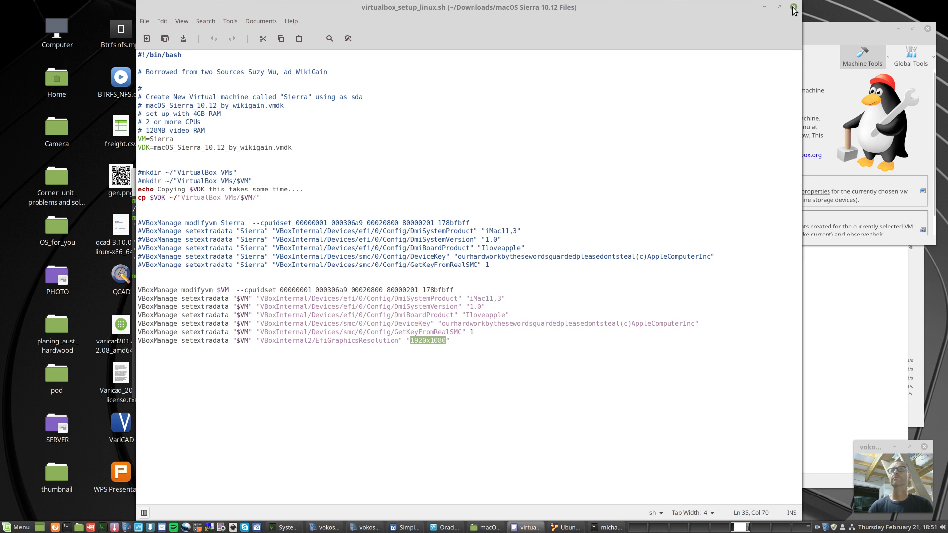
{"action": "left_click", "coordinate": [793, 7]}
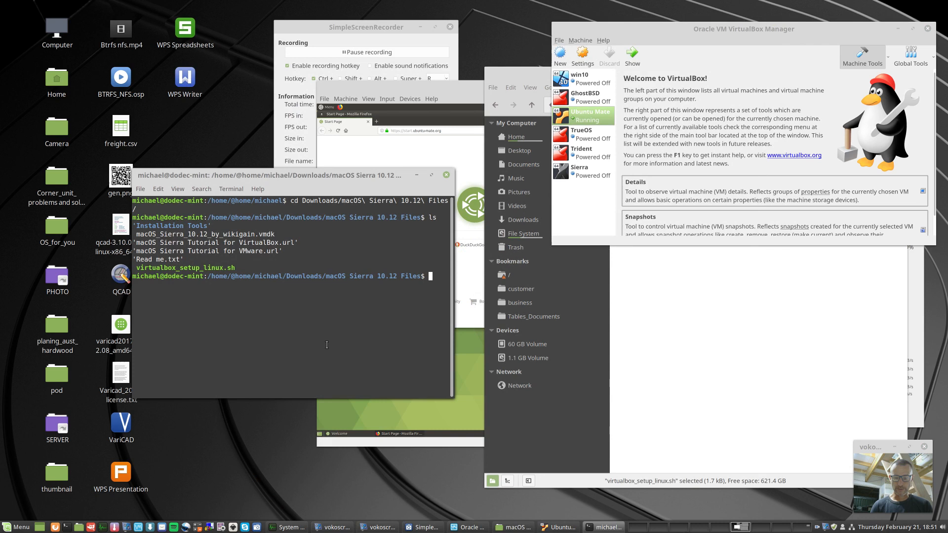
{"action": "mouse_move", "coordinate": [270, 322]}
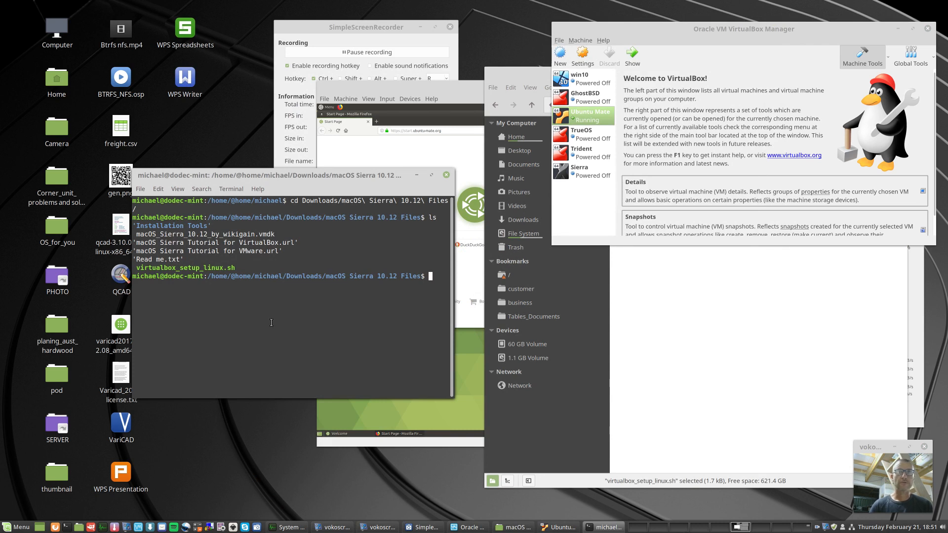
Step: Run ./virtualbox_setup_linux.sh so it starts copying the Sierra vmdk, then bring Nemo forward
{"action": "type", "text": "./"}
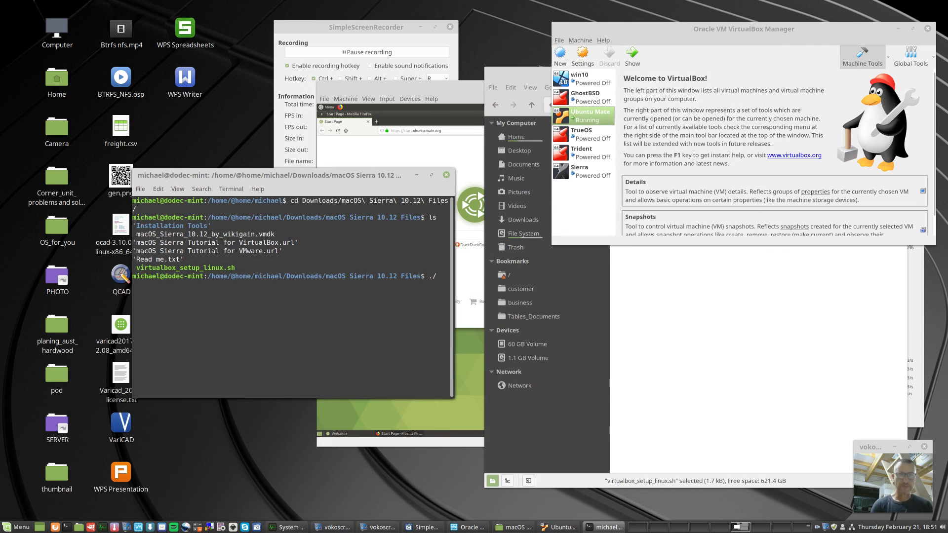
{"action": "type", "text": "virtualbox_setup_linux.sh"}
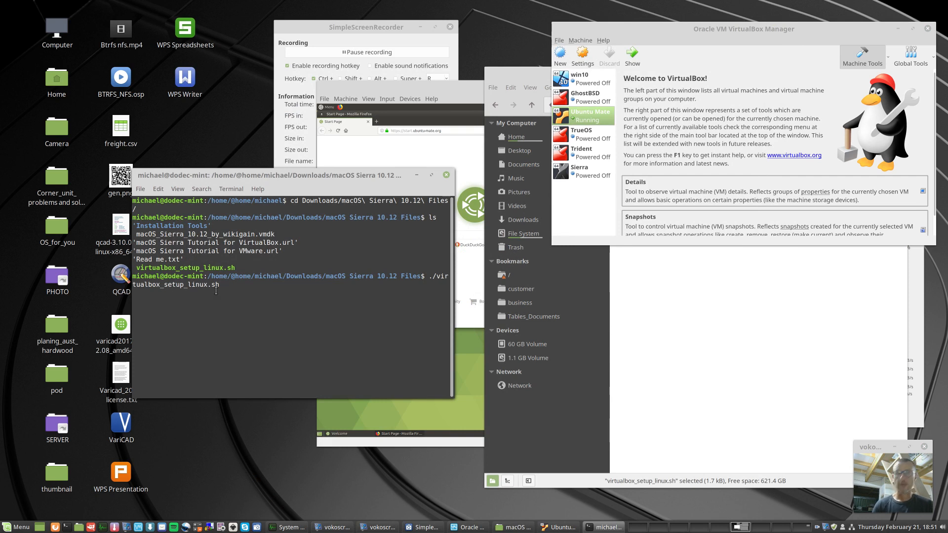
{"action": "key", "text": "Return"}
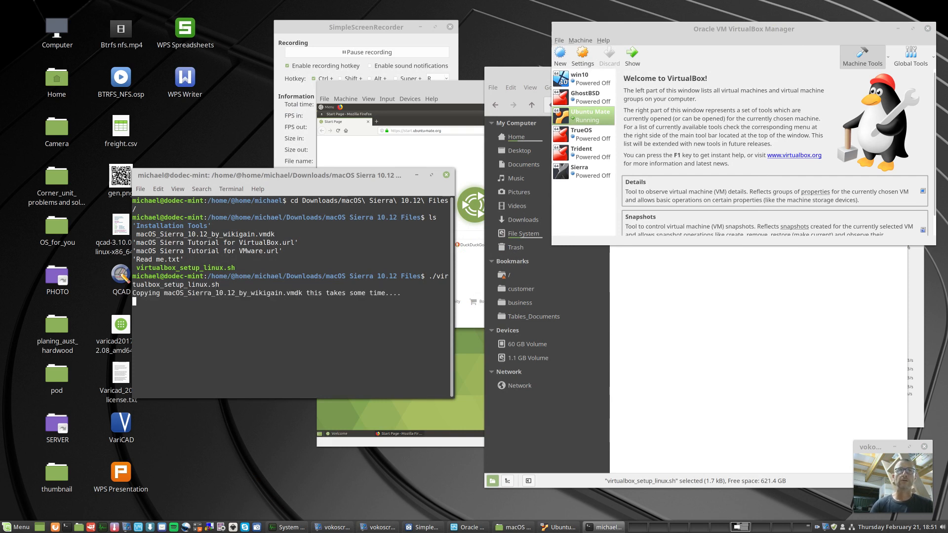
{"action": "left_click", "coordinate": [512, 526]}
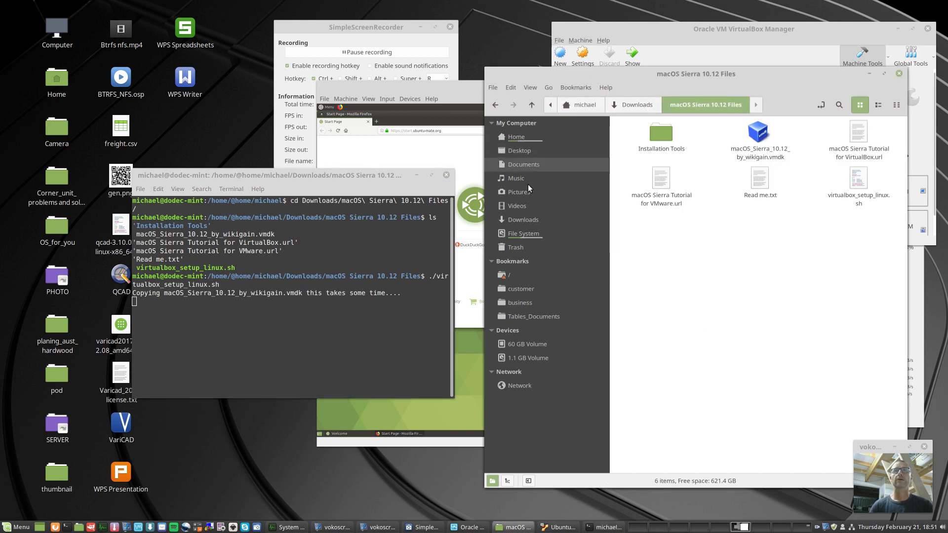
Step: Open Home in a new Nemo tab and go into the VirtualBox VMs Sierra folder with its vmdk, vbox and vdi files
{"action": "right_click", "coordinate": [515, 136]}
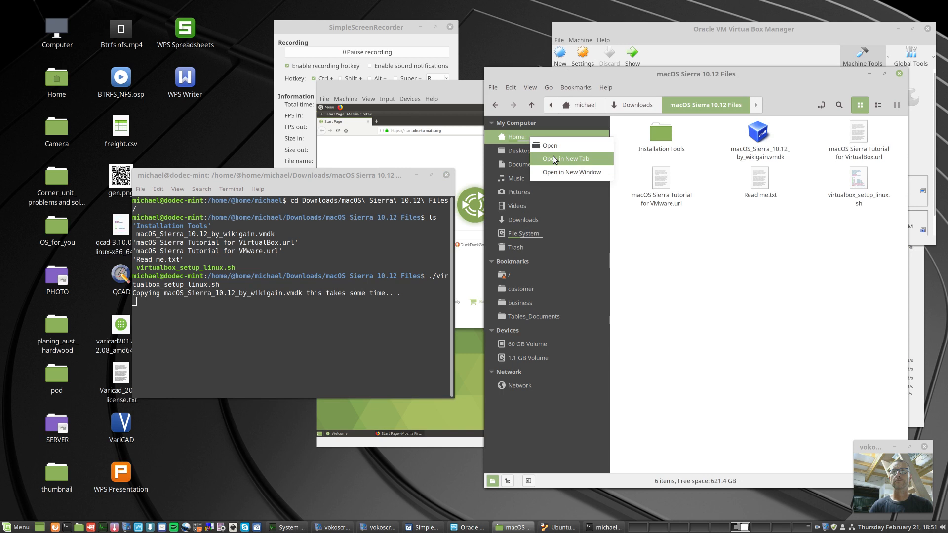
{"action": "left_click", "coordinate": [566, 158]}
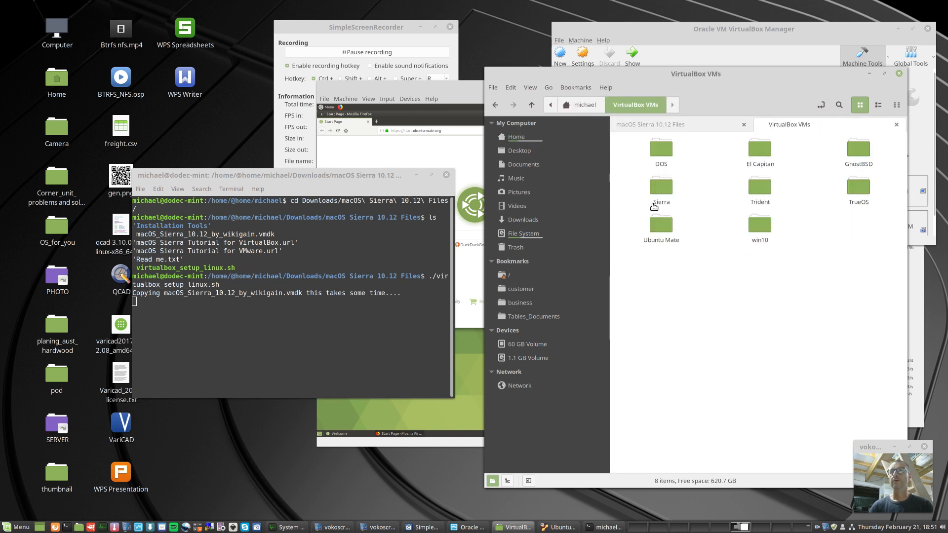
{"action": "double_click", "coordinate": [661, 185]}
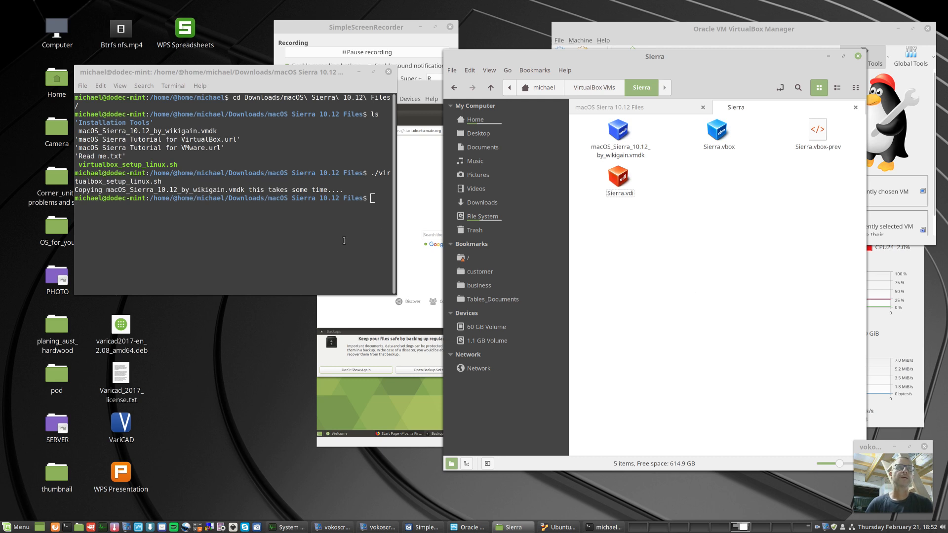
{"action": "mouse_move", "coordinate": [404, 471]}
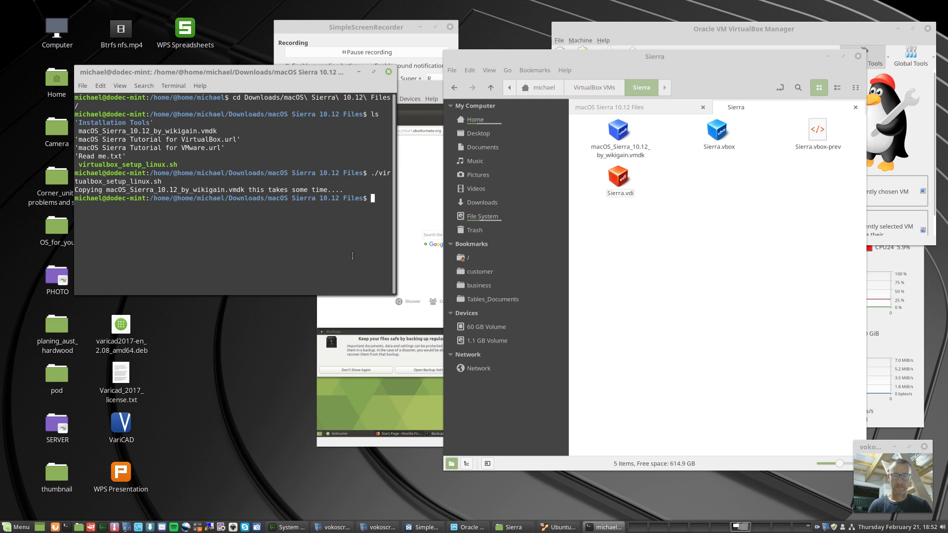
Step: View virtualbox_setup_linux.sh in less, showing its VBoxManage commands
{"action": "type", "text": "less"}
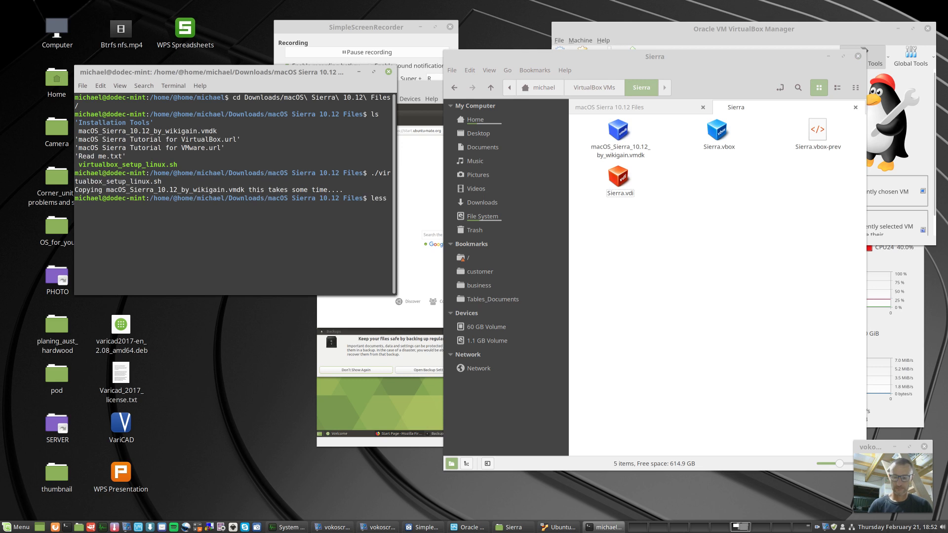
{"action": "type", "text": "vi"}
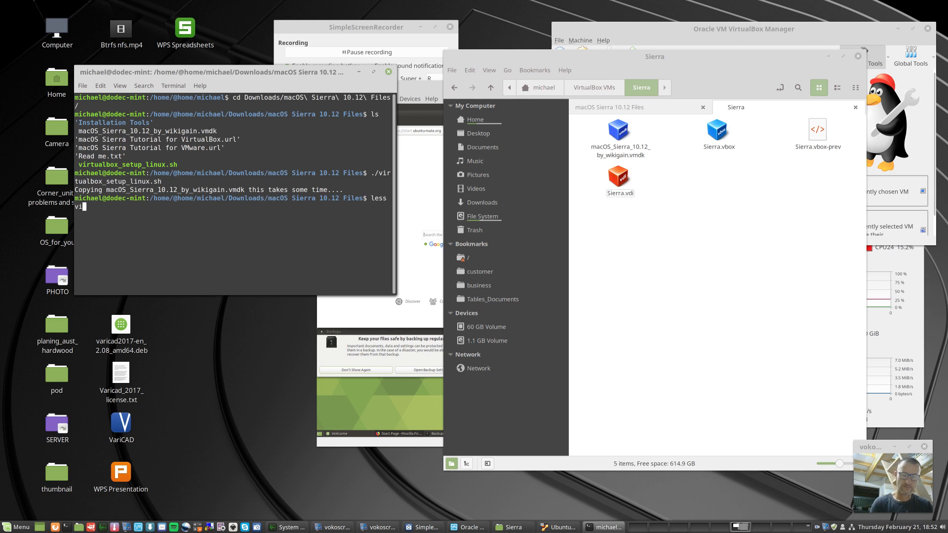
{"action": "key", "text": "Return"}
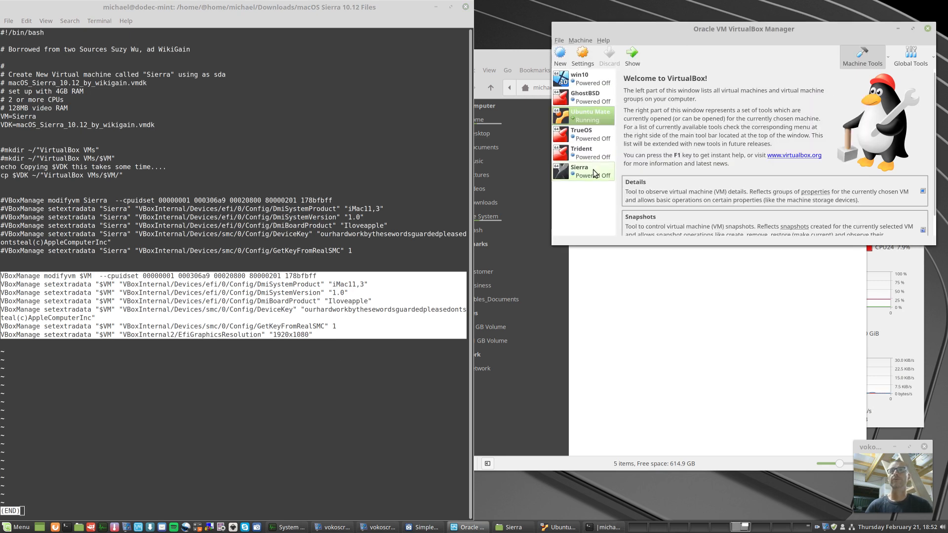
Step: In Sierra's Storage settings, attach the existing macOS_Sierra_10.12 vmdk disk to the SATA controller
{"action": "left_click", "coordinate": [581, 54]}
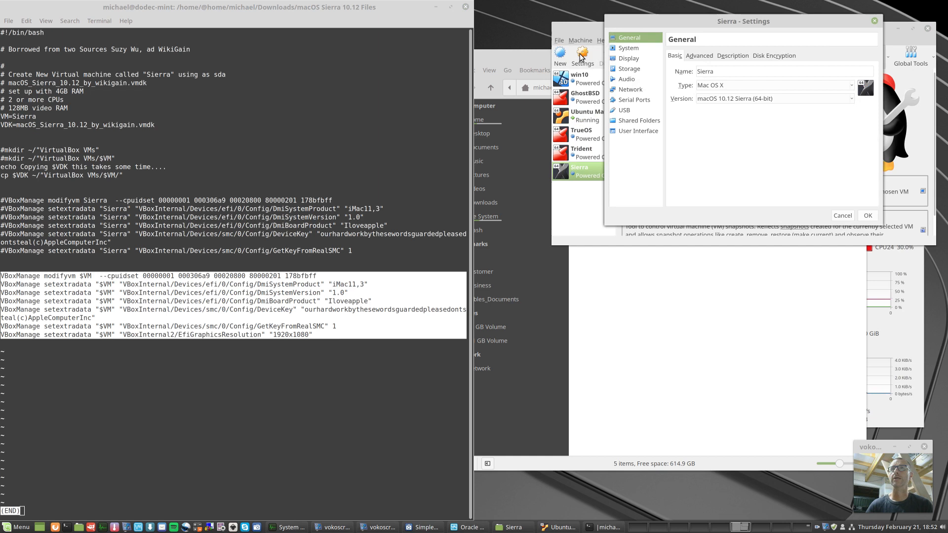
{"action": "left_click", "coordinate": [629, 68]}
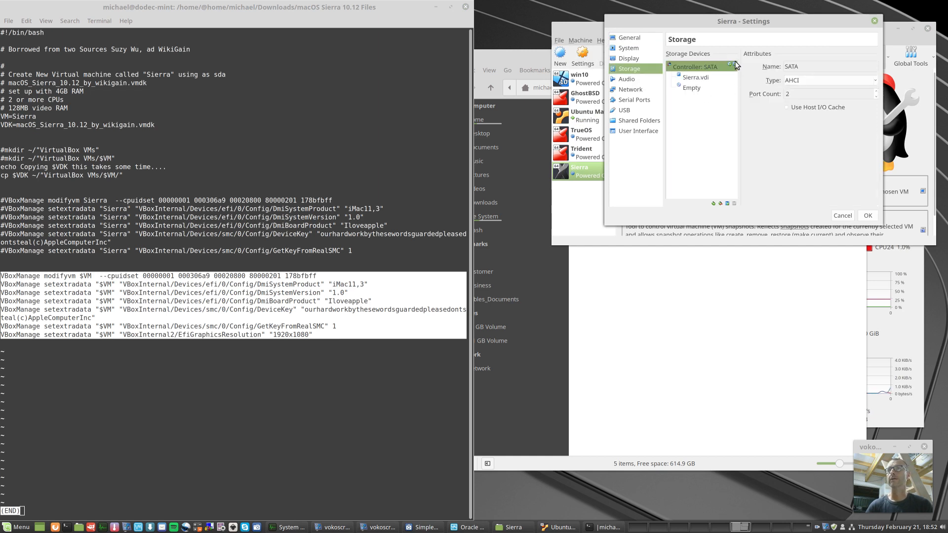
{"action": "mouse_move", "coordinate": [735, 67]}
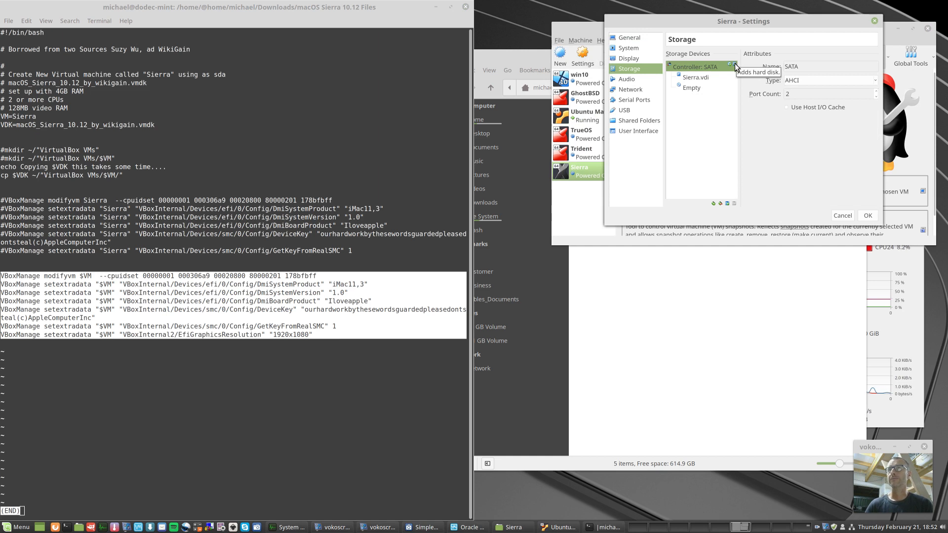
{"action": "left_click", "coordinate": [734, 66]}
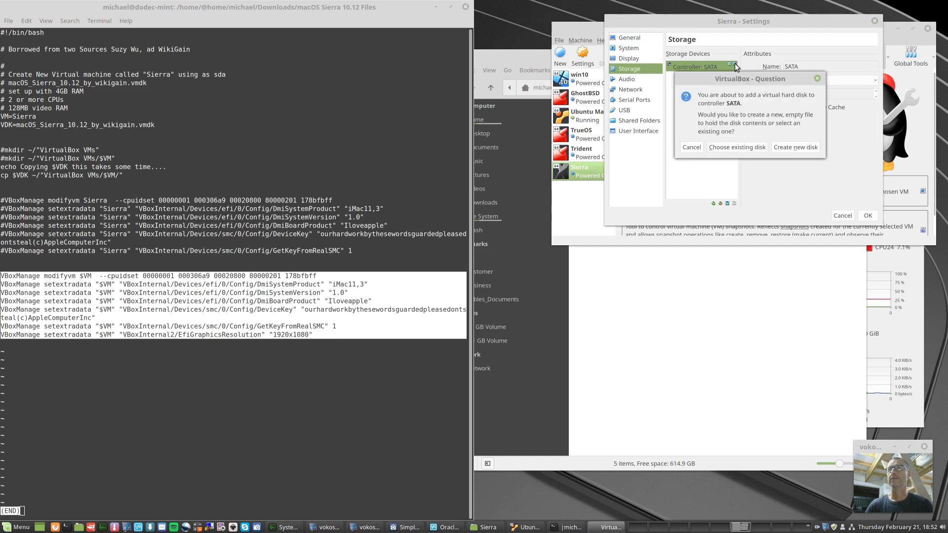
{"action": "left_click", "coordinate": [737, 147]}
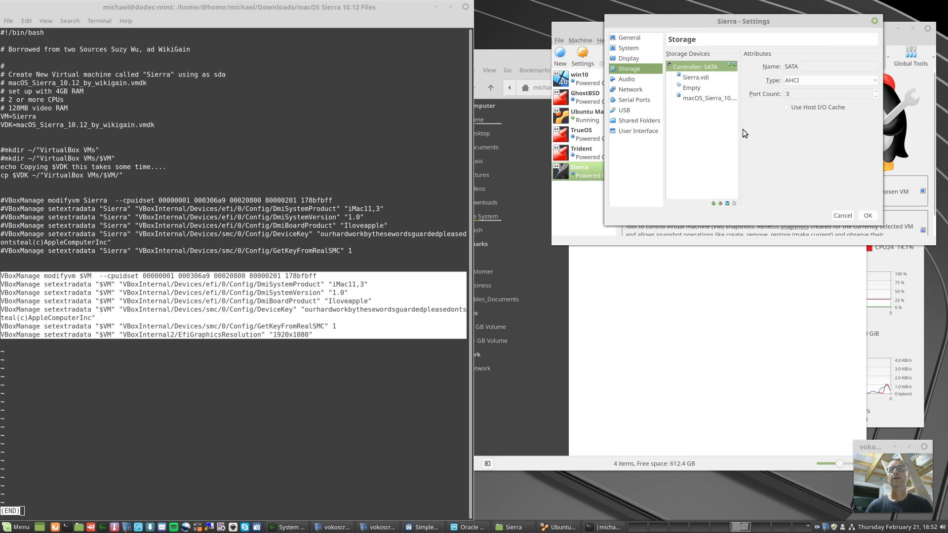
{"action": "left_click", "coordinate": [868, 215]}
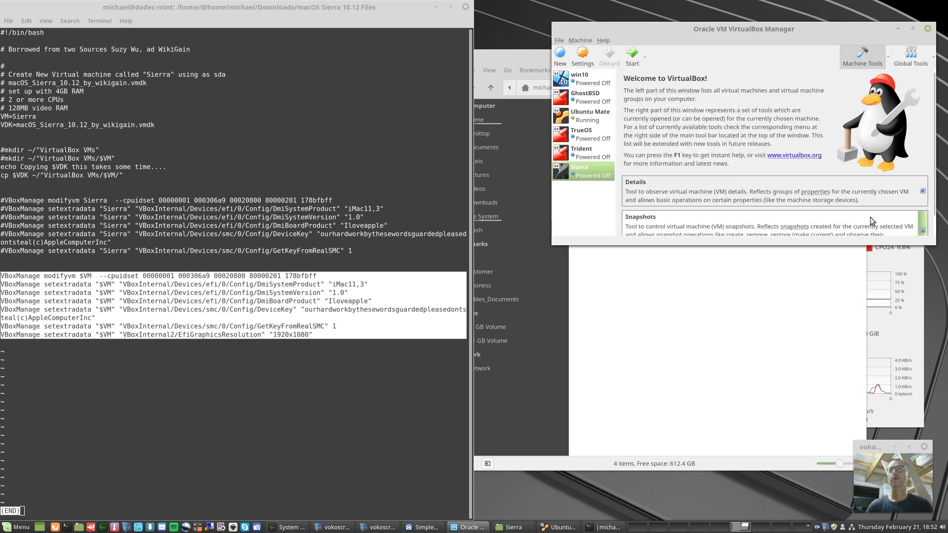
{"action": "mouse_move", "coordinate": [632, 56]}
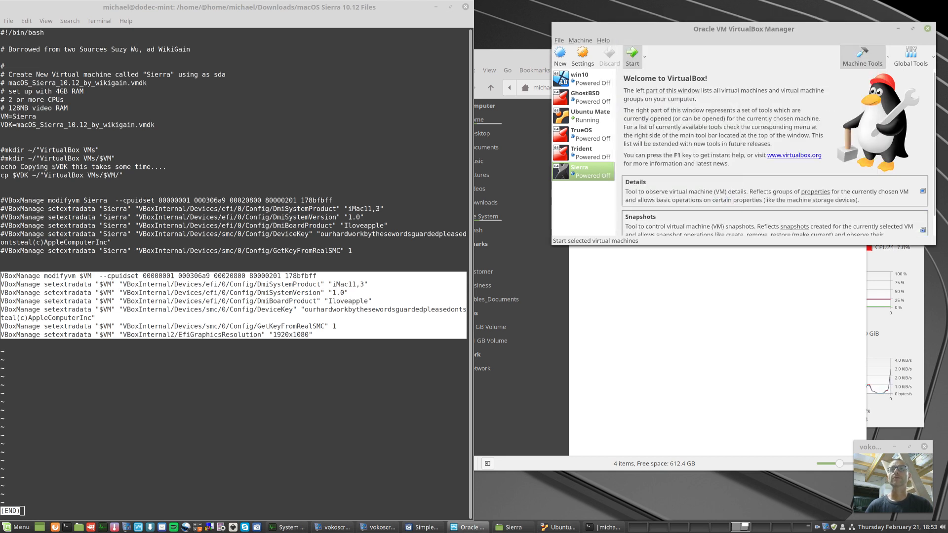
Step: Launch the Sierra virtual machine and let macOS begin booting
{"action": "left_click", "coordinate": [632, 54]}
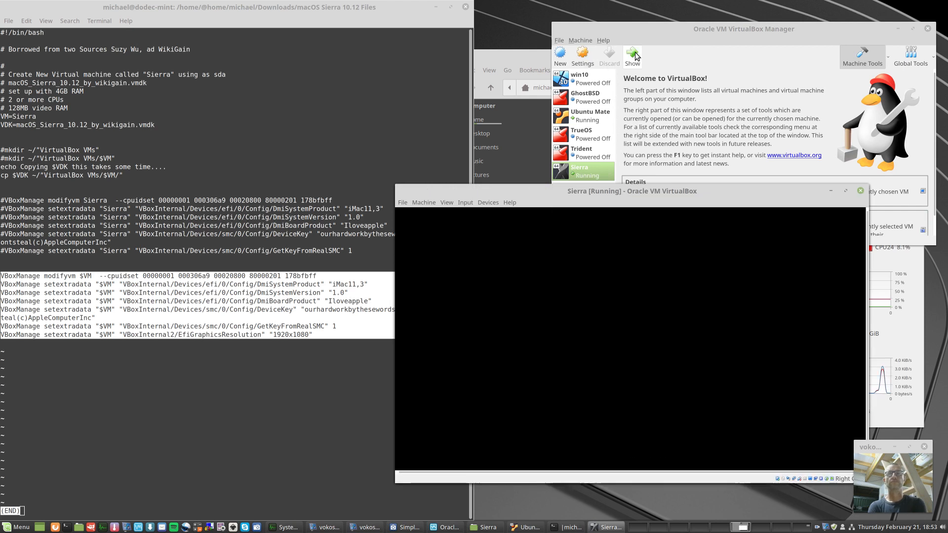
{"action": "left_click", "coordinate": [632, 56]}
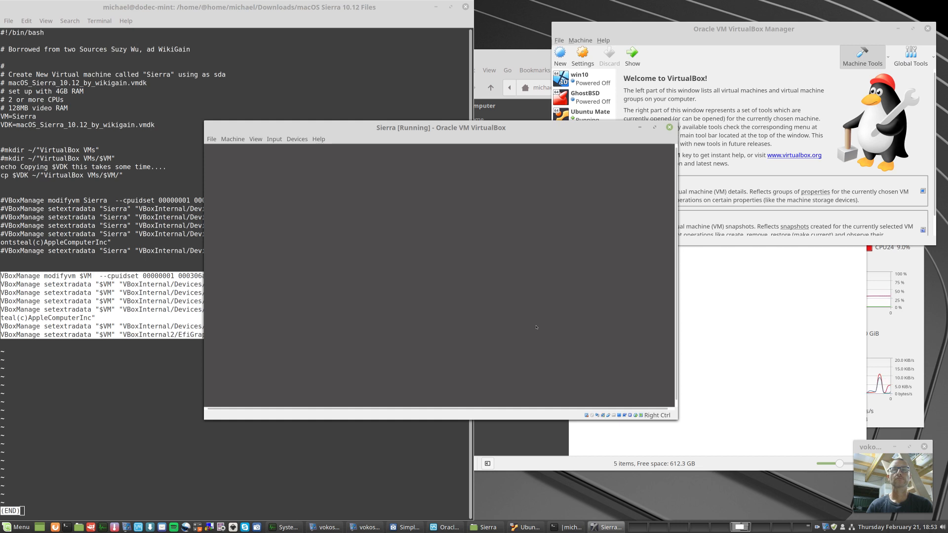
{"action": "mouse_move", "coordinate": [402, 233]}
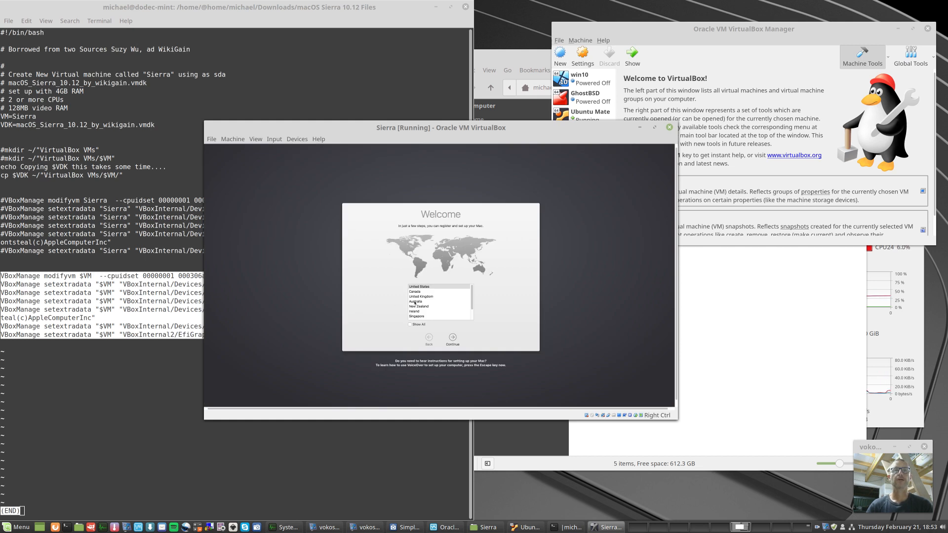
Step: Choose Australia and the Australian keyboard layout, and proceed without transferring information
{"action": "left_click", "coordinate": [416, 301]}
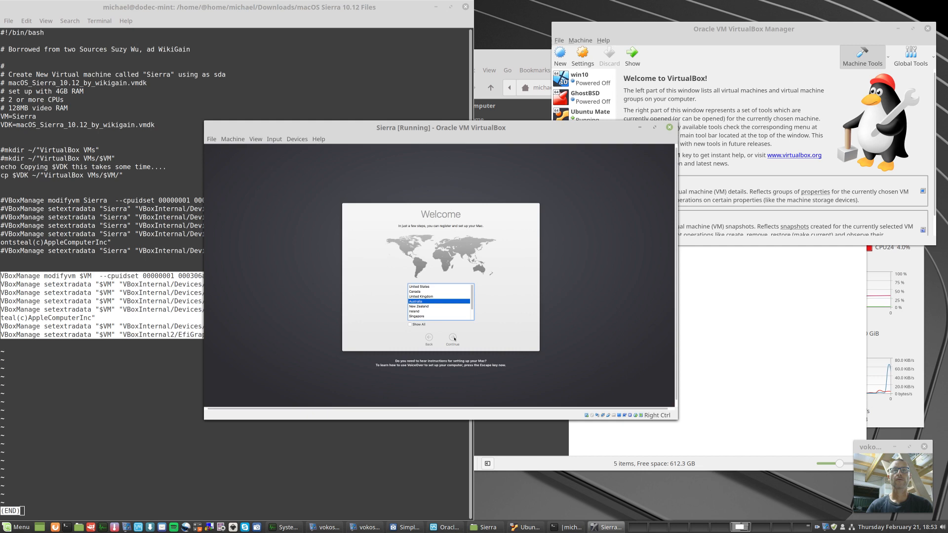
{"action": "left_click", "coordinate": [451, 338]}
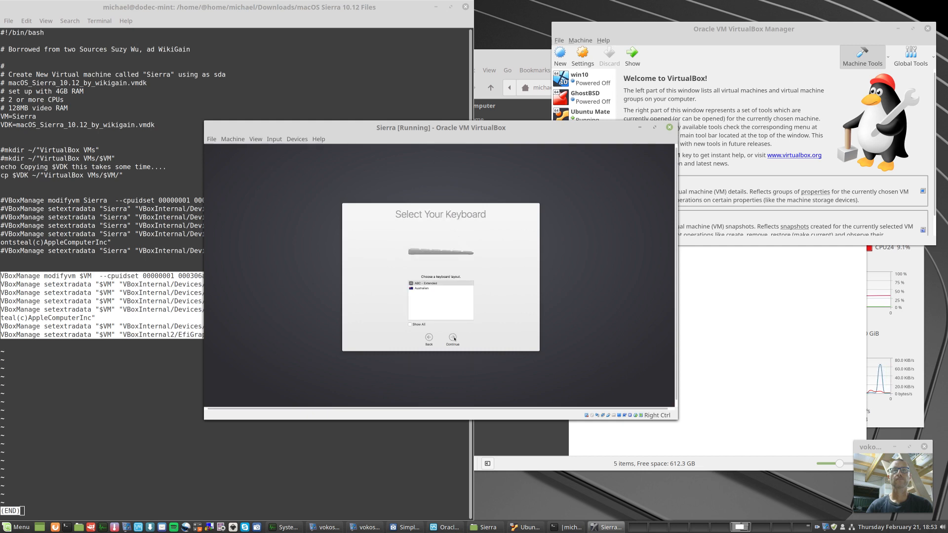
{"action": "left_click", "coordinate": [441, 297]}
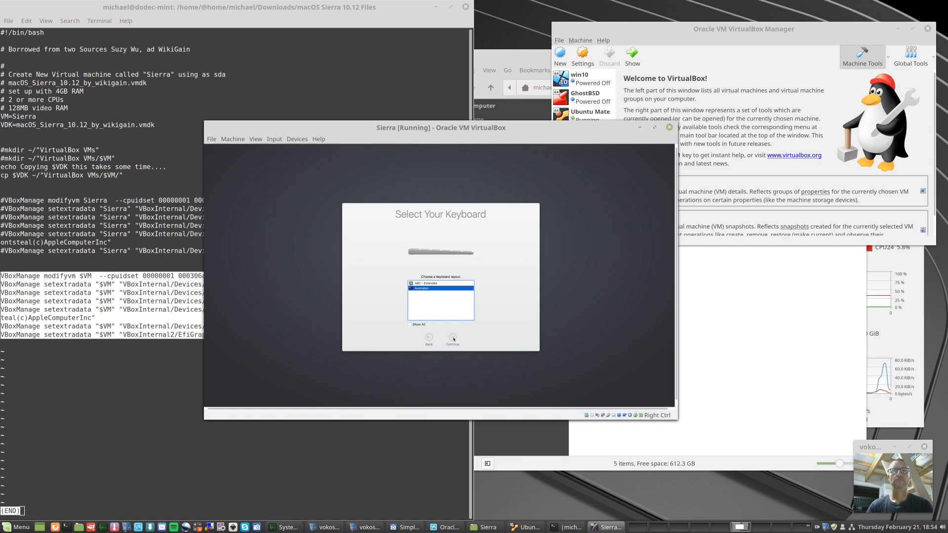
{"action": "mouse_move", "coordinate": [509, 276]}
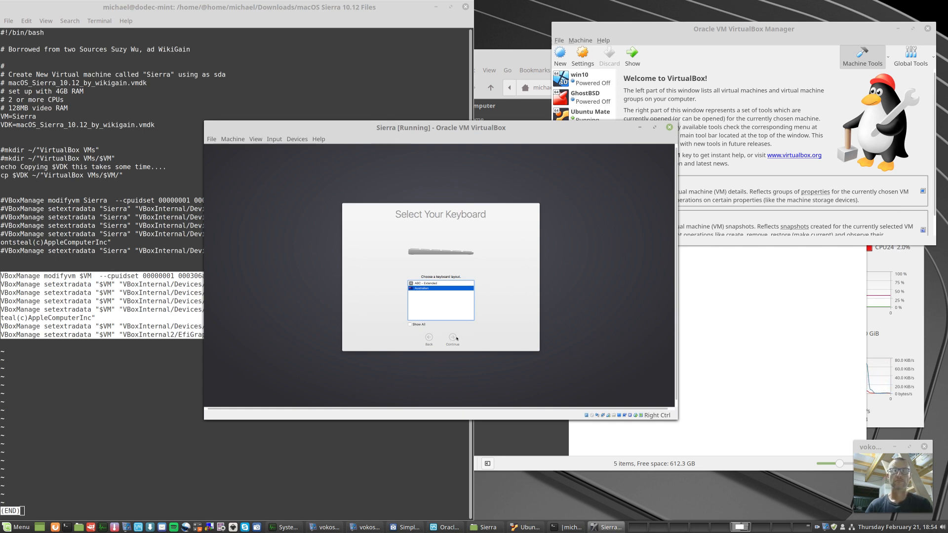
{"action": "left_click", "coordinate": [451, 338]}
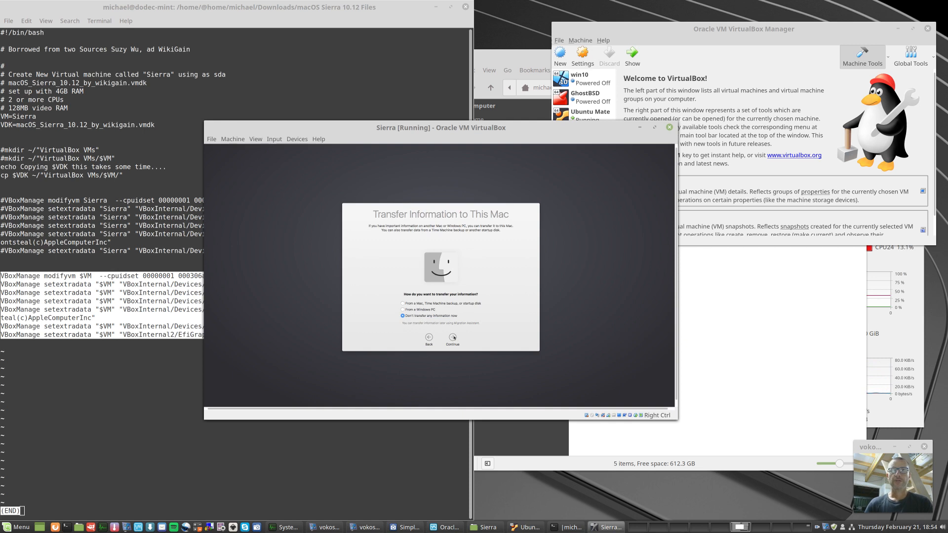
{"action": "left_click", "coordinate": [451, 337]}
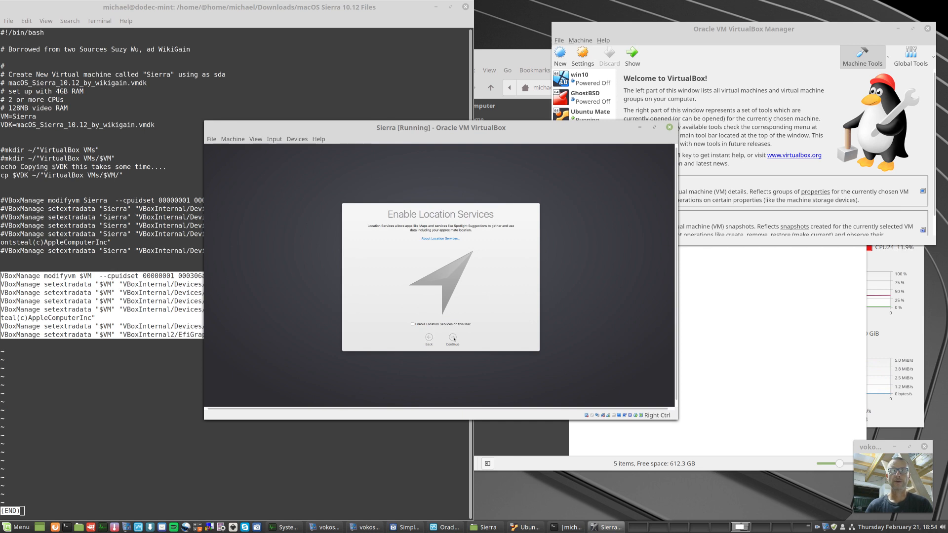
Step: Decline Location Services and skip Apple ID sign-in, confirming both choices
{"action": "left_click", "coordinate": [451, 338]}
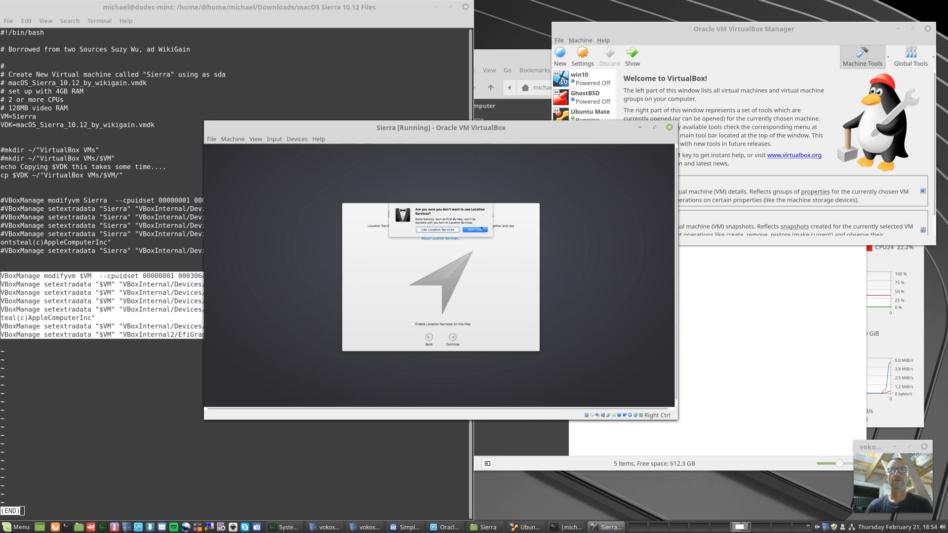
{"action": "left_click", "coordinate": [475, 230]}
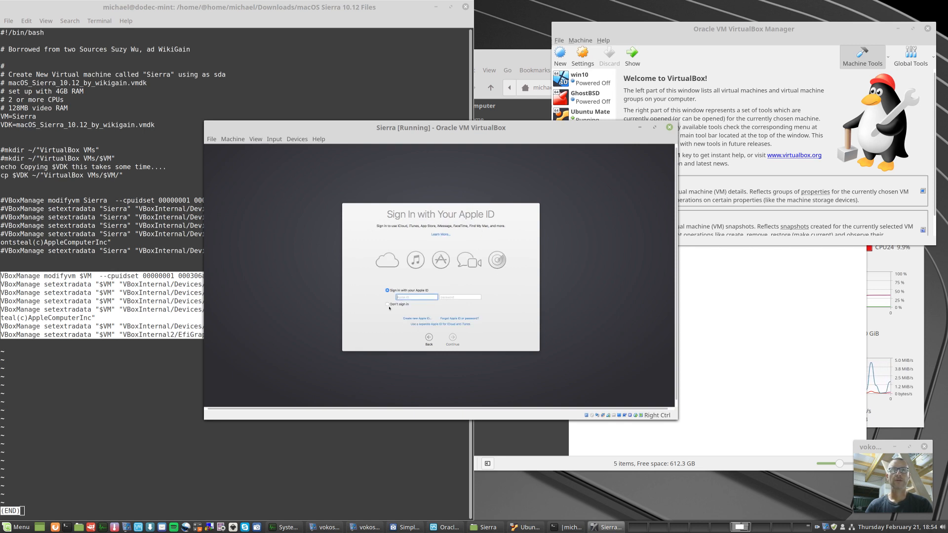
{"action": "left_click", "coordinate": [387, 304]}
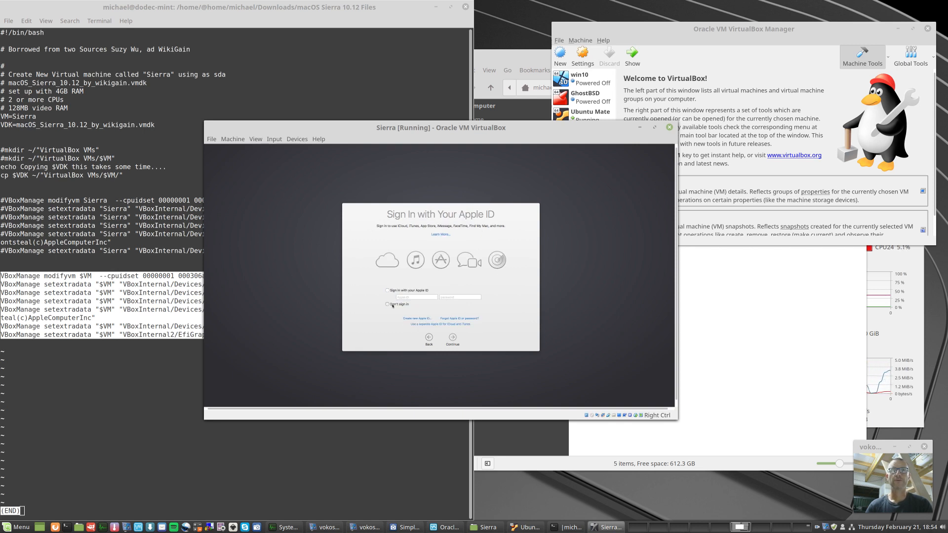
{"action": "left_click", "coordinate": [387, 304]}
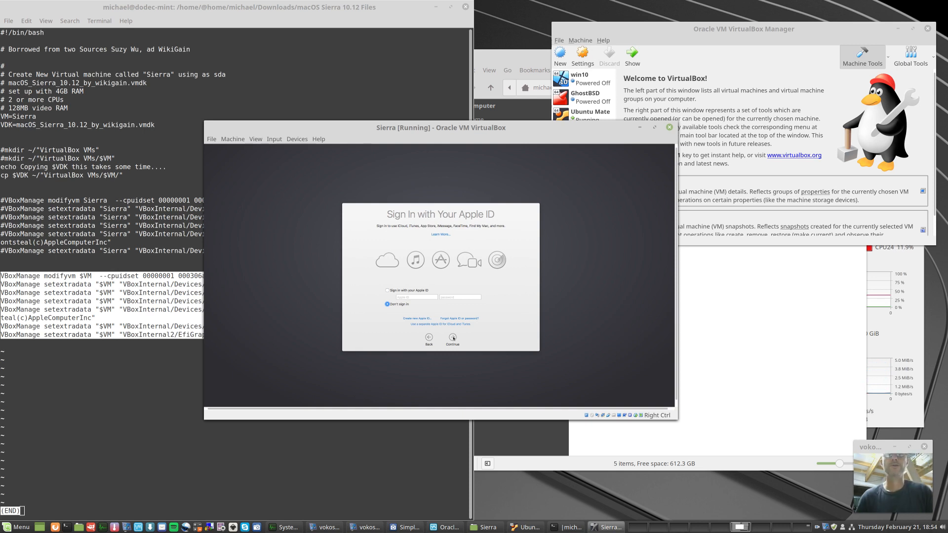
{"action": "left_click", "coordinate": [451, 339]}
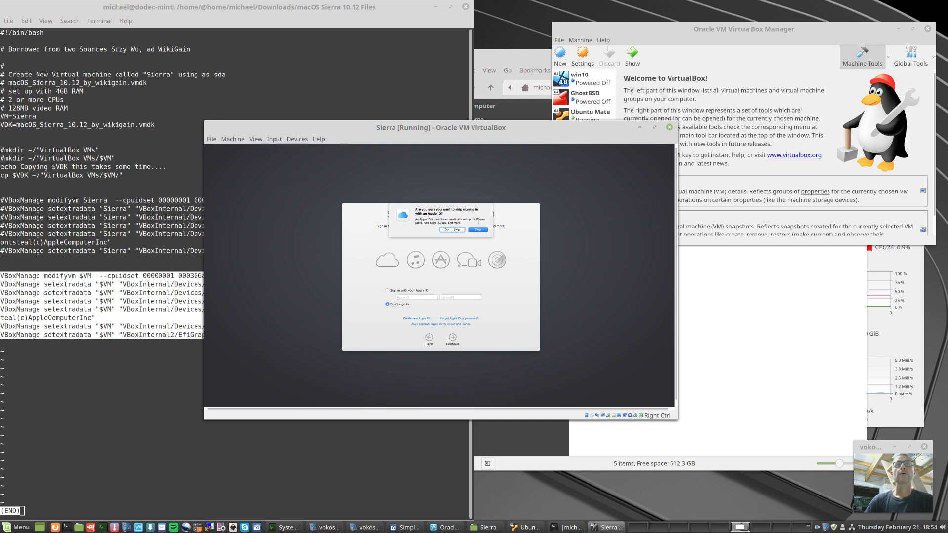
{"action": "left_click", "coordinate": [477, 229]}
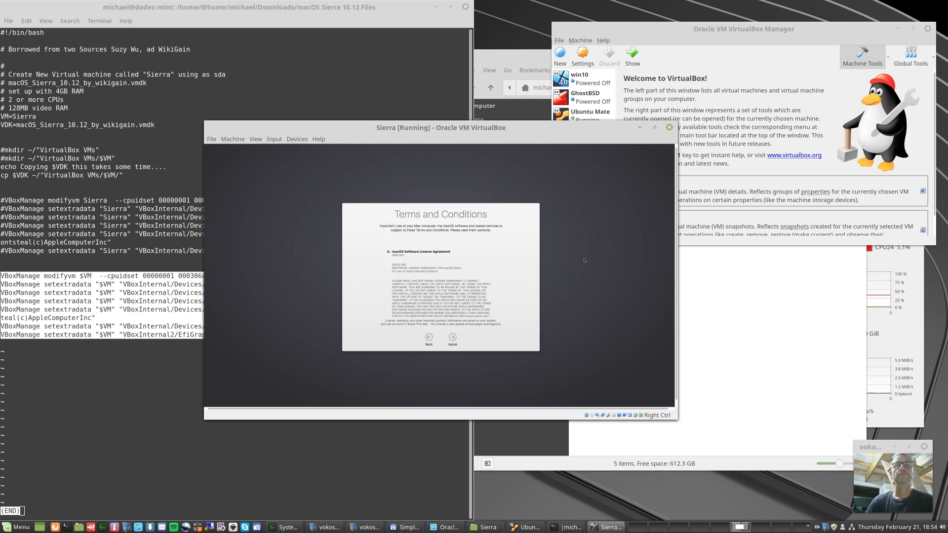
Step: Agree to the macOS licence terms and confirm, reaching Create a Computer Account
{"action": "left_click", "coordinate": [452, 336]}
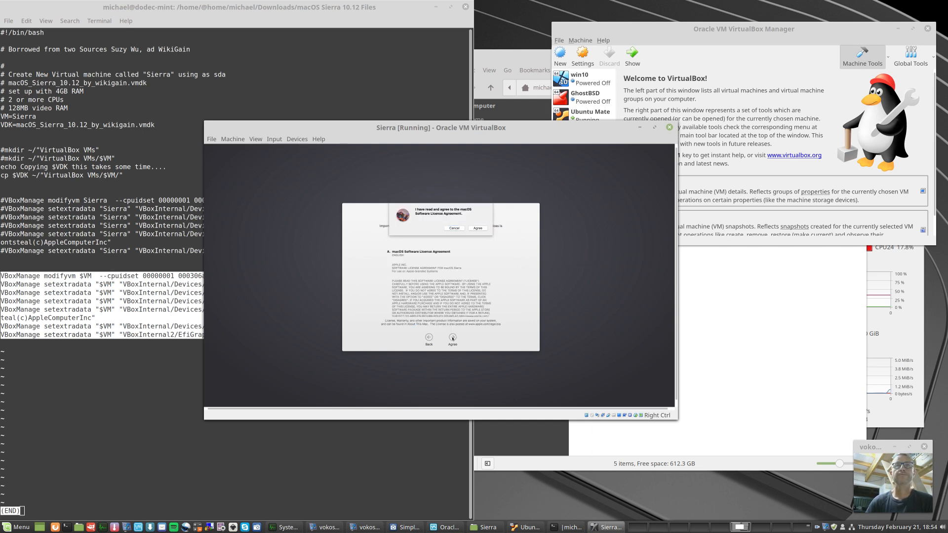
{"action": "left_click", "coordinate": [476, 228]}
{"action": "type", "text": "m"}
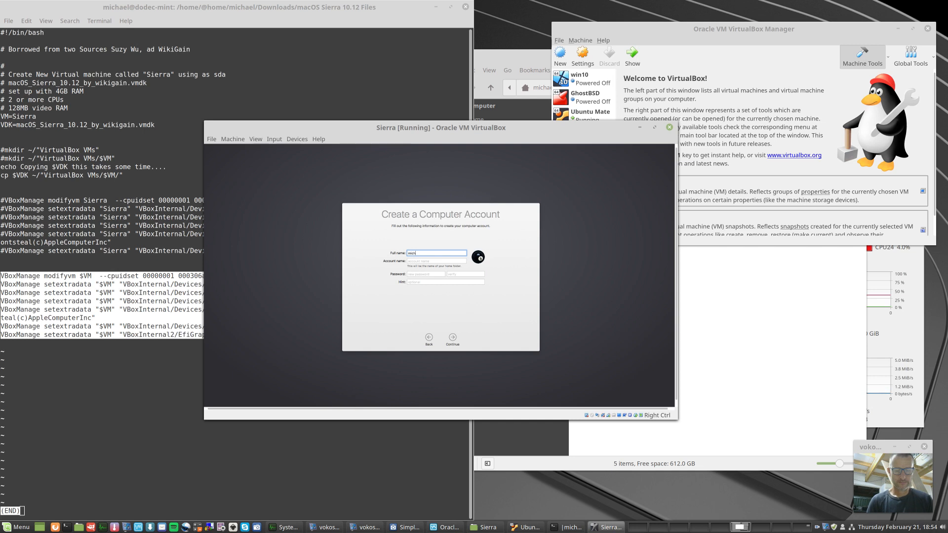
Step: Enter the account name 'ichael' and a password, then continue to the time zone screen
{"action": "type", "text": "ichael"}
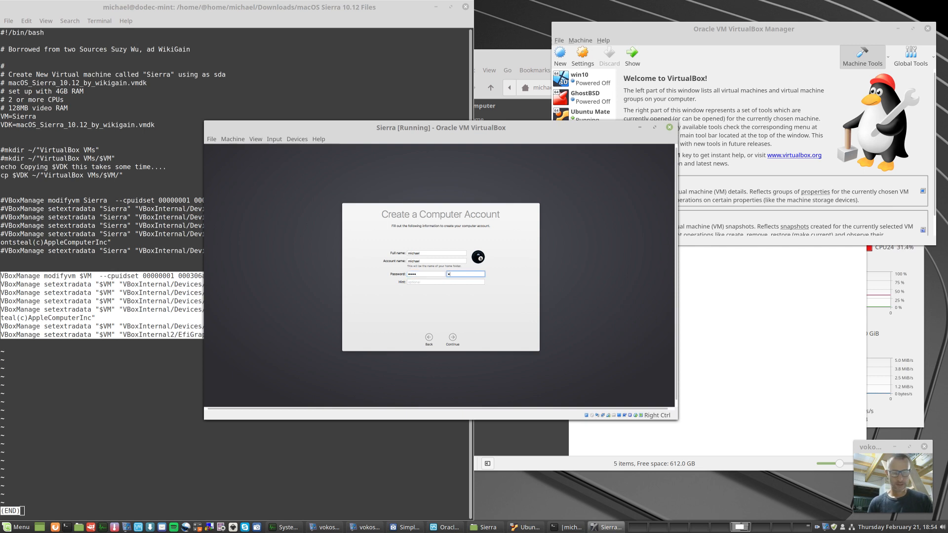
{"action": "type", "text": "••••"}
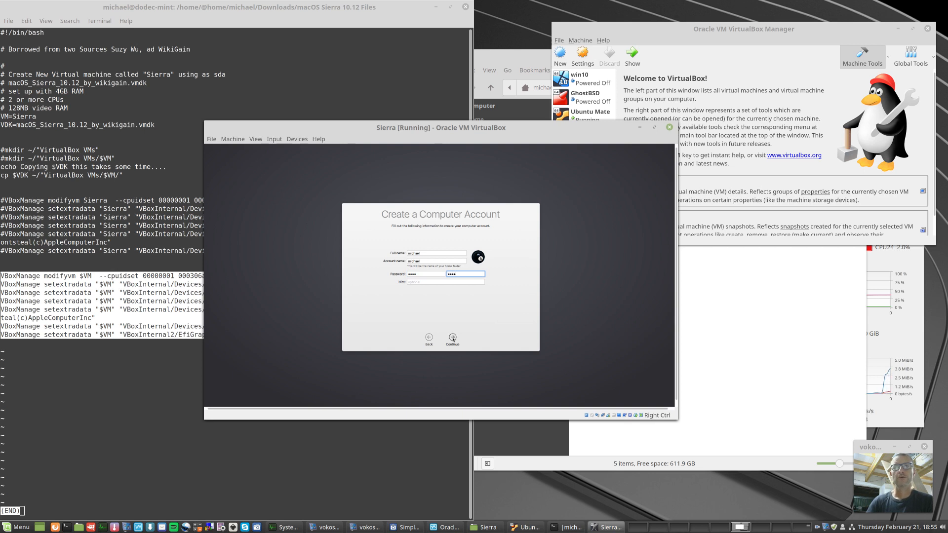
{"action": "left_click", "coordinate": [452, 337]}
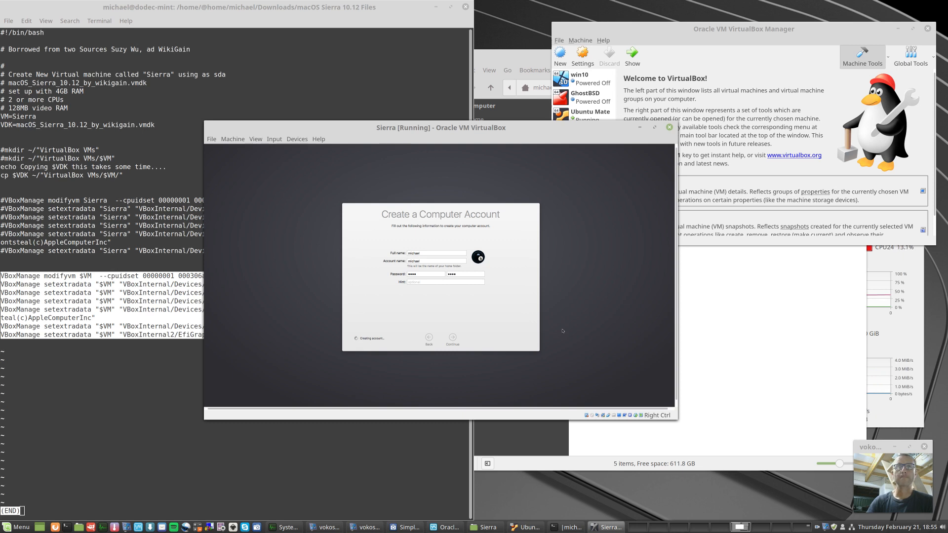
{"action": "left_click", "coordinate": [451, 337]}
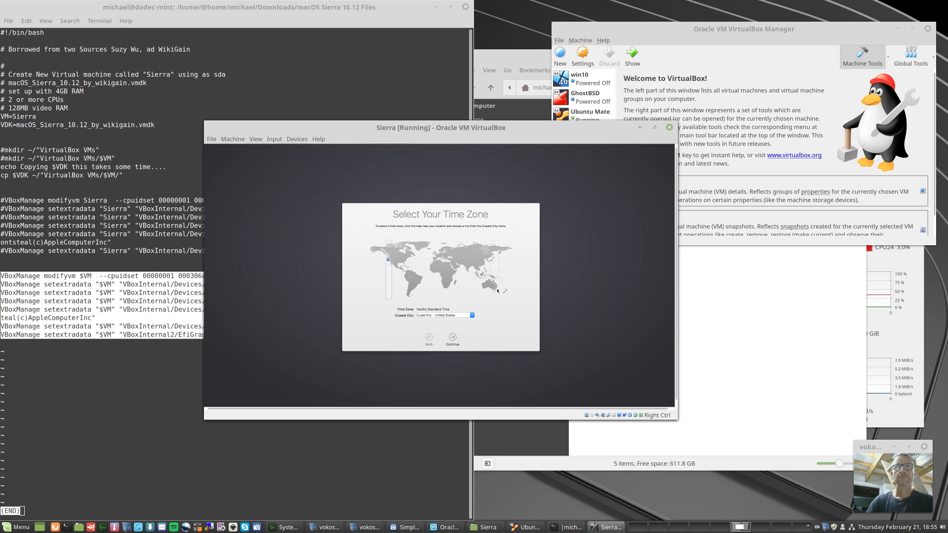
Step: Choose eastern Australia on the map, then accept the diagnostics and Siri screens
{"action": "left_click", "coordinate": [494, 282]}
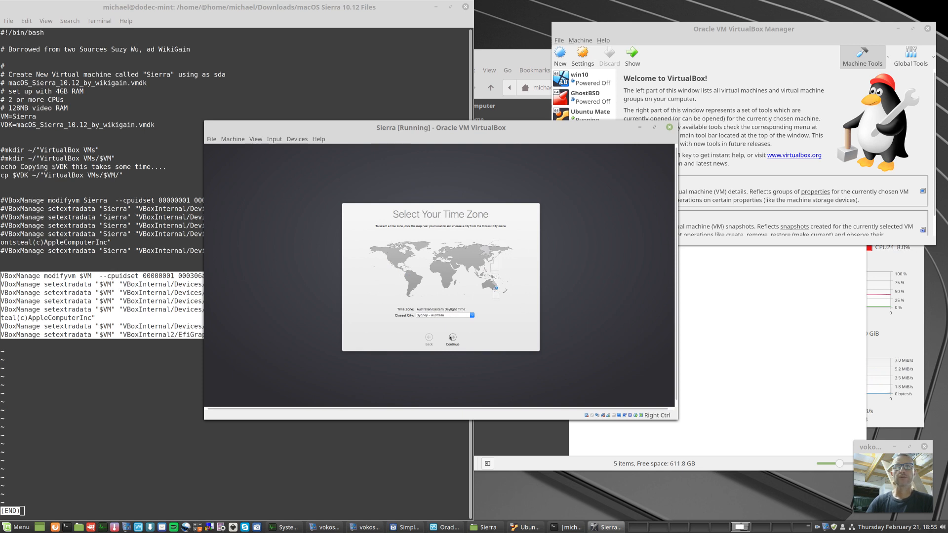
{"action": "left_click", "coordinate": [452, 337]}
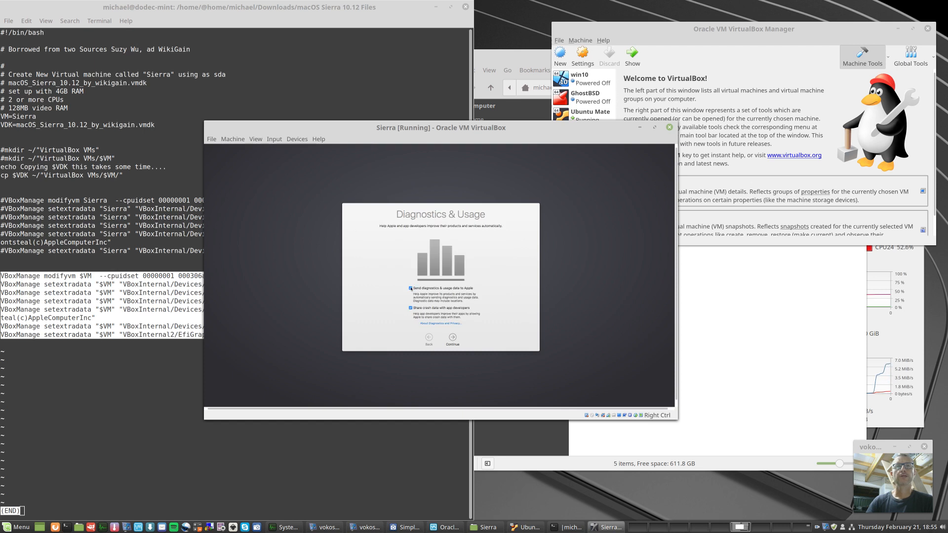
{"action": "left_click", "coordinate": [451, 338]}
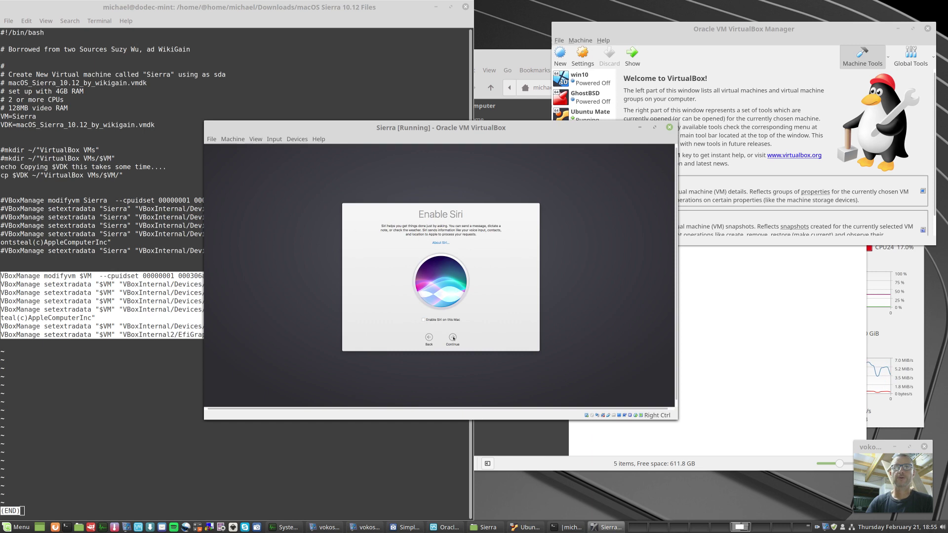
{"action": "left_click", "coordinate": [451, 336]}
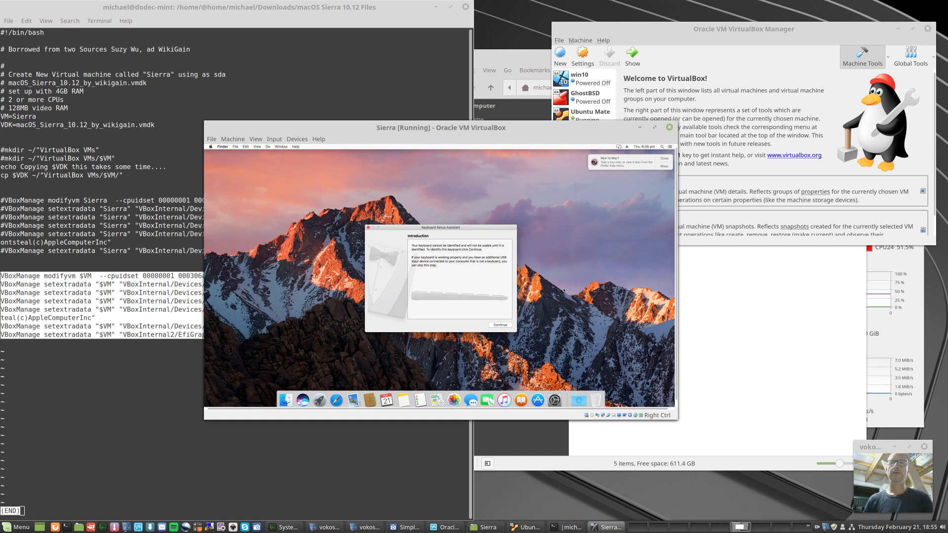
{"action": "mouse_move", "coordinate": [630, 201]}
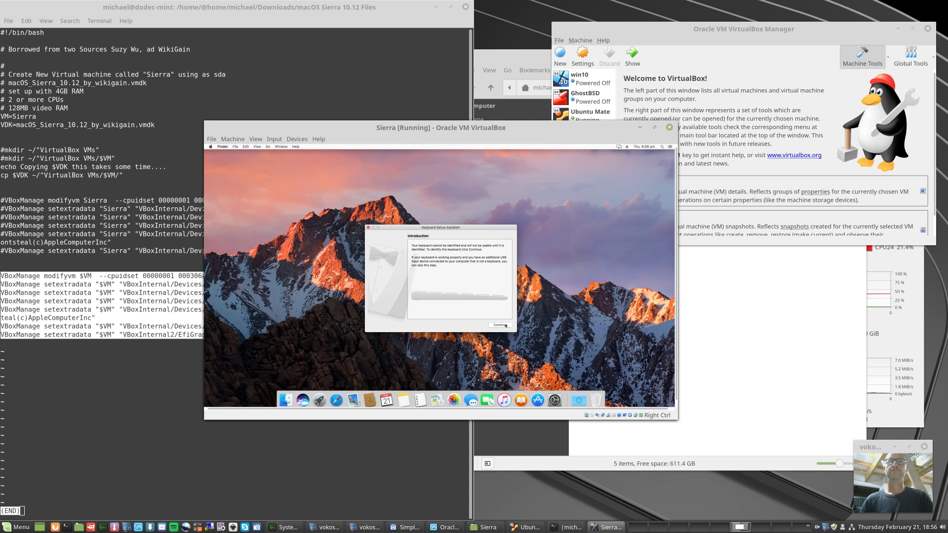
Step: Step through the Keyboard Setup Assistant and finish it with Done
{"action": "left_click", "coordinate": [499, 325]}
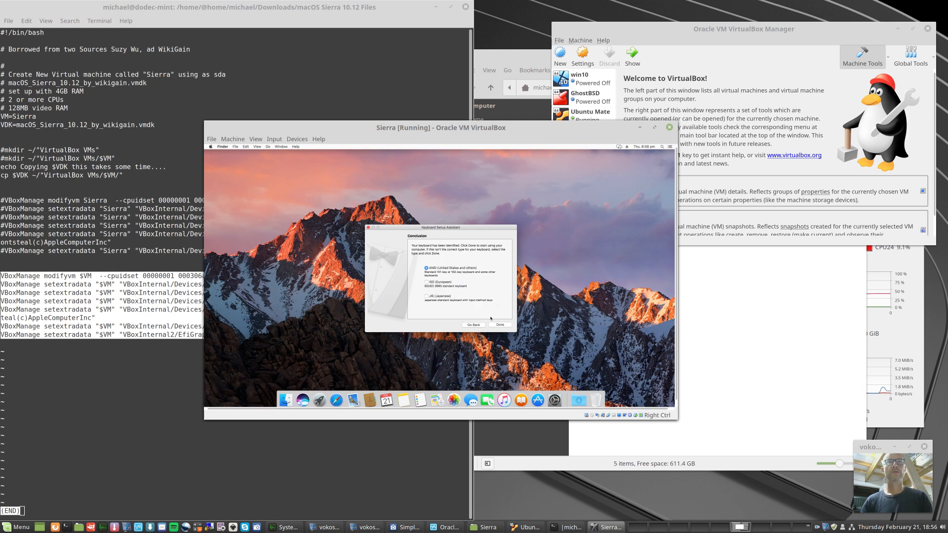
{"action": "left_click", "coordinate": [500, 325]}
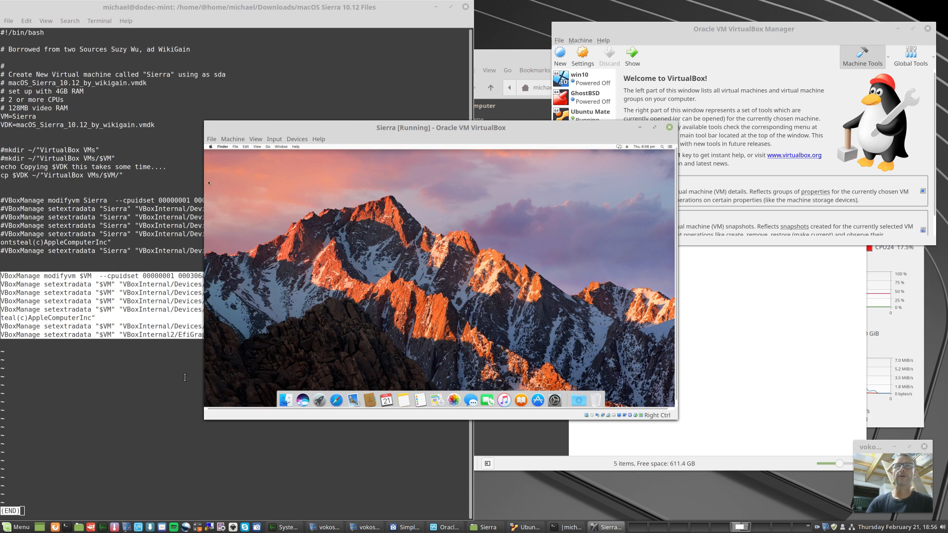
{"action": "mouse_move", "coordinate": [607, 481]}
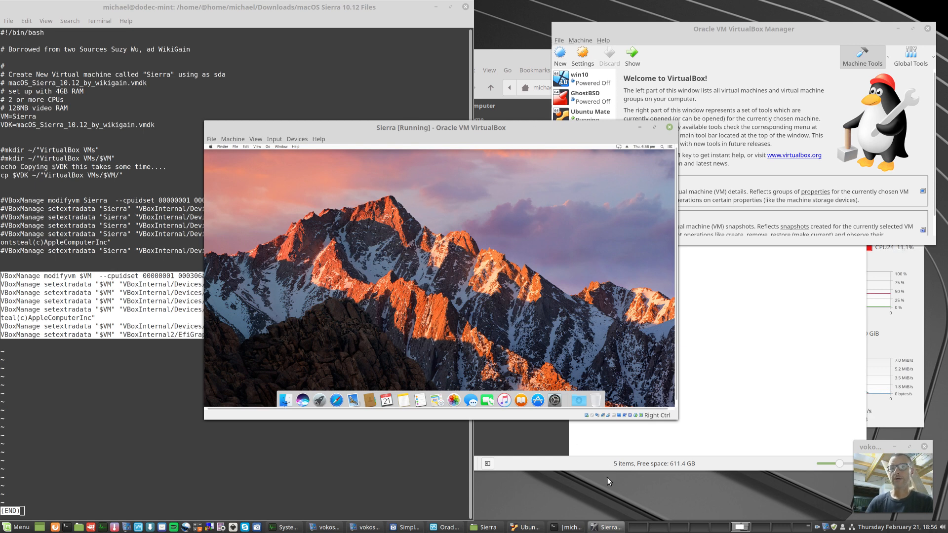
{"action": "mouse_move", "coordinate": [345, 368]}
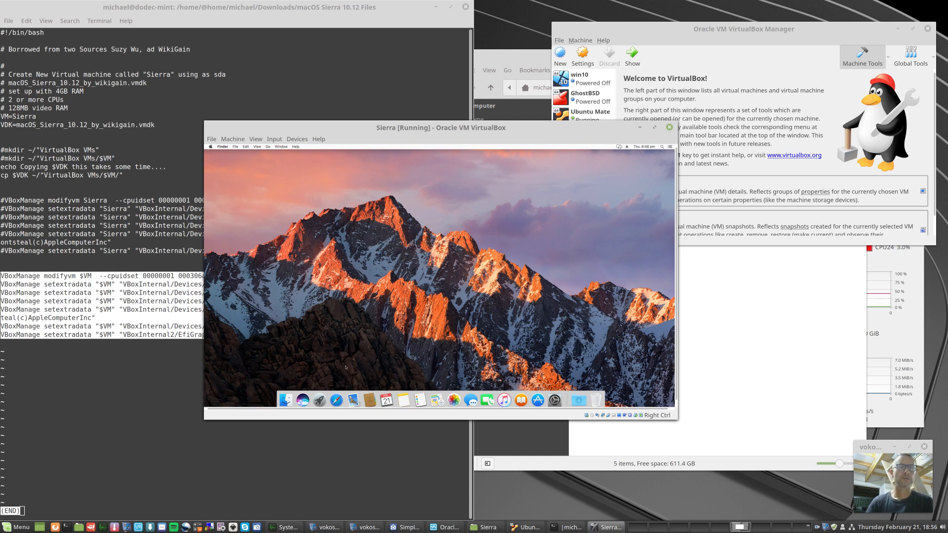
{"action": "mouse_move", "coordinate": [335, 400]}
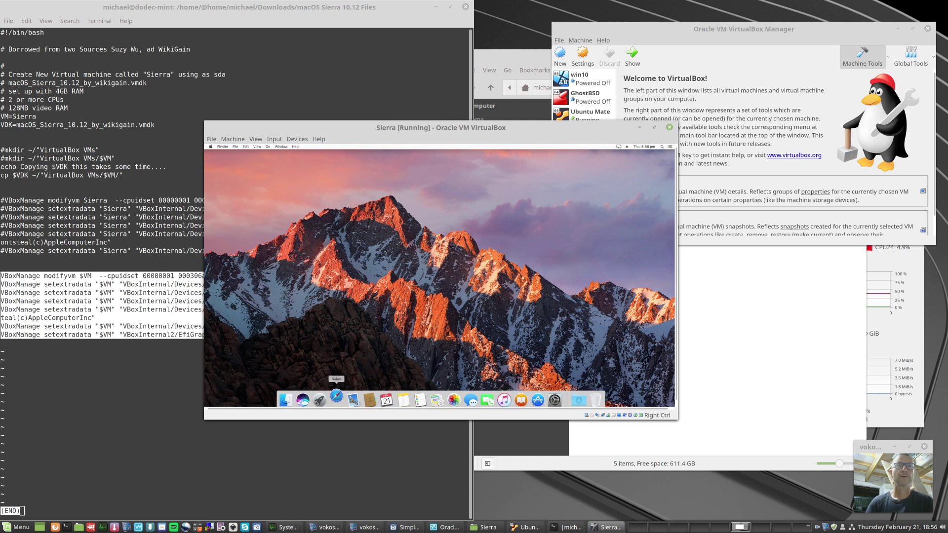
Step: Launch Safari from the Dock, browse YouTube and start the Galaxy S10+ Hands On video
{"action": "left_click", "coordinate": [335, 400]}
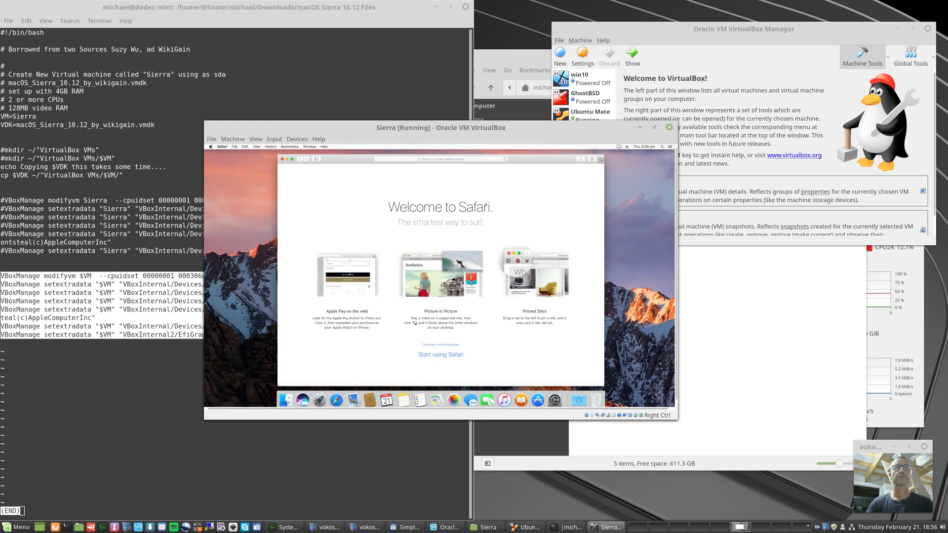
{"action": "mouse_move", "coordinate": [414, 216]}
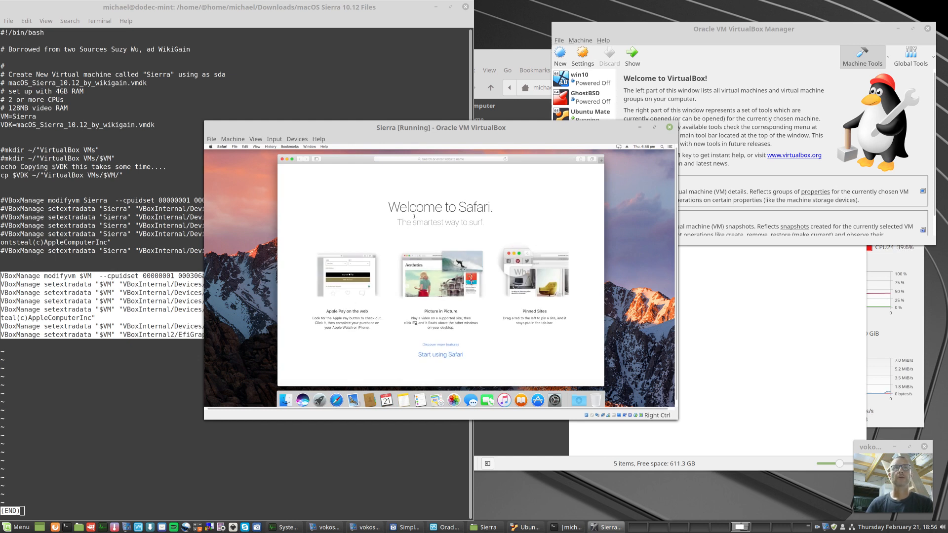
{"action": "left_click", "coordinate": [441, 159]}
{"action": "type", "text": "youtube.com"}
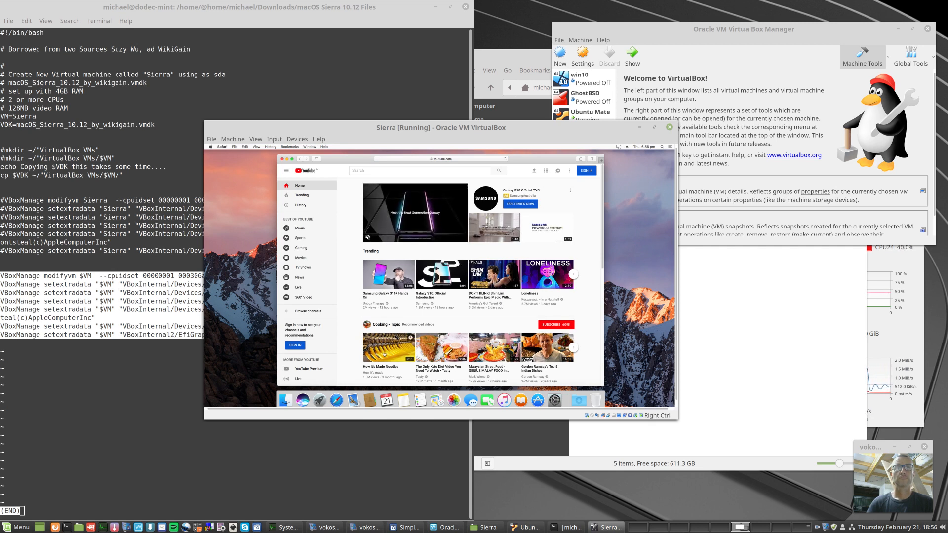
{"action": "scroll", "scroll_direction": "down", "scroll_amount": 3}
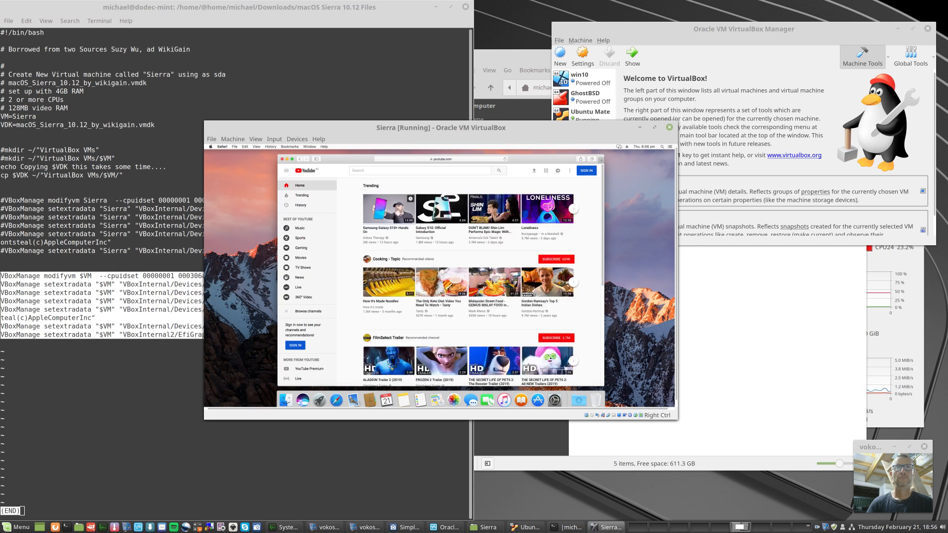
{"action": "left_click", "coordinate": [387, 210]}
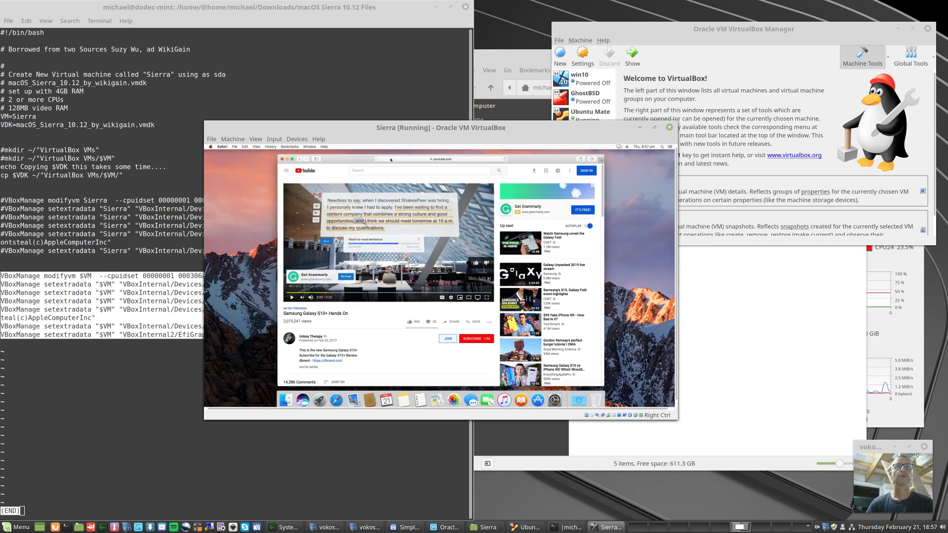
{"action": "left_click", "coordinate": [424, 159]}
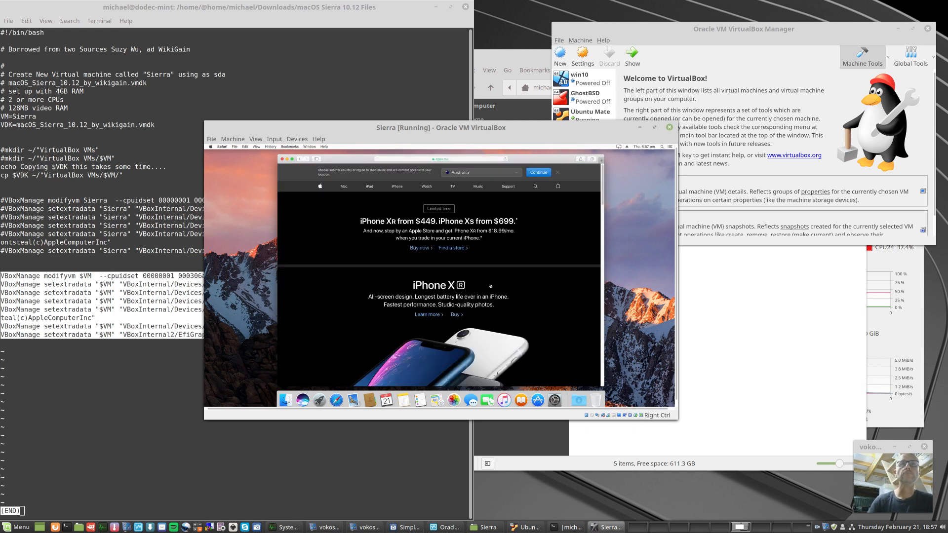
{"action": "mouse_move", "coordinate": [414, 259]}
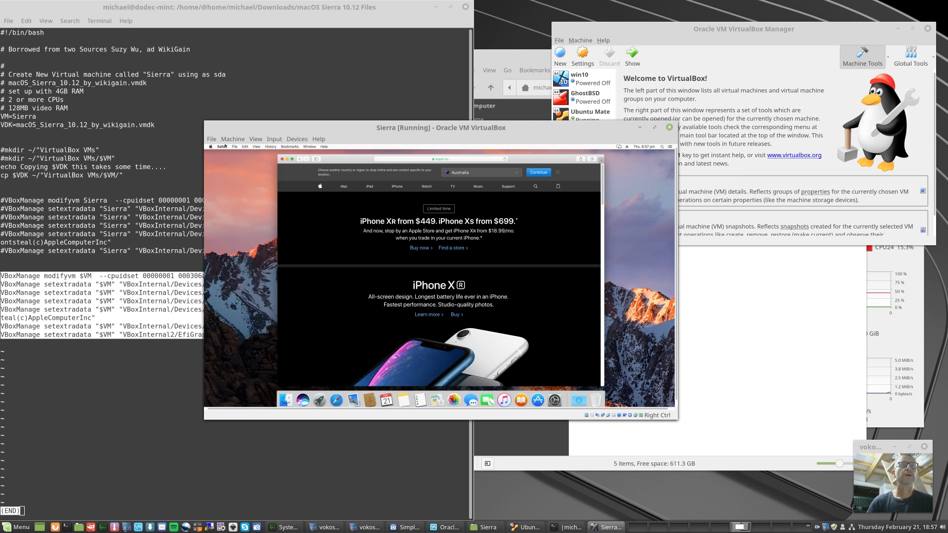
Step: Start printing the Apple page via File > Print and page through the preview
{"action": "left_click", "coordinate": [235, 146]}
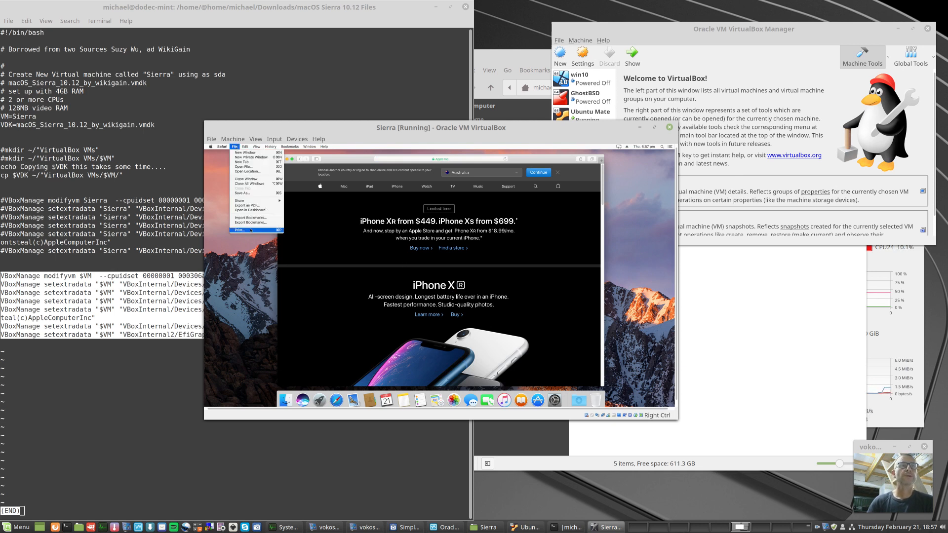
{"action": "left_click", "coordinate": [240, 230]}
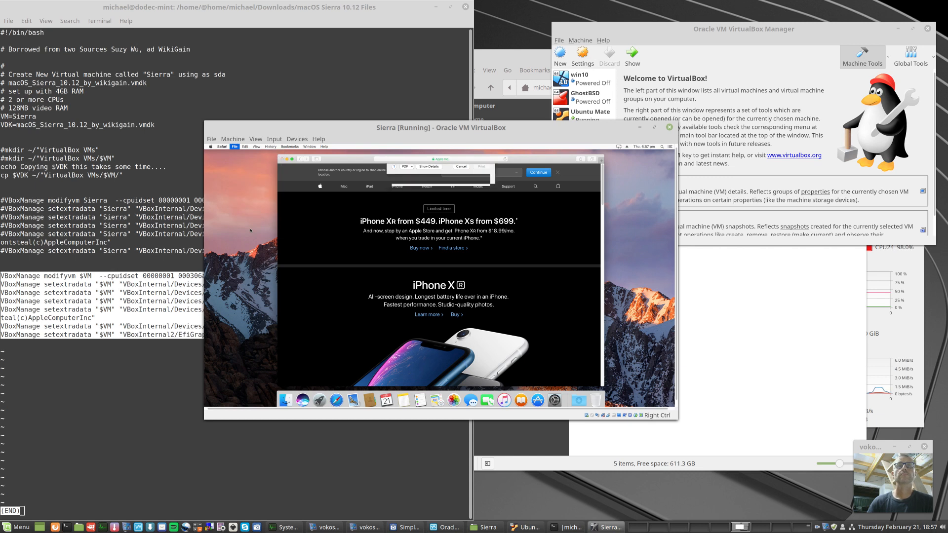
{"action": "left_click", "coordinate": [427, 166]}
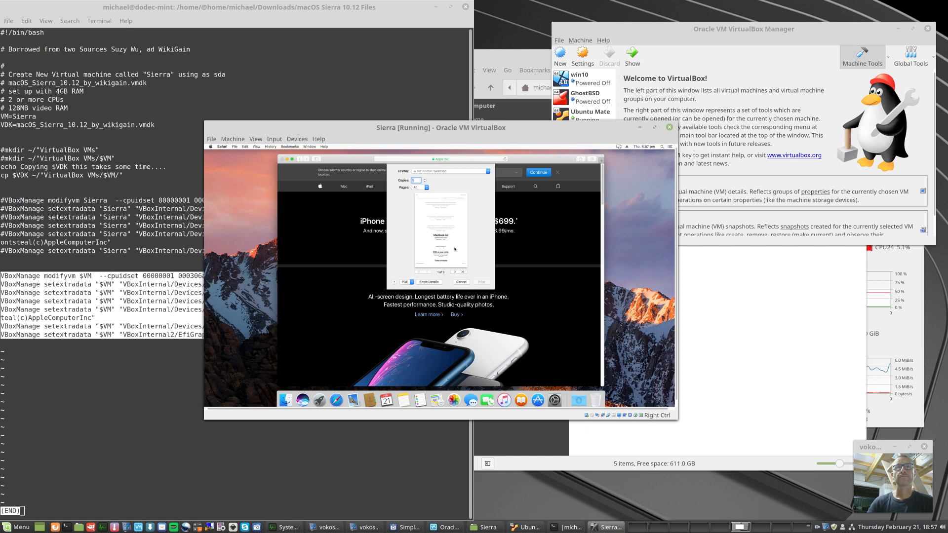
{"action": "left_click", "coordinate": [462, 273]}
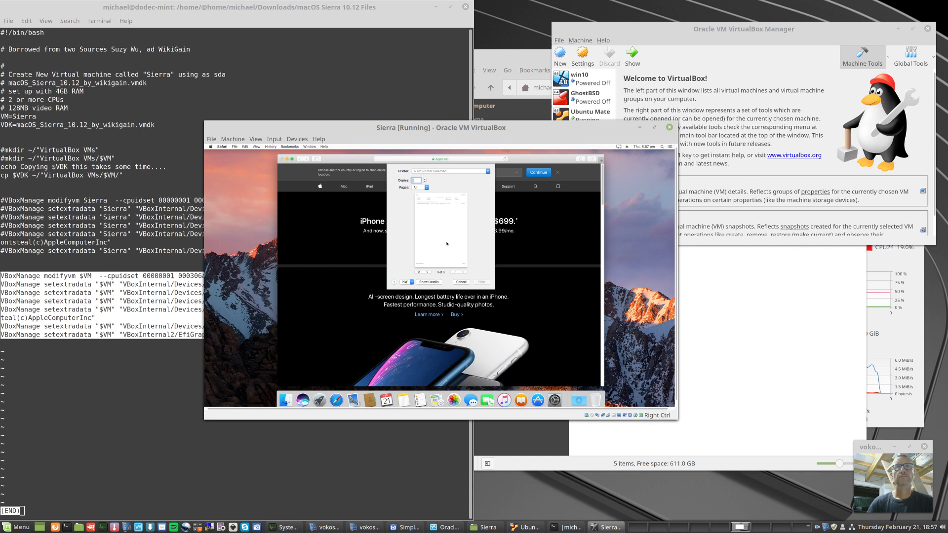
{"action": "left_click", "coordinate": [425, 273]}
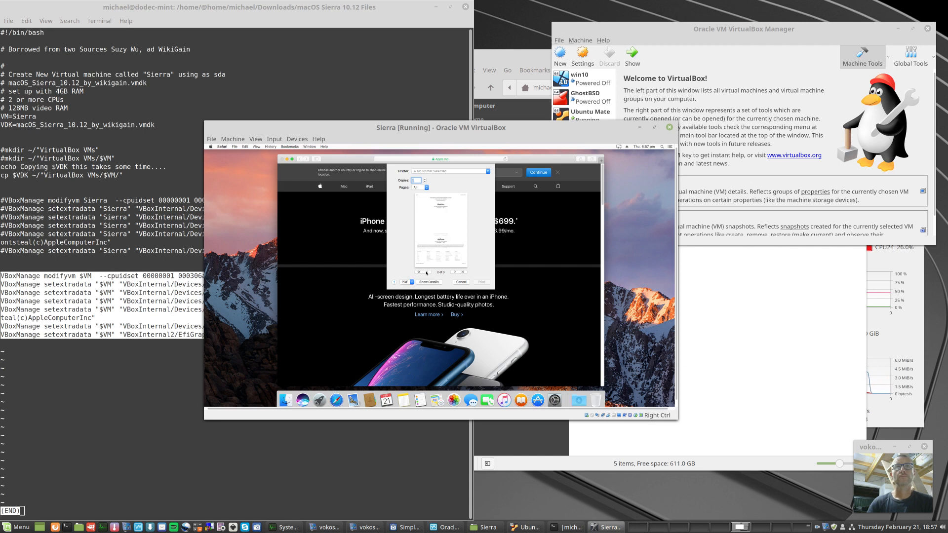
{"action": "left_click", "coordinate": [419, 271]}
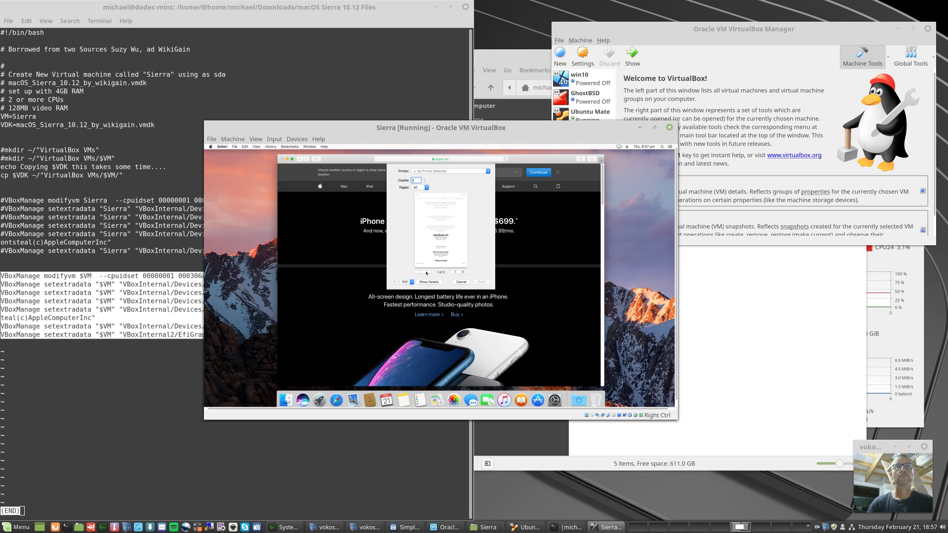
{"action": "left_click", "coordinate": [487, 171]}
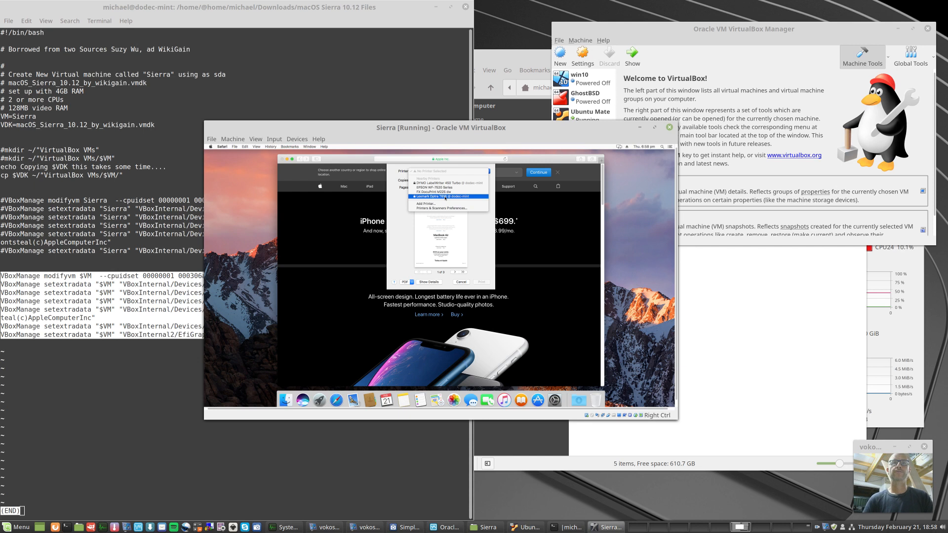
Step: Choose the shared Lexmark Optra T616, set Pages to Single and send the print
{"action": "left_click", "coordinate": [447, 197]}
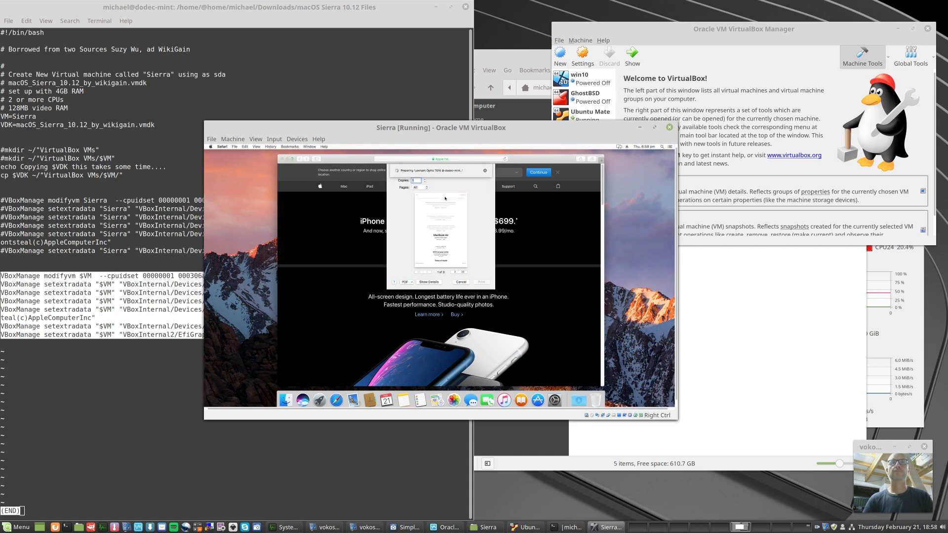
{"action": "left_click", "coordinate": [428, 287]}
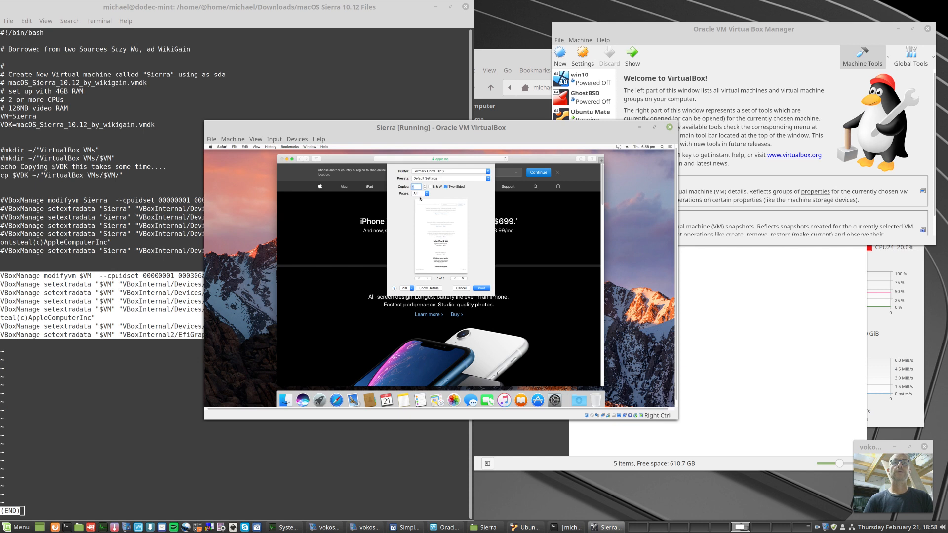
{"action": "left_click", "coordinate": [418, 195]}
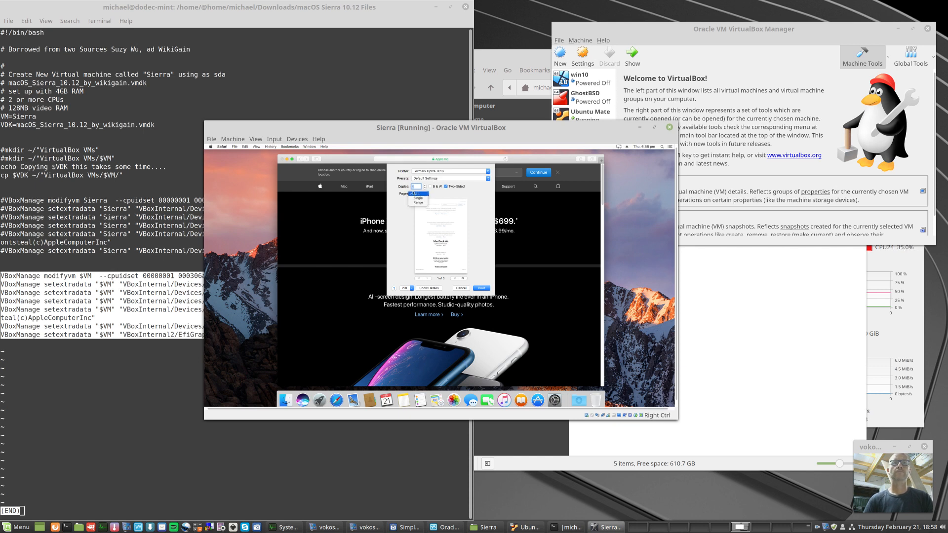
{"action": "left_click", "coordinate": [416, 198]}
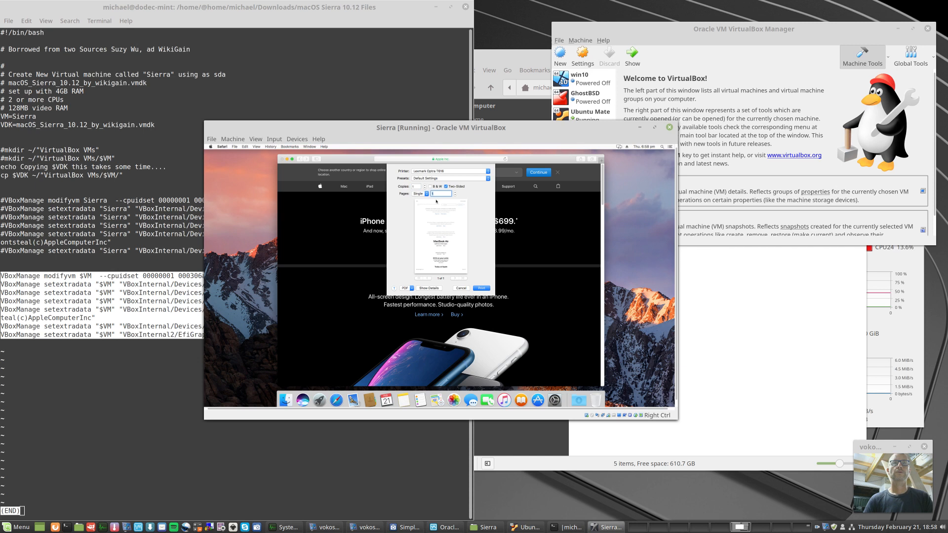
{"action": "left_click", "coordinate": [460, 287]}
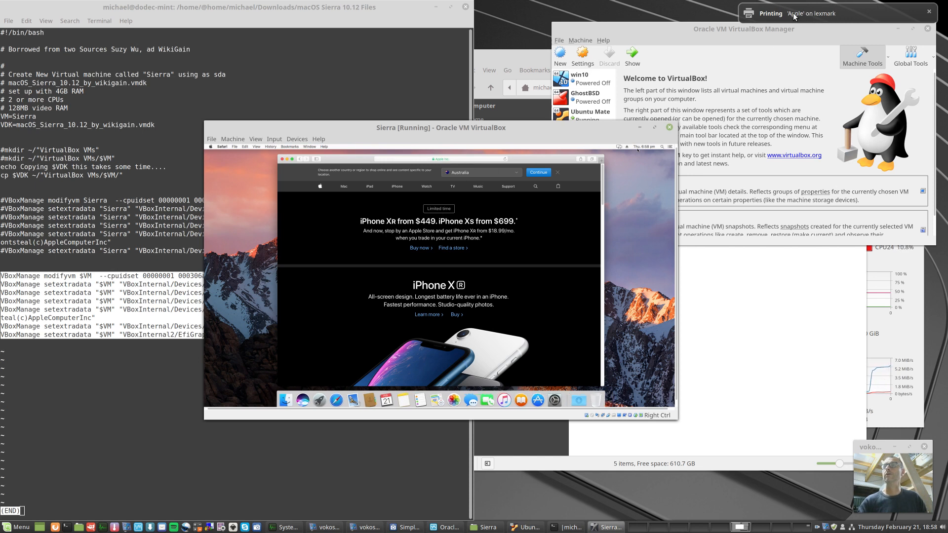
{"action": "mouse_move", "coordinate": [800, 15]}
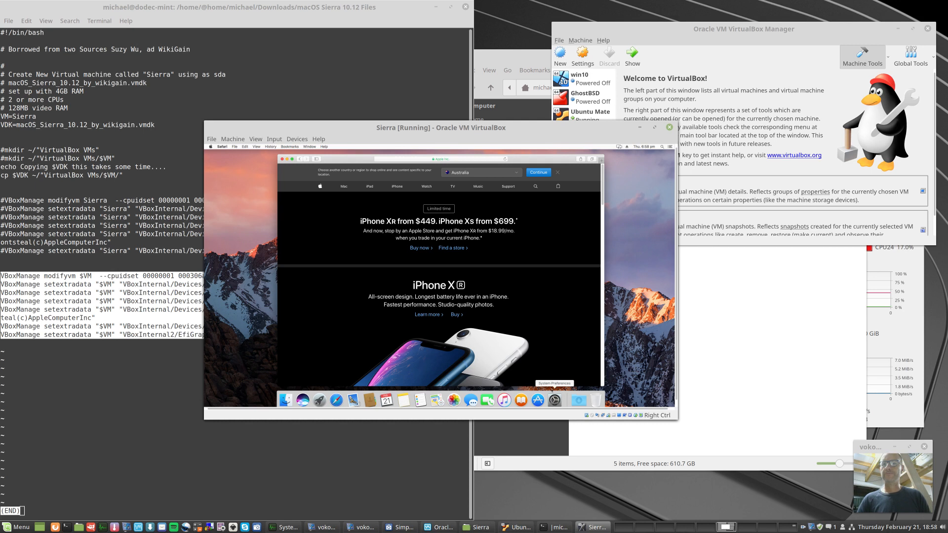
{"action": "mouse_move", "coordinate": [597, 308]}
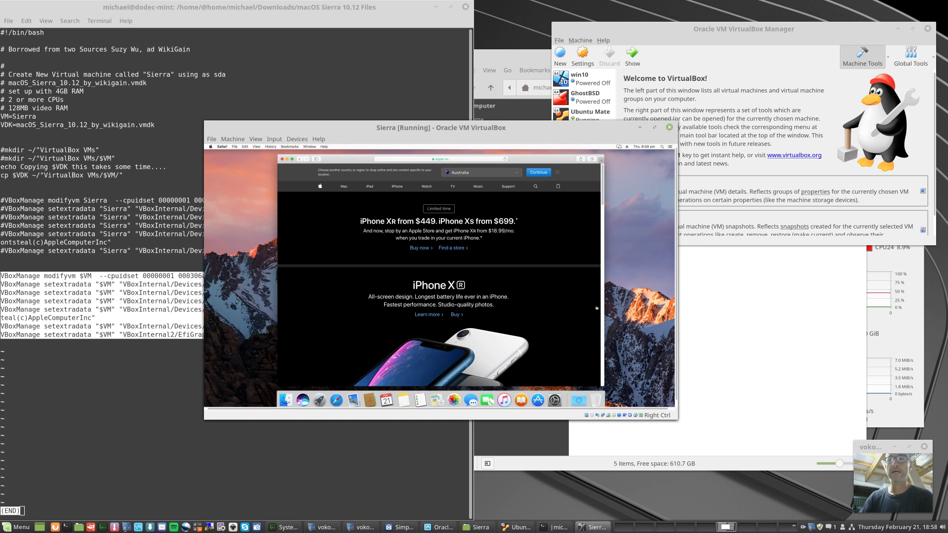